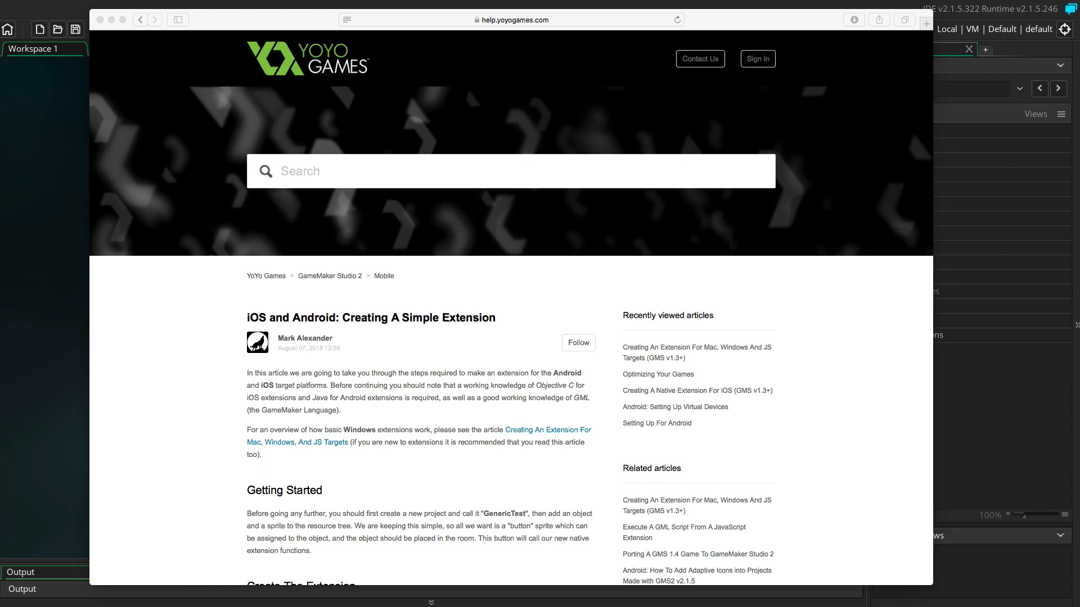
pyautogui.moveTo(378, 6)
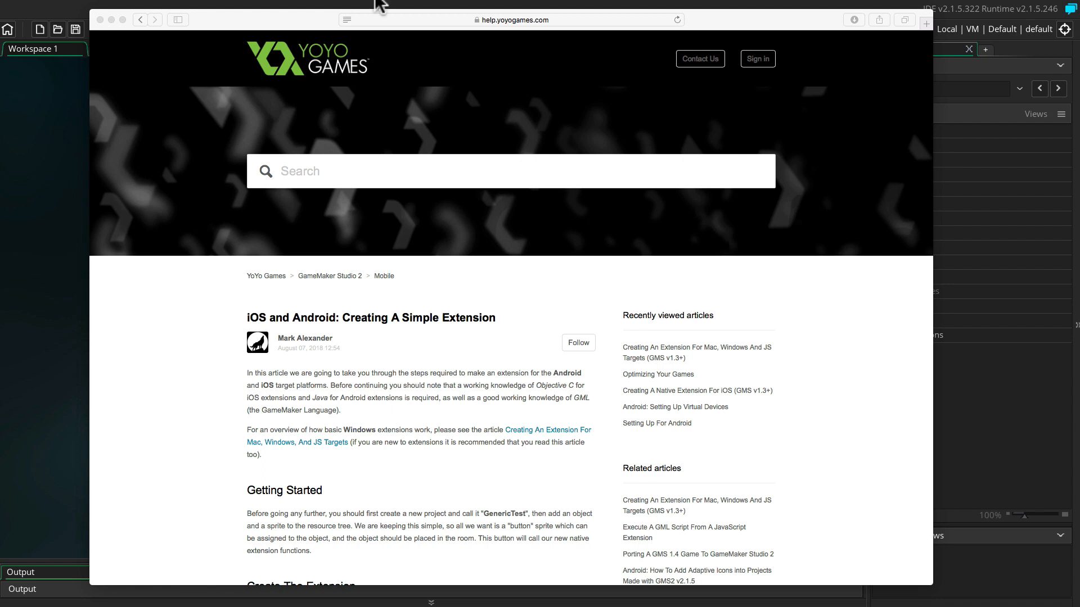
pyautogui.moveTo(306, 353)
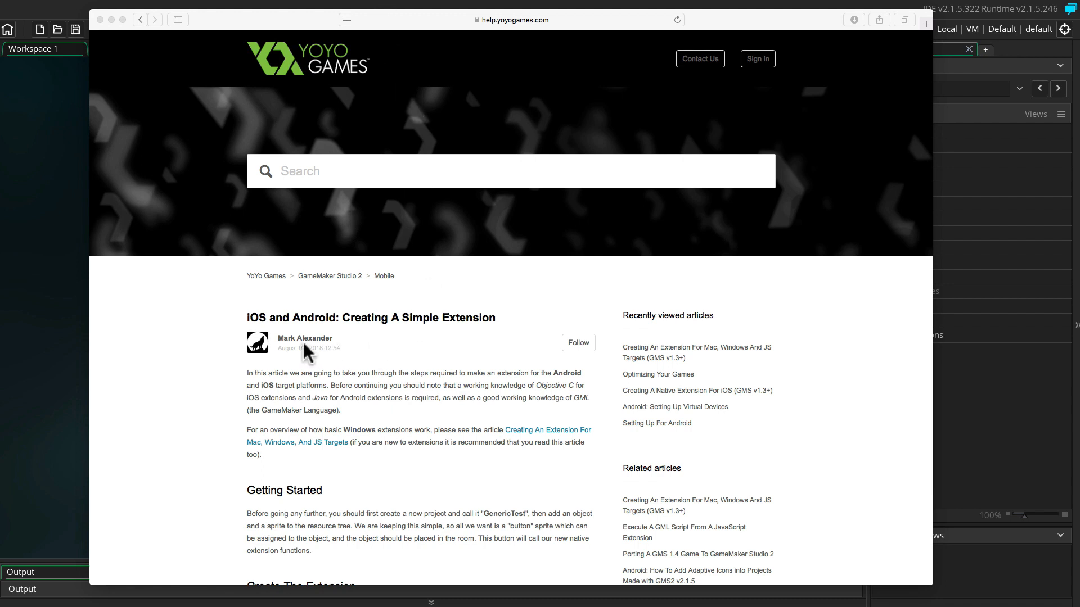
pyautogui.moveTo(250, 332)
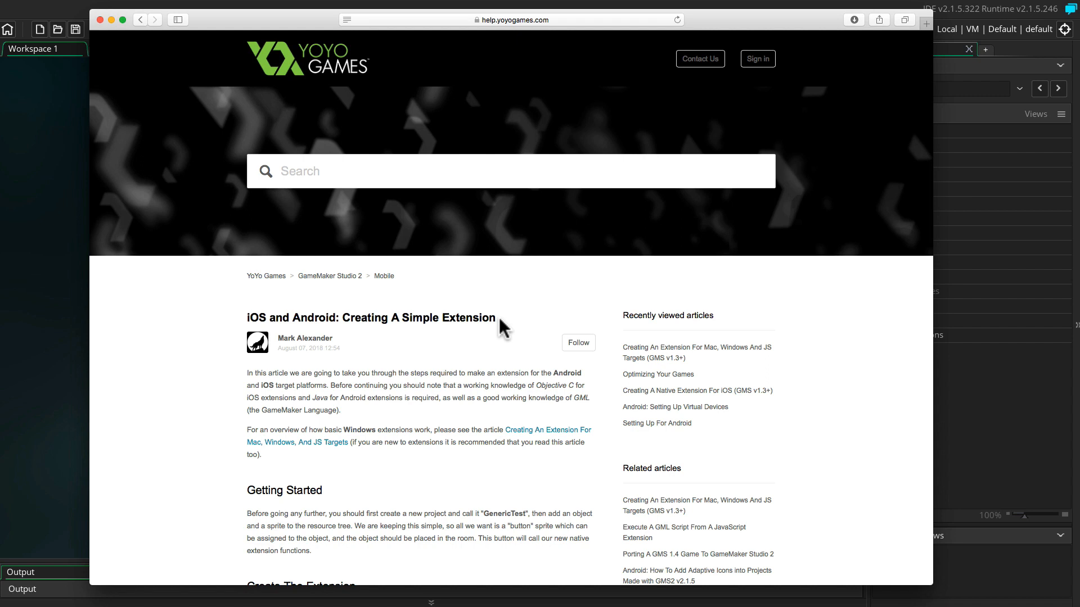
# Step: Read the 'Creating A Simple Extension' article down to The Android Window section
pyautogui.doubleClick(473, 318)
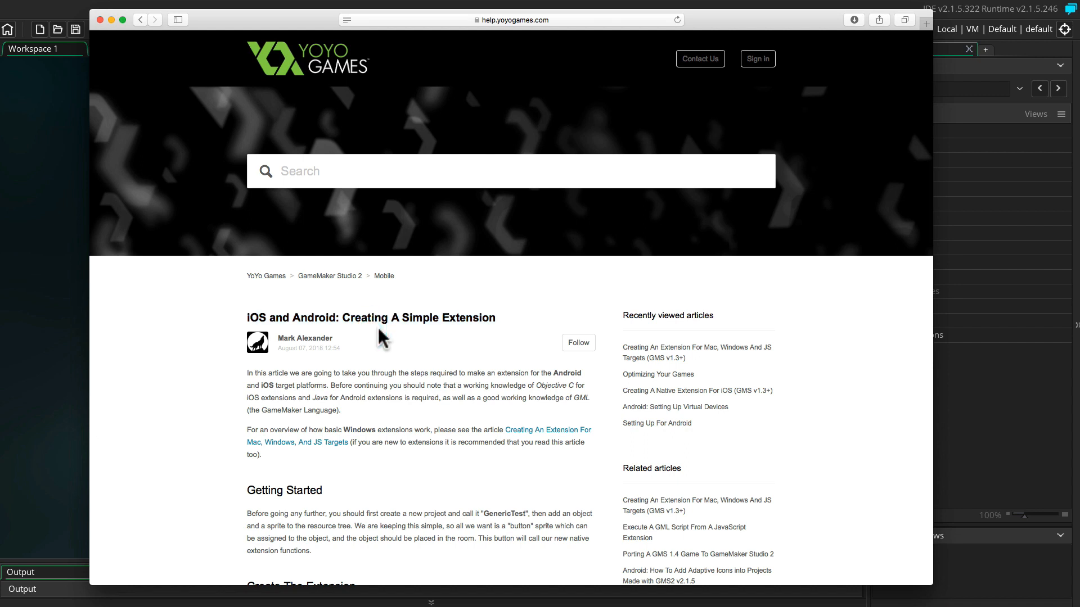
pyautogui.moveTo(609, 426)
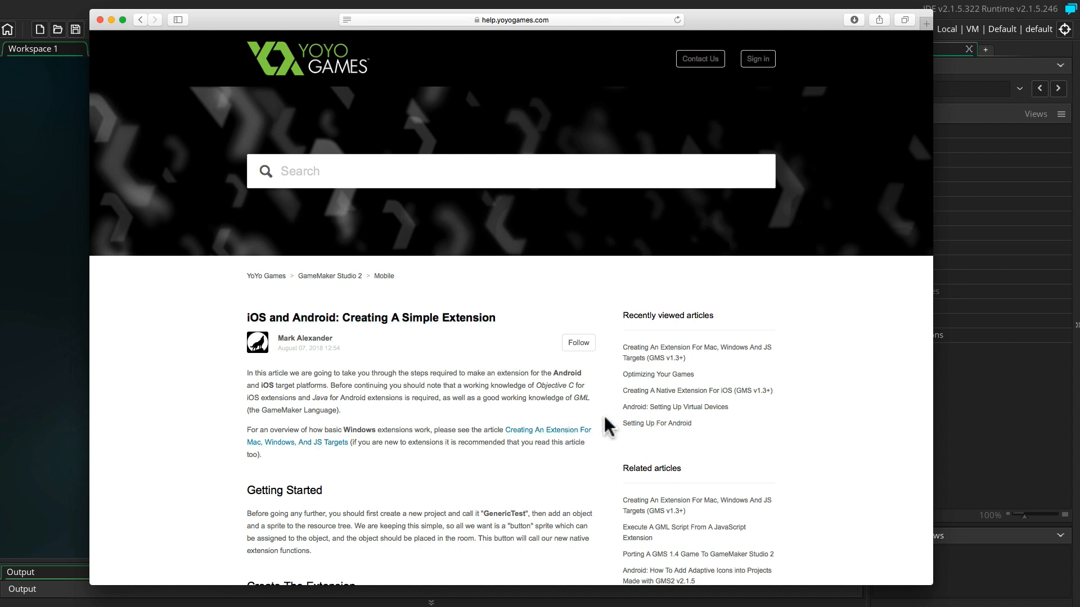
pyautogui.moveTo(888, 429)
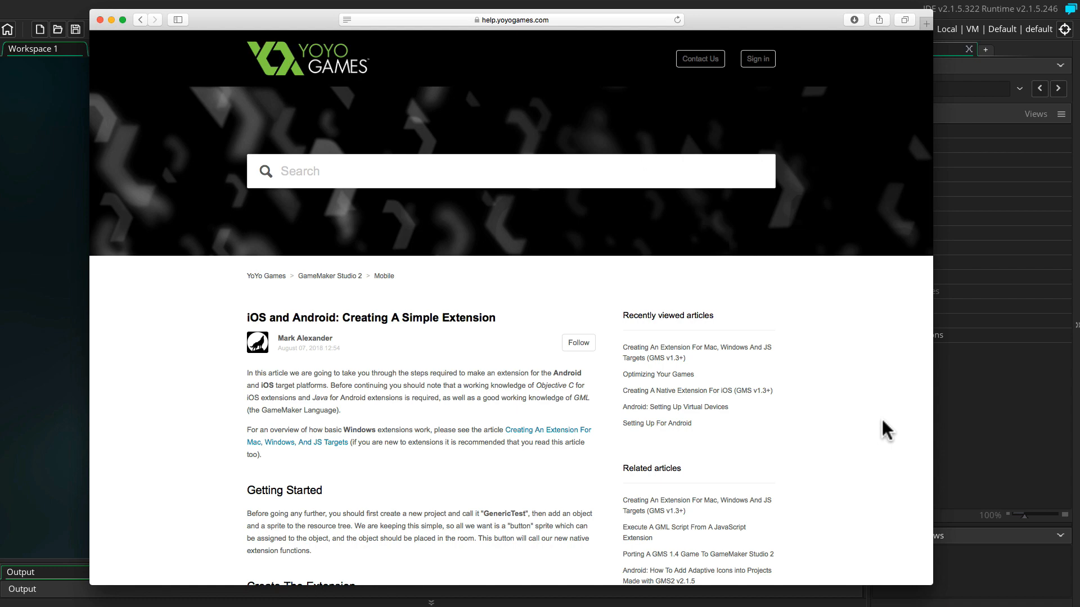
pyautogui.scroll(-3)
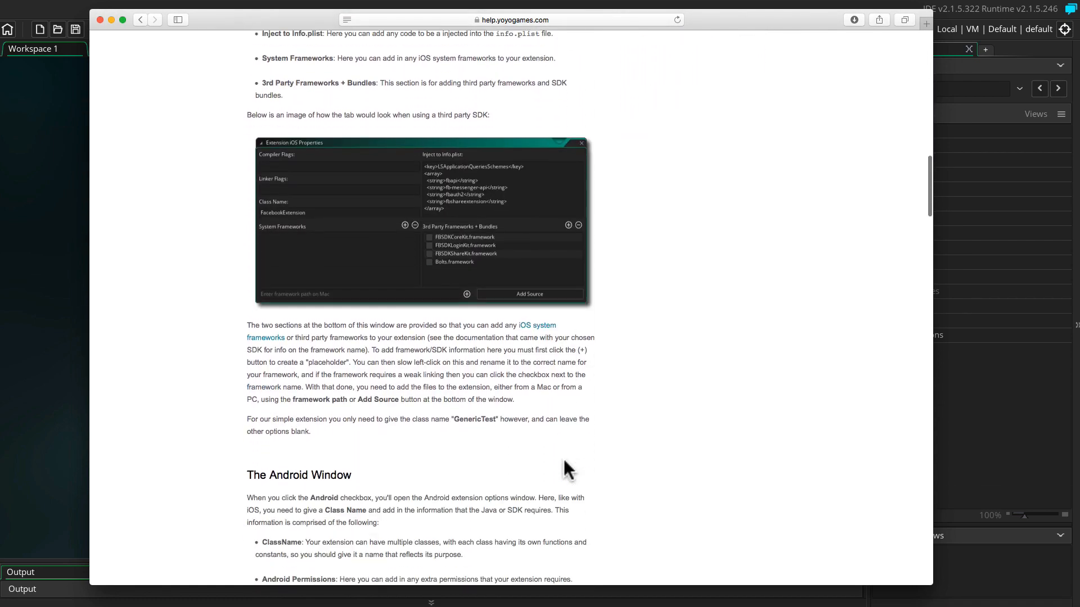
pyautogui.scroll(-3)
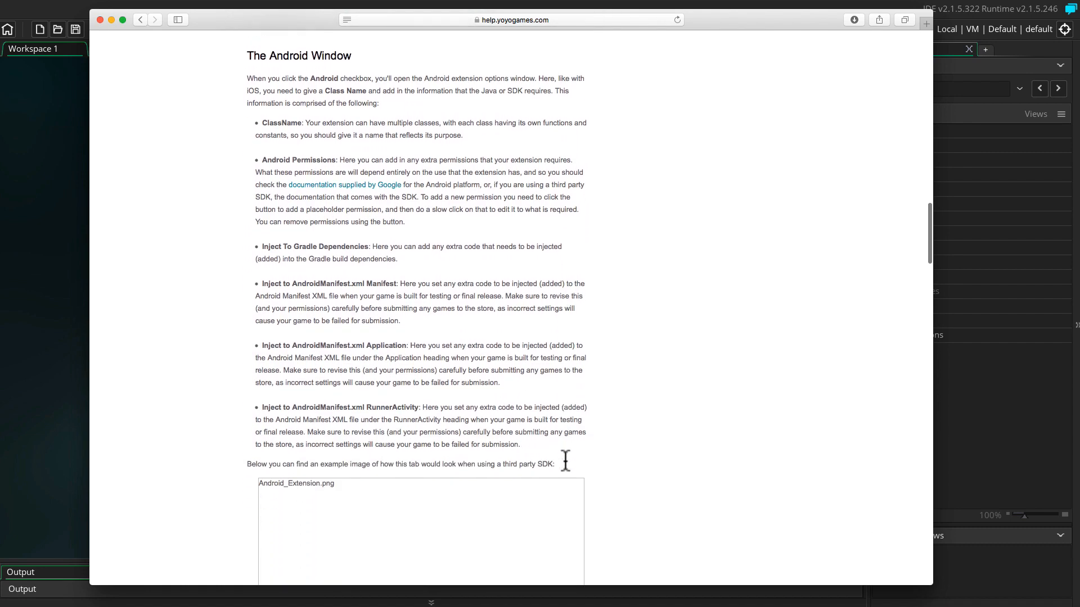
pyautogui.scroll(-3)
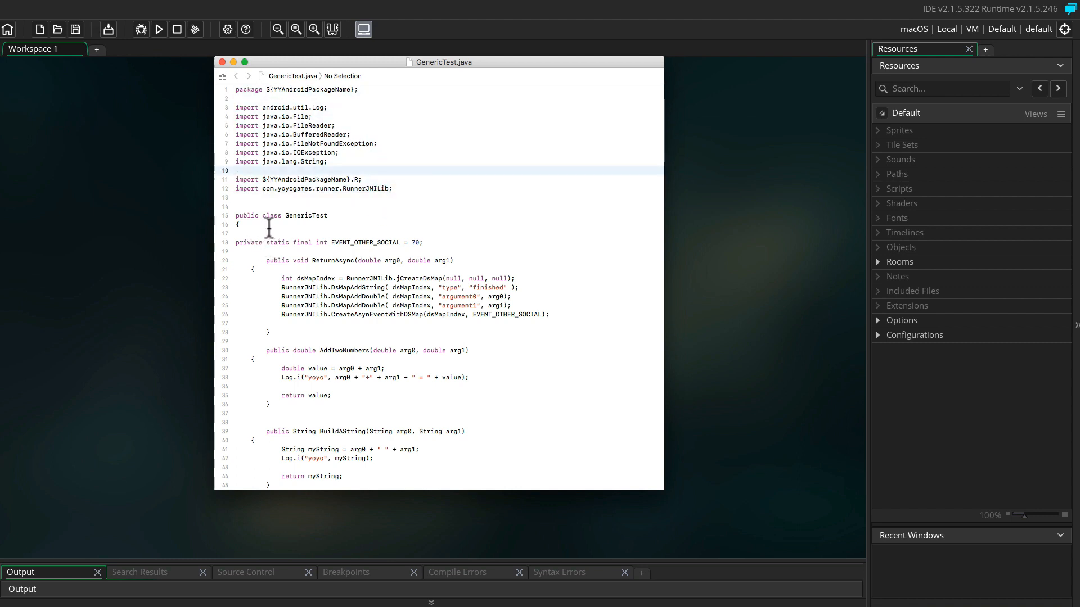
pyautogui.moveTo(295, 221)
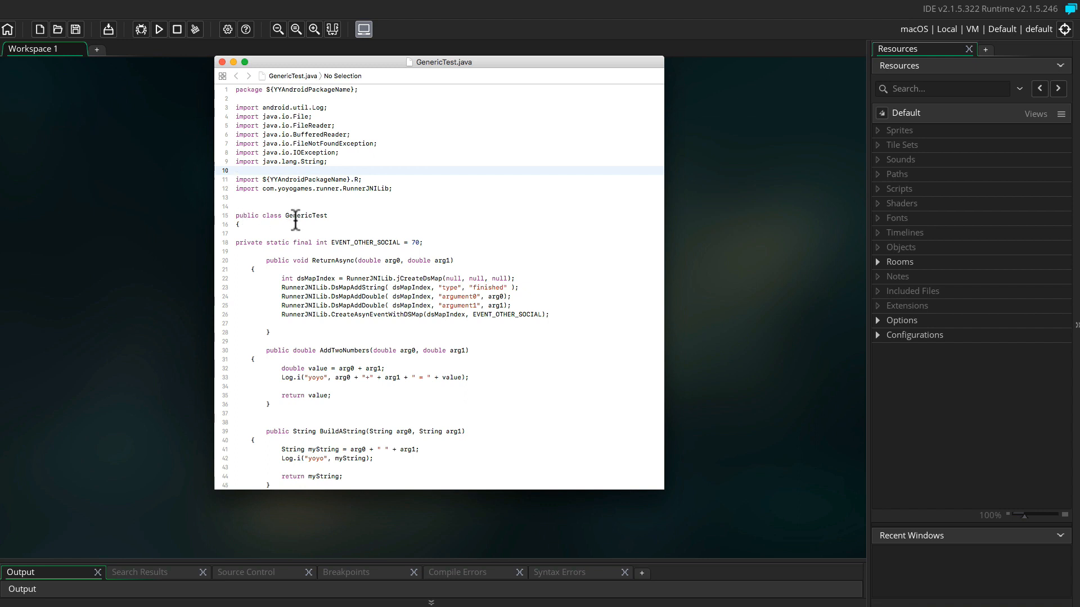
# Step: Highlight the GenericTest class name and the AddTwoNumbers return type while reviewing the Java code
pyautogui.doubleClick(305, 216)
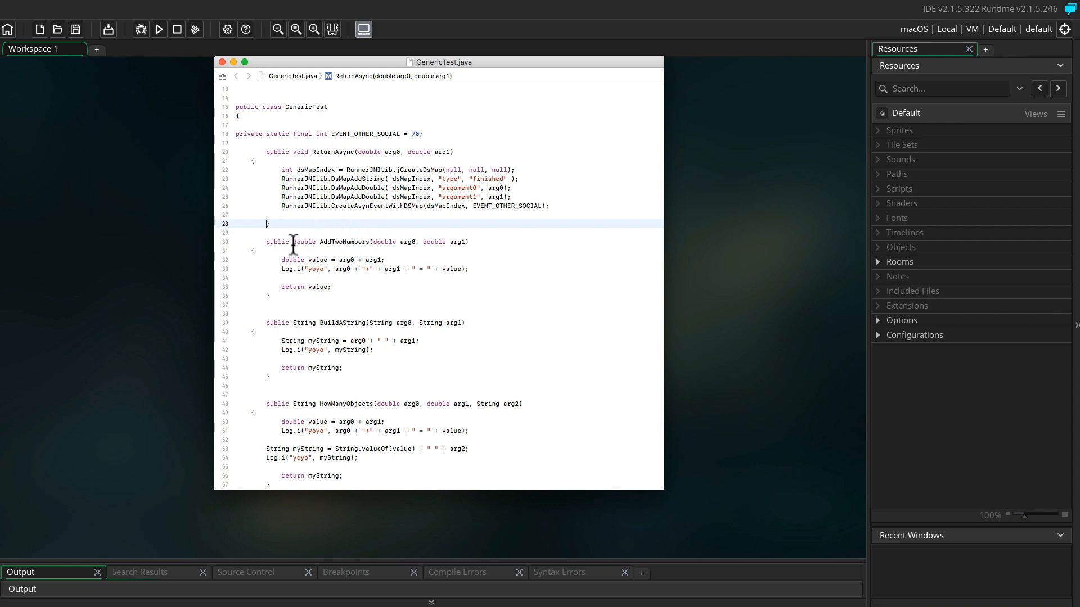
pyautogui.doubleClick(303, 242)
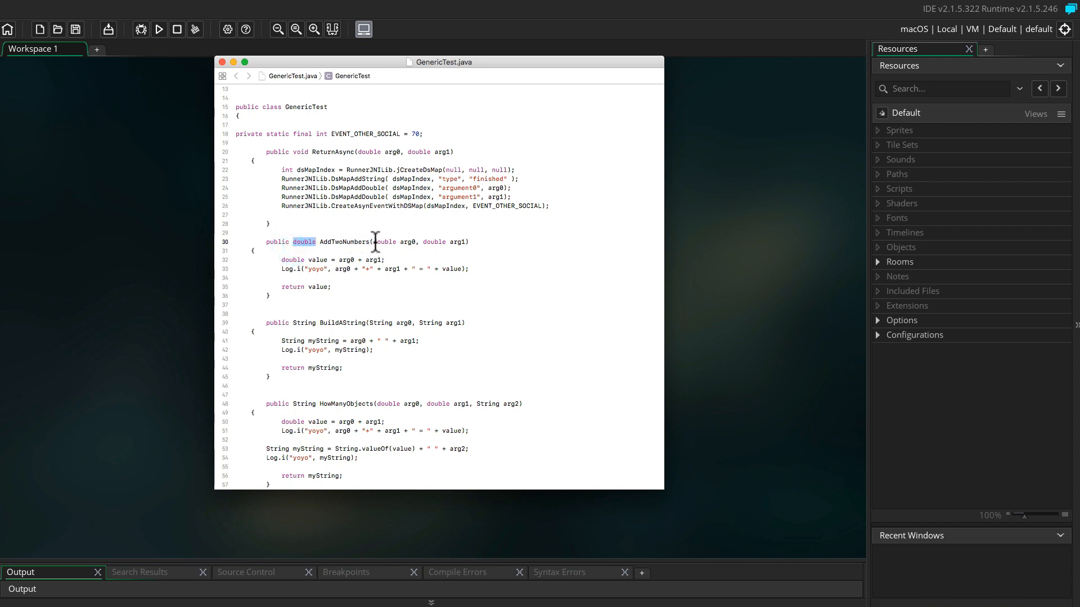
pyautogui.moveTo(373, 241); pyautogui.dragTo(458, 242)
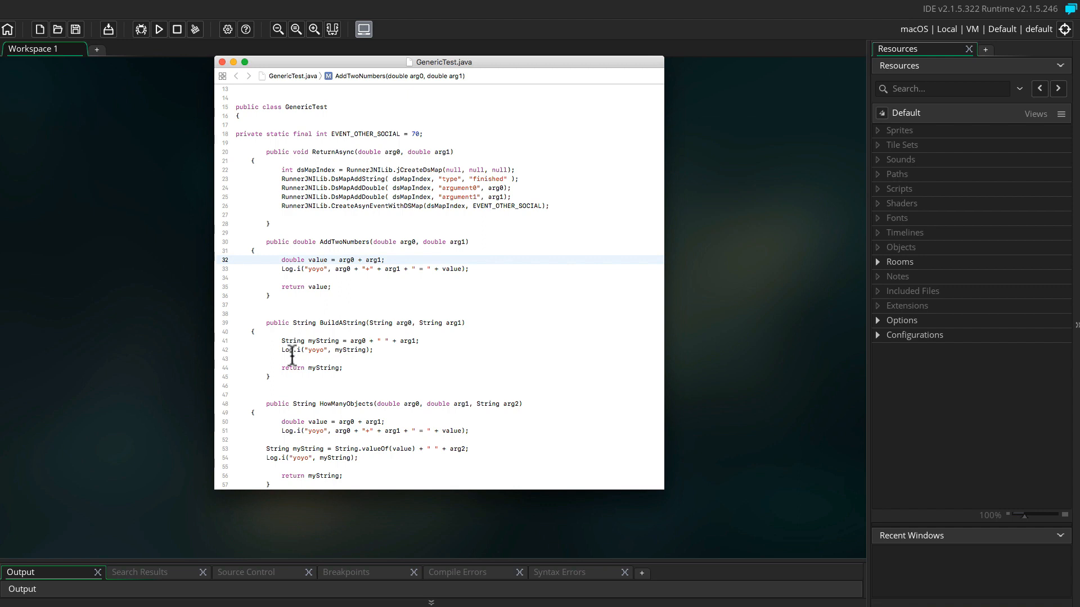
# Step: Close the GenericTest.java window to return to the empty GameMaker workspace
pyautogui.click(222, 62)
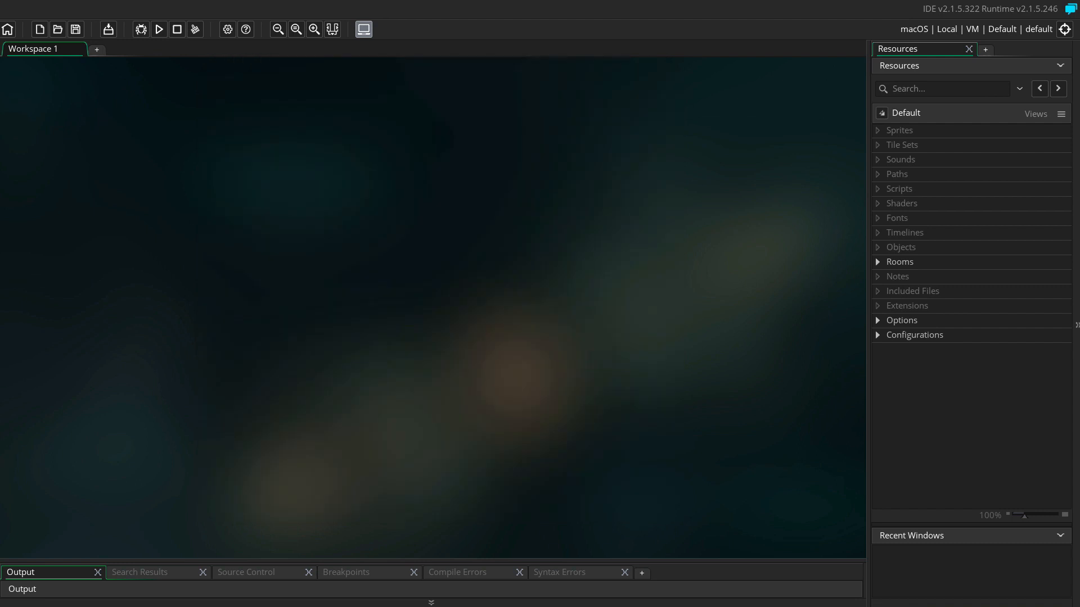
pyautogui.moveTo(869, 311)
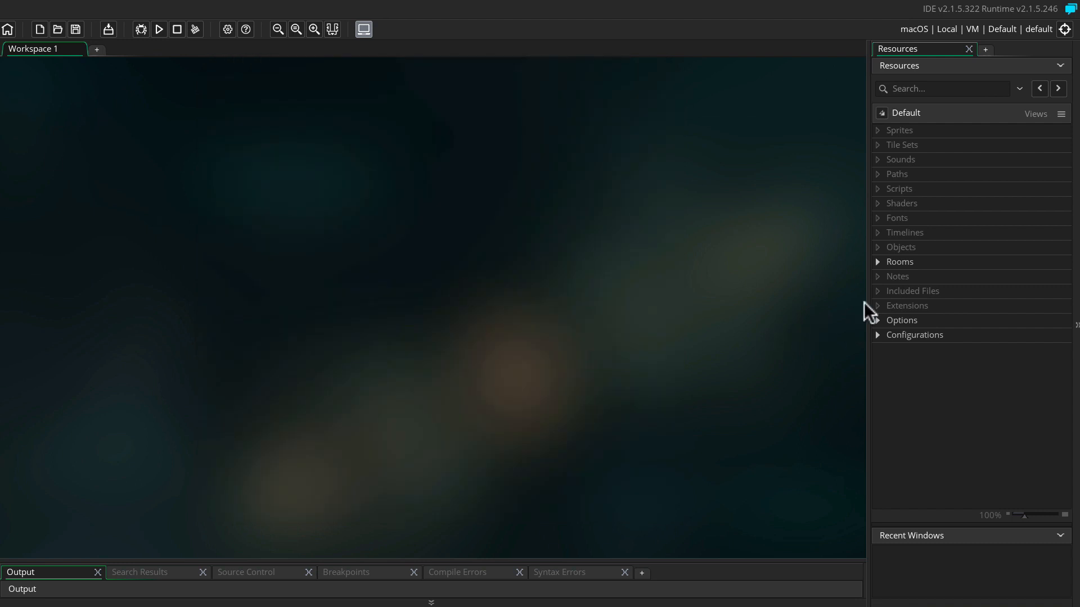
pyautogui.moveTo(909, 210)
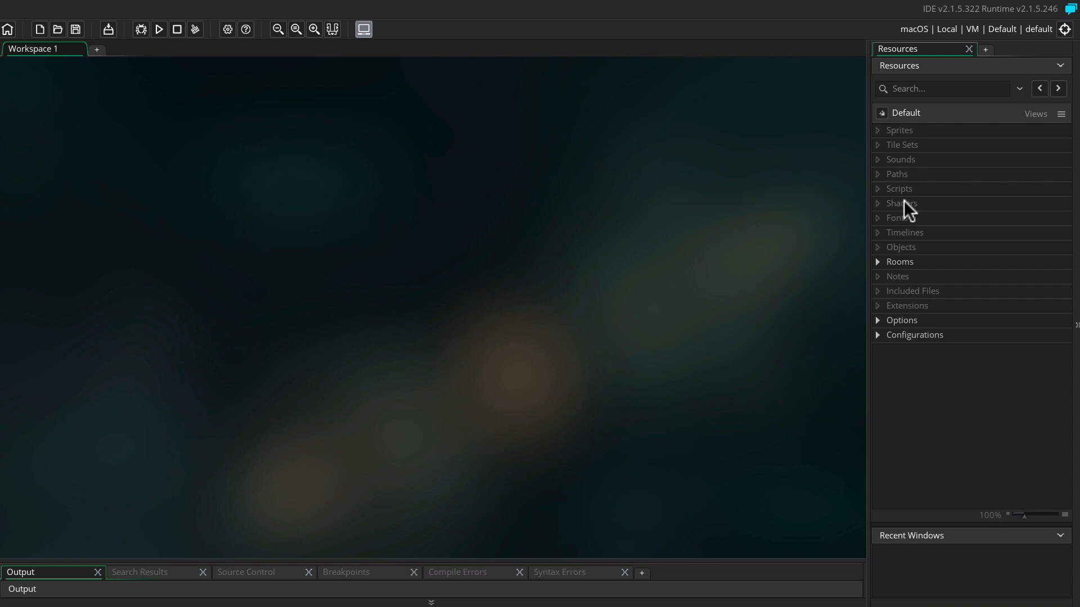
pyautogui.moveTo(910, 210)
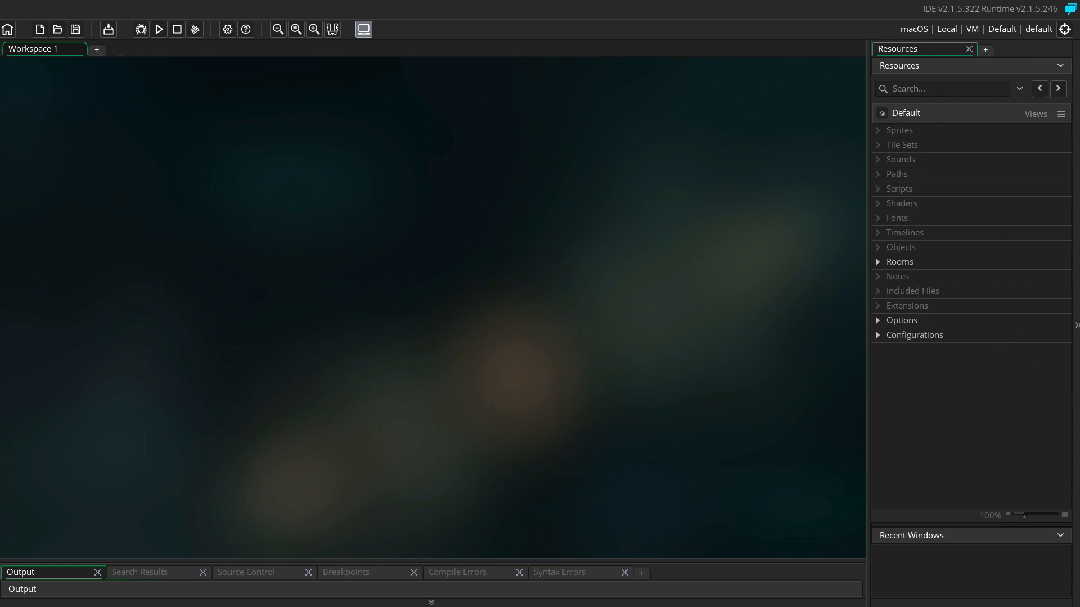
pyautogui.moveTo(904, 318)
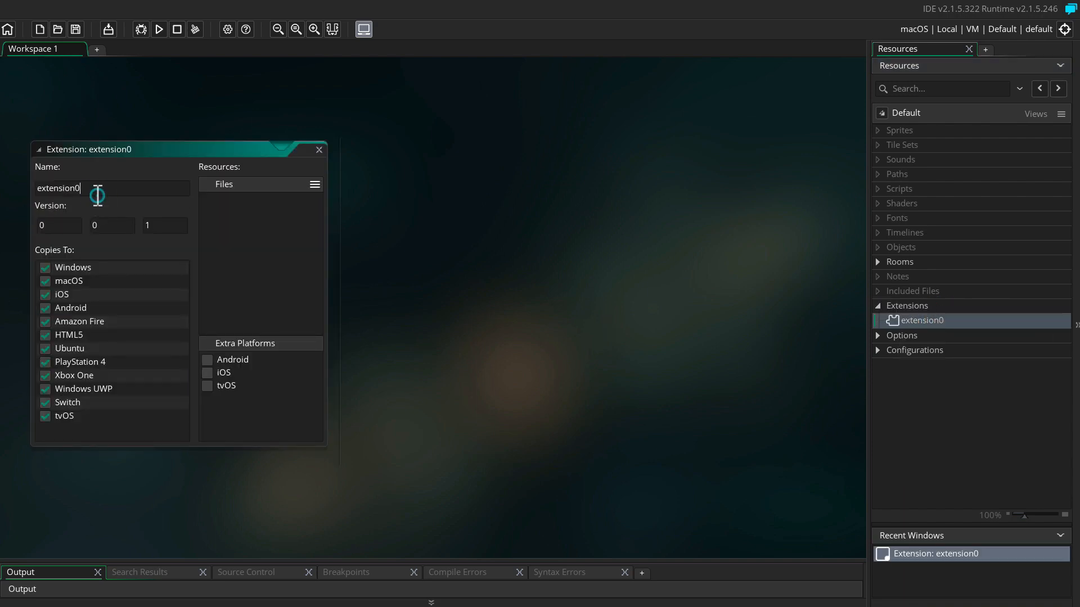
# Step: Name the new extension GenericTest
pyautogui.doubleClick(59, 188)
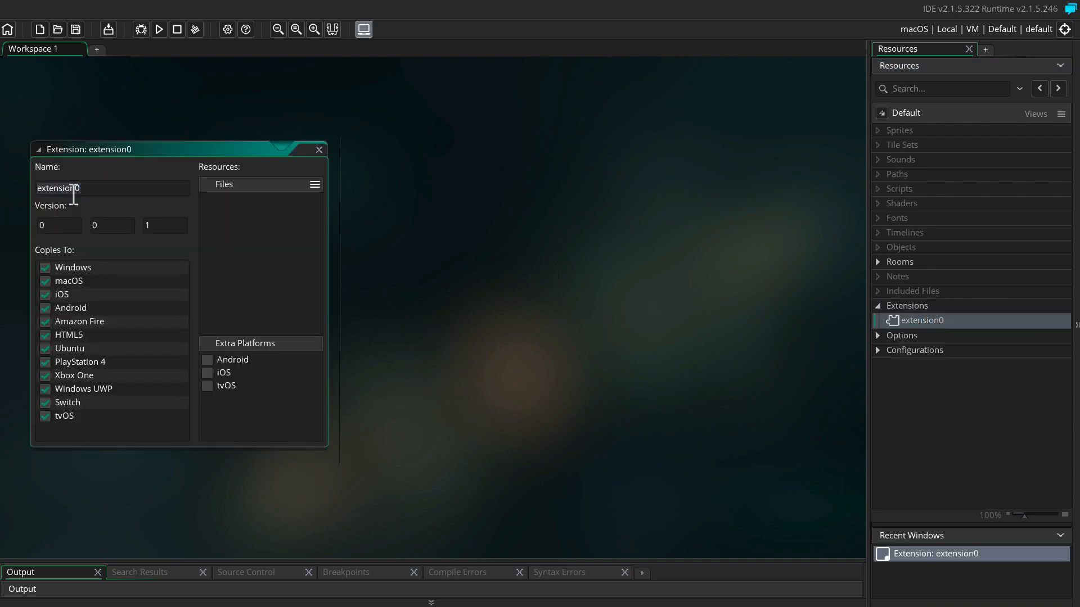
pyautogui.write('GenericTest')
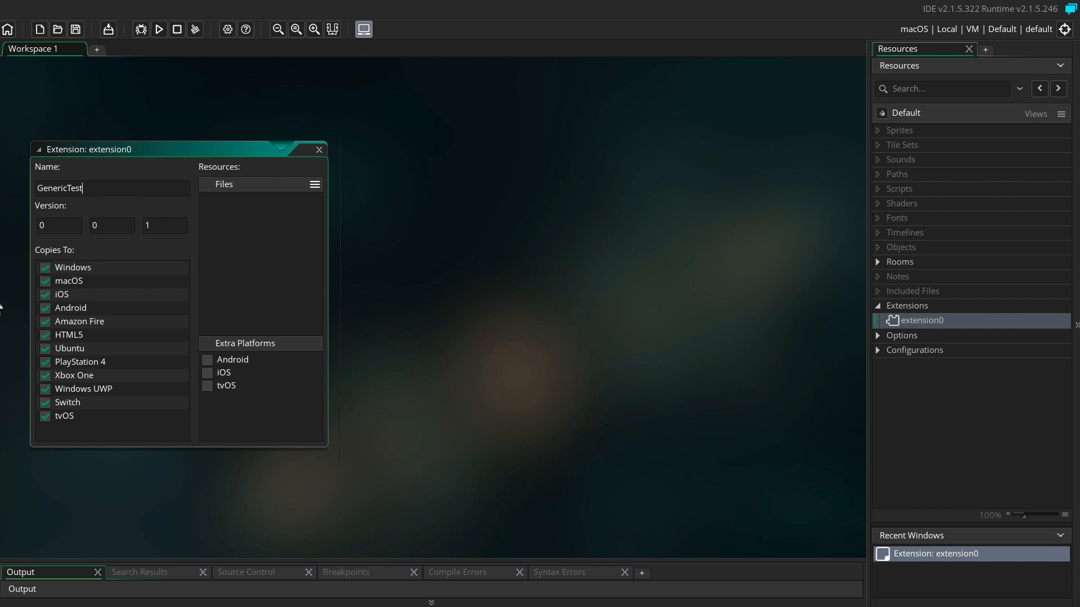
pyautogui.moveTo(87, 260)
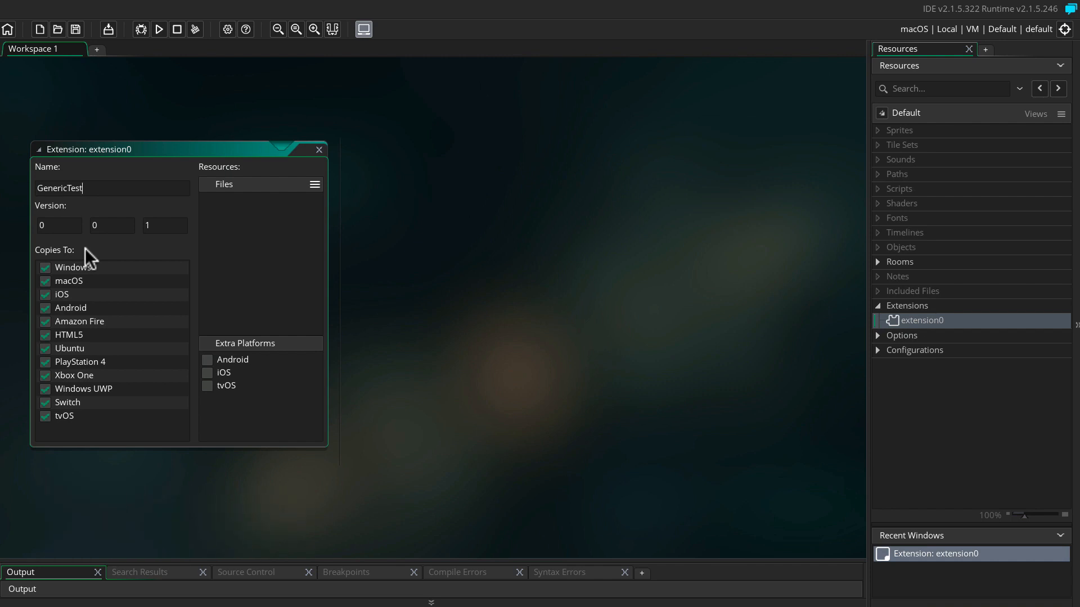
# Step: Uncheck the other Copies To platforms so only Android and Amazon Fire remain
pyautogui.click(68, 268)
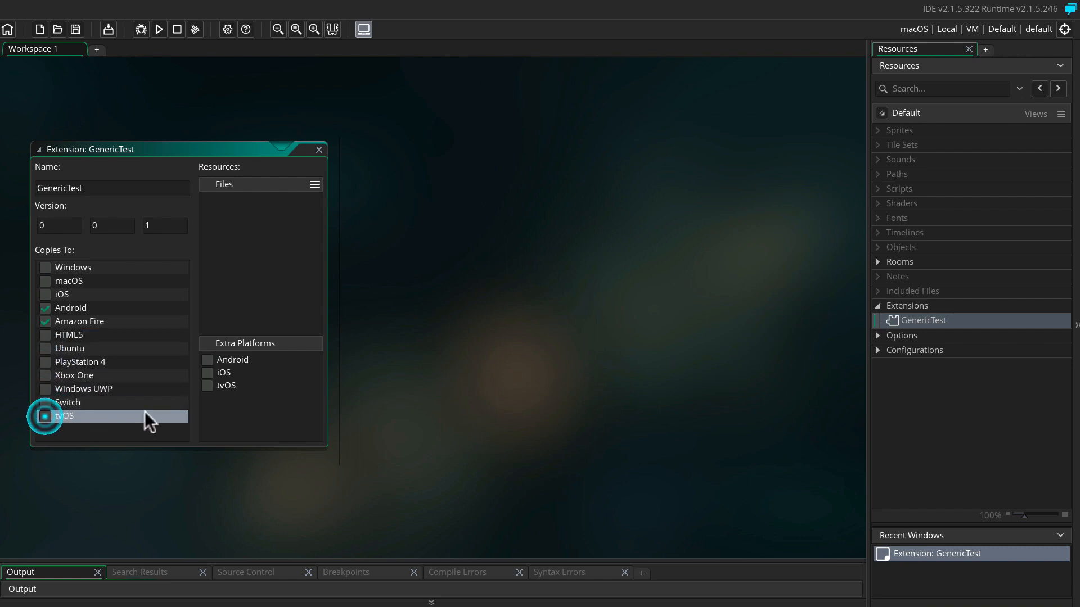
pyautogui.click(45, 416)
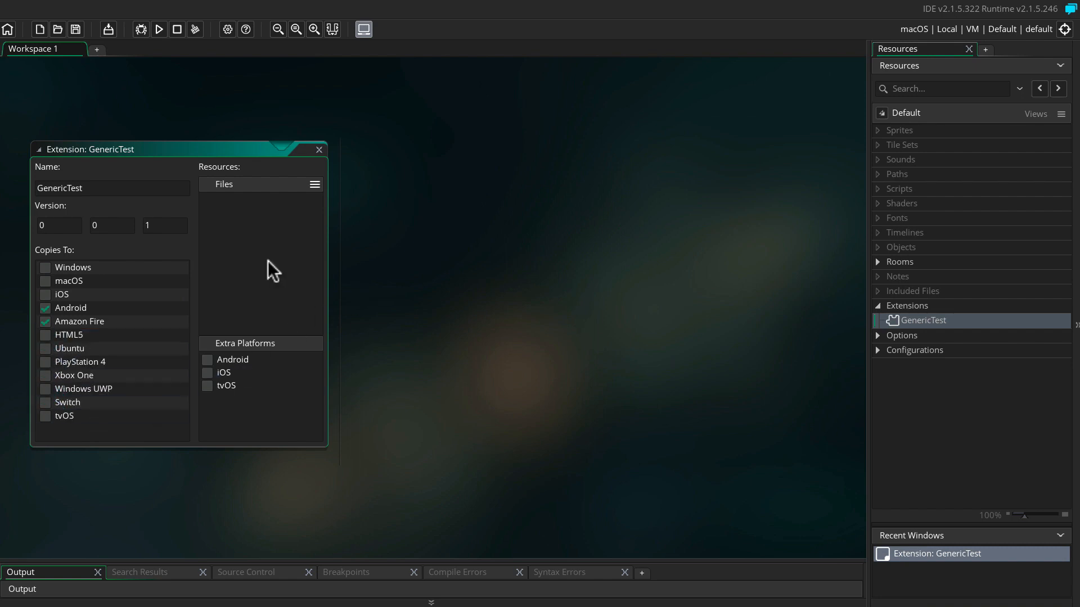
pyautogui.click(232, 360)
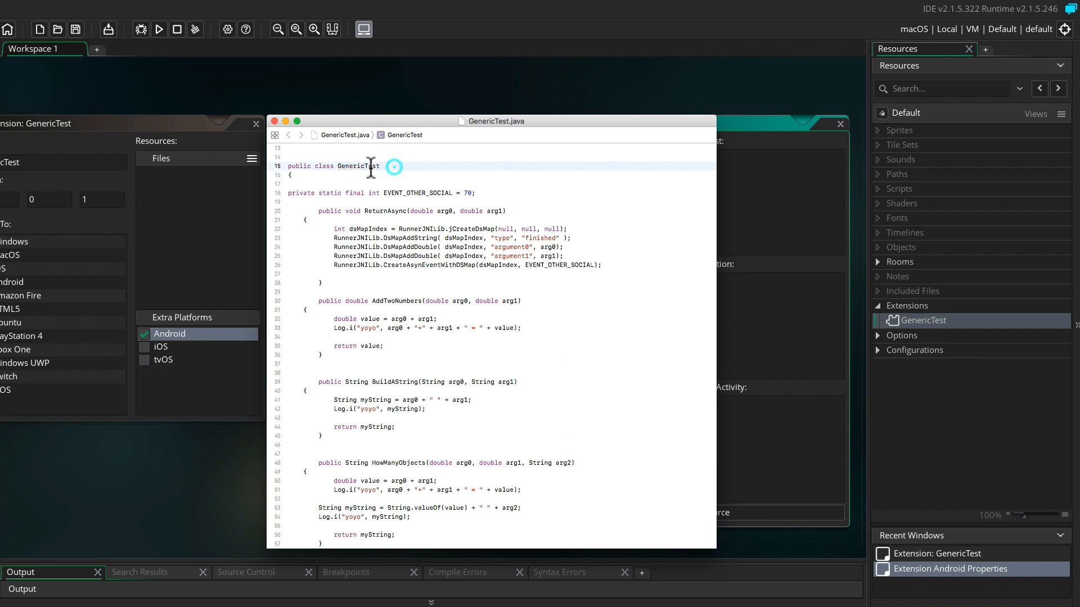
# Step: Highlight the GenericTest class name in the Java class declaration
pyautogui.doubleClick(358, 166)
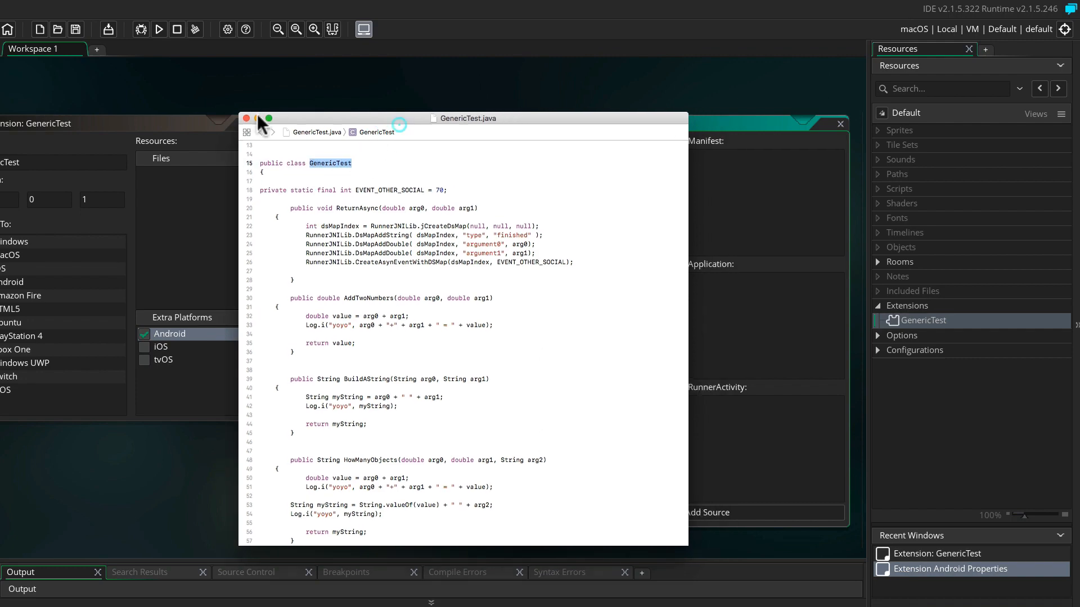
# Step: Enter GenericTest as the Class Name in the extension's Android properties
pyautogui.click(245, 118)
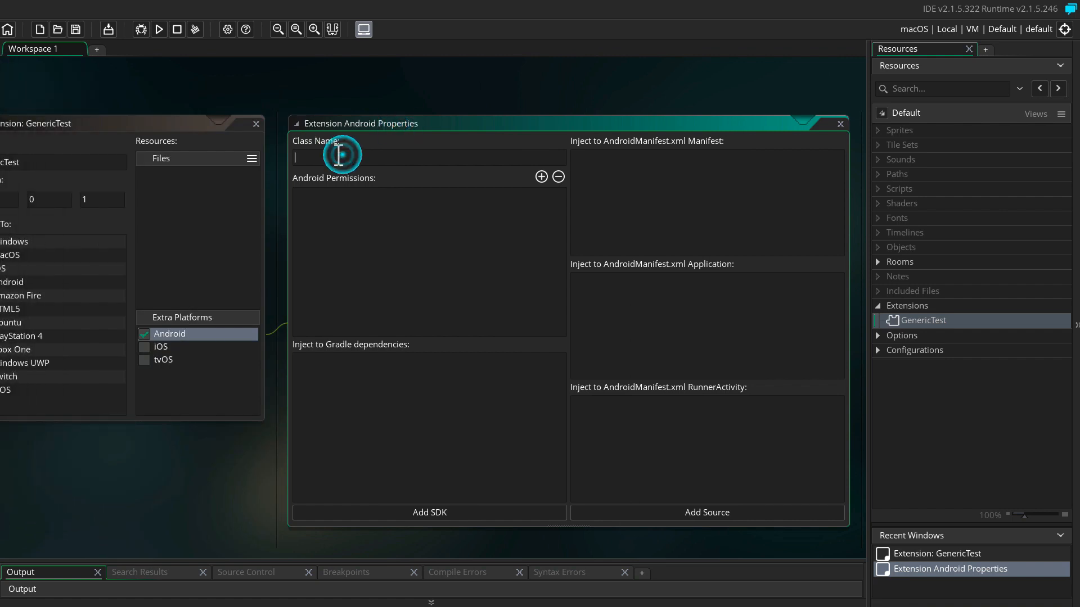
pyautogui.write('GenericTest')
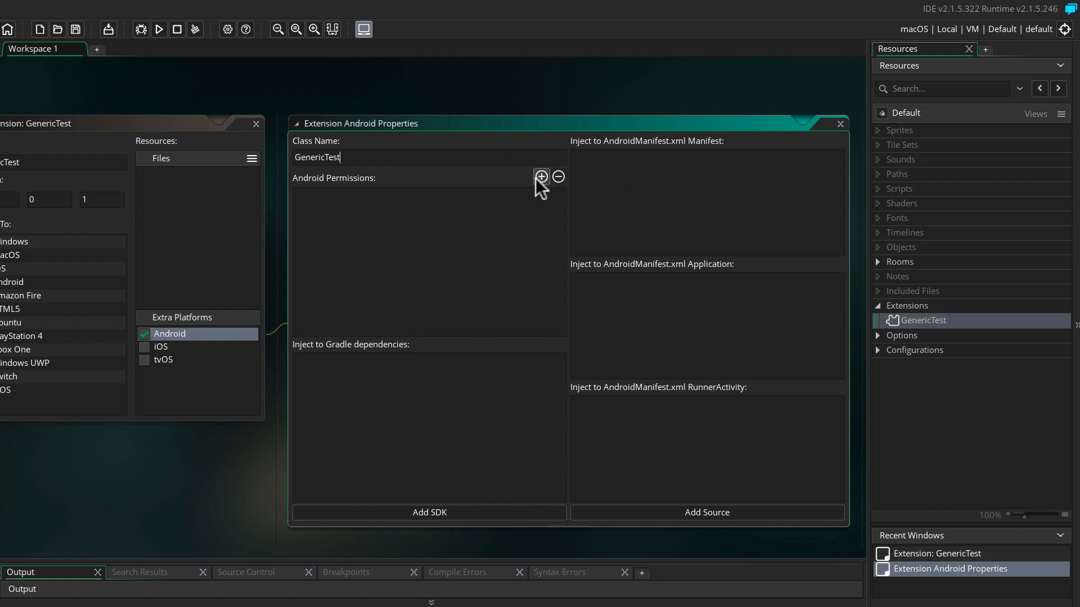
pyautogui.moveTo(469, 251)
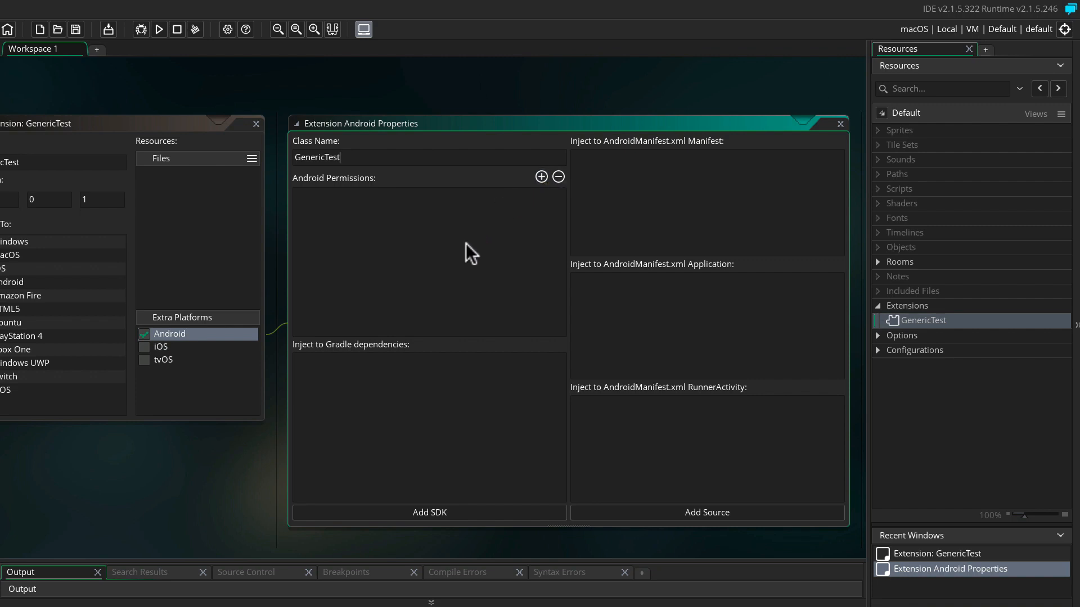
pyautogui.moveTo(523, 296)
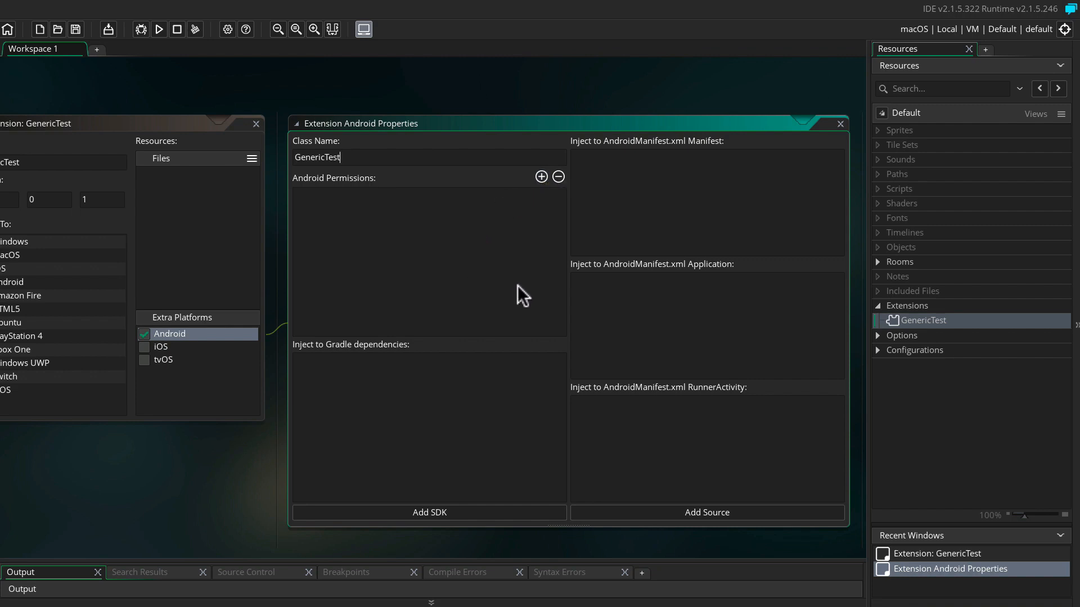
pyautogui.moveTo(645, 466)
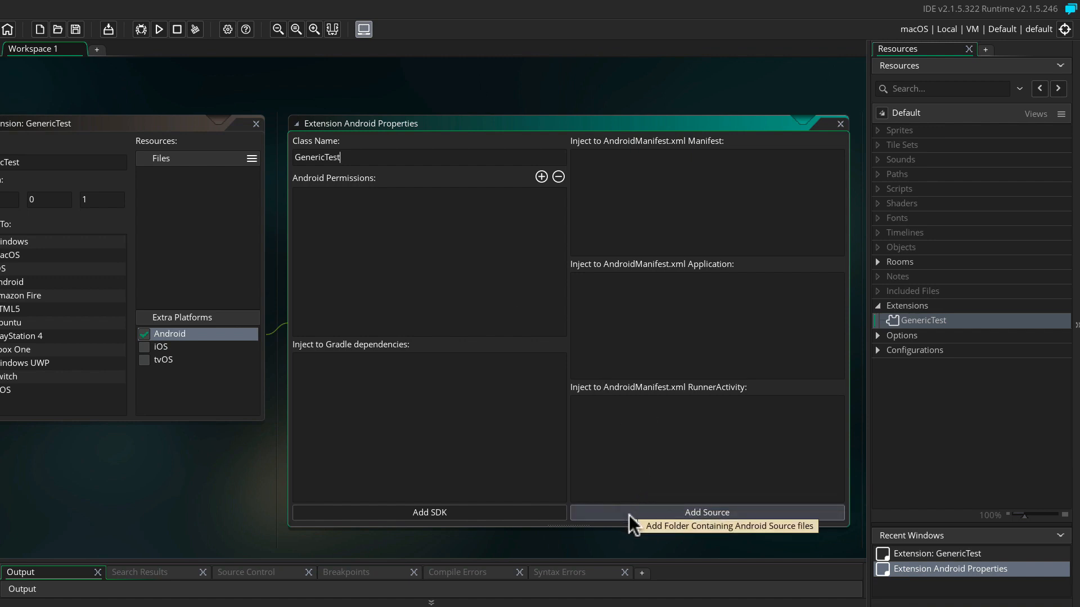
# Step: Add the ext folder containing GenericTest.java as the Android source folder
pyautogui.click(705, 513)
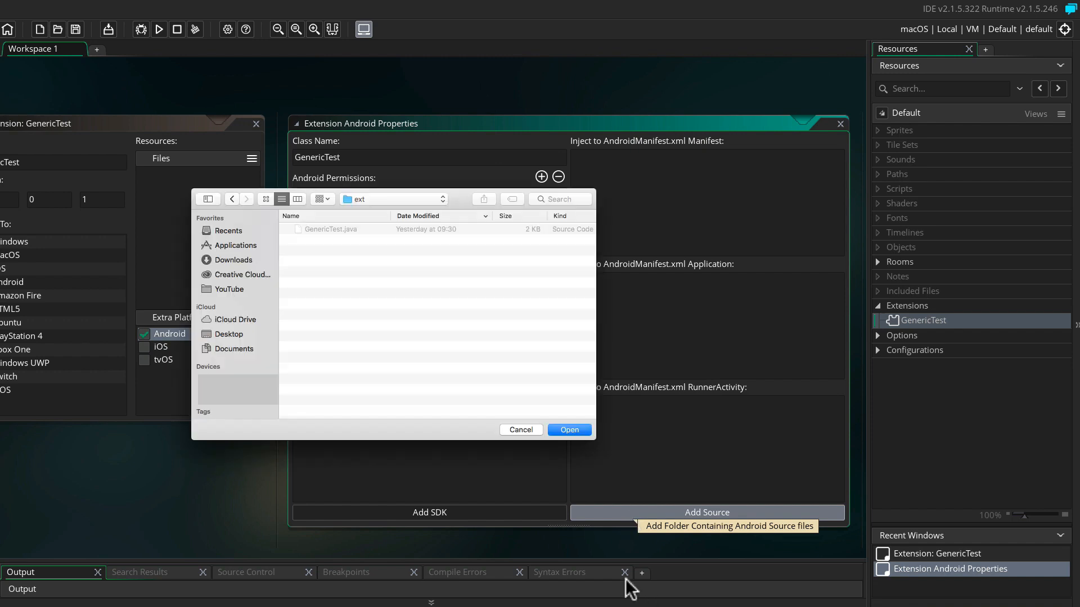
pyautogui.moveTo(358, 241)
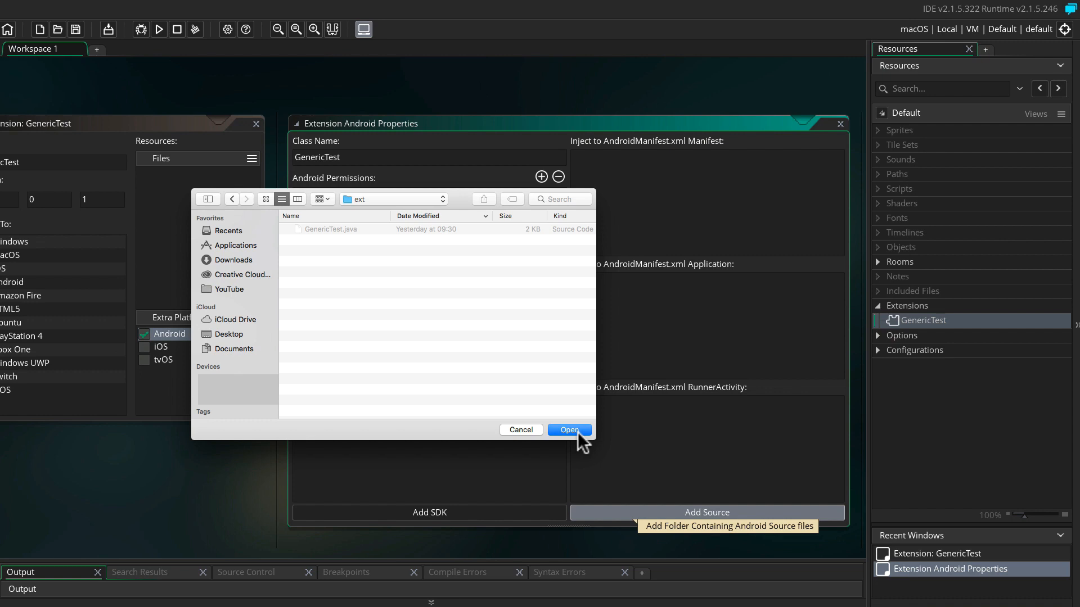
pyautogui.click(567, 430)
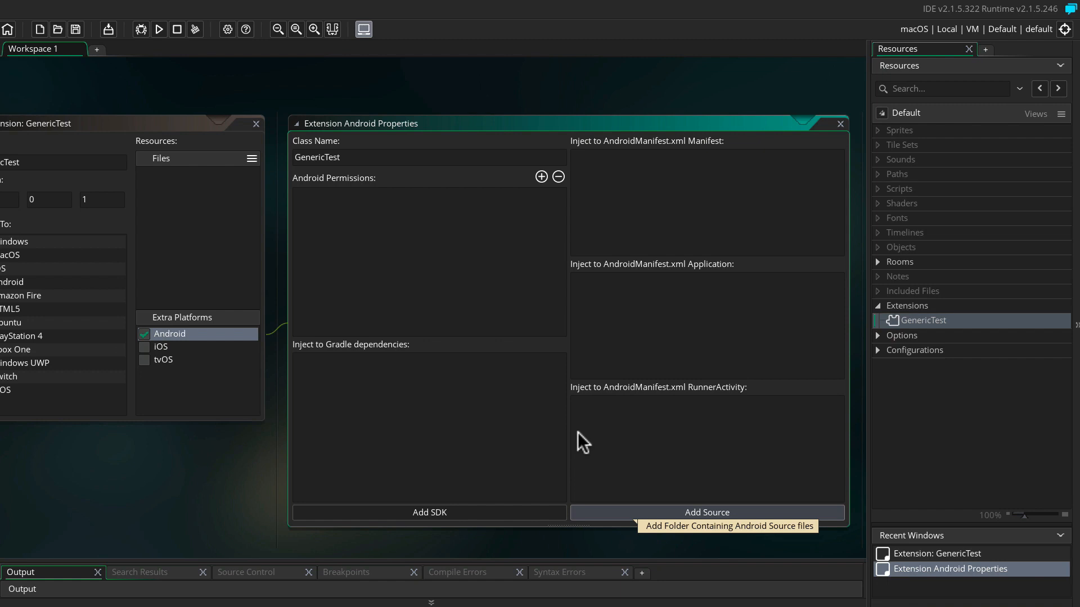
# Step: Show the project in Finder and locate GenericTest.java under extensions/GenericTest/AndroidSource/Java
pyautogui.click(706, 513)
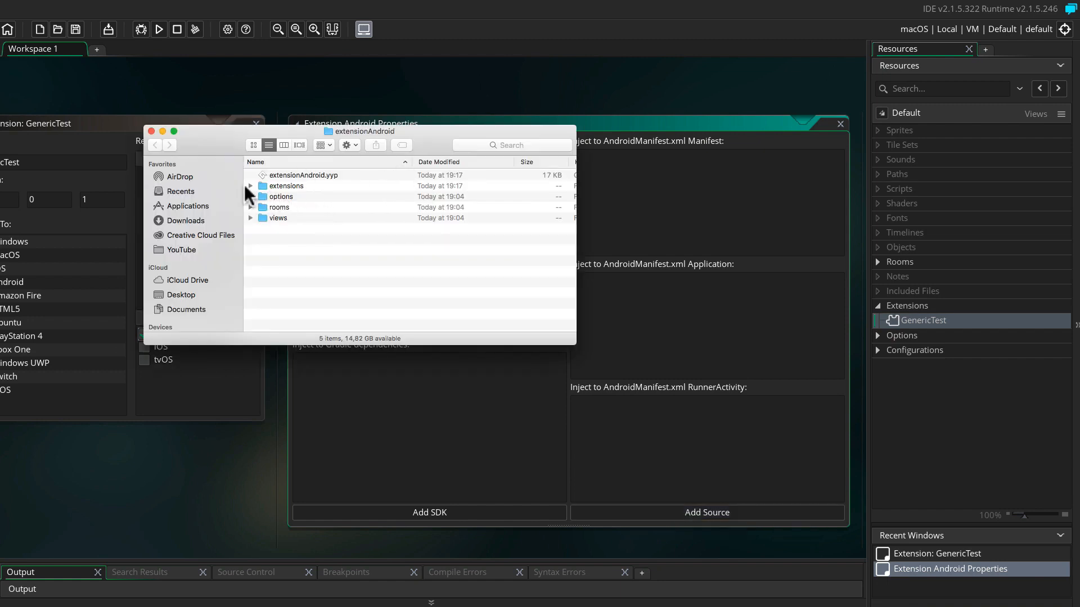
pyautogui.click(251, 186)
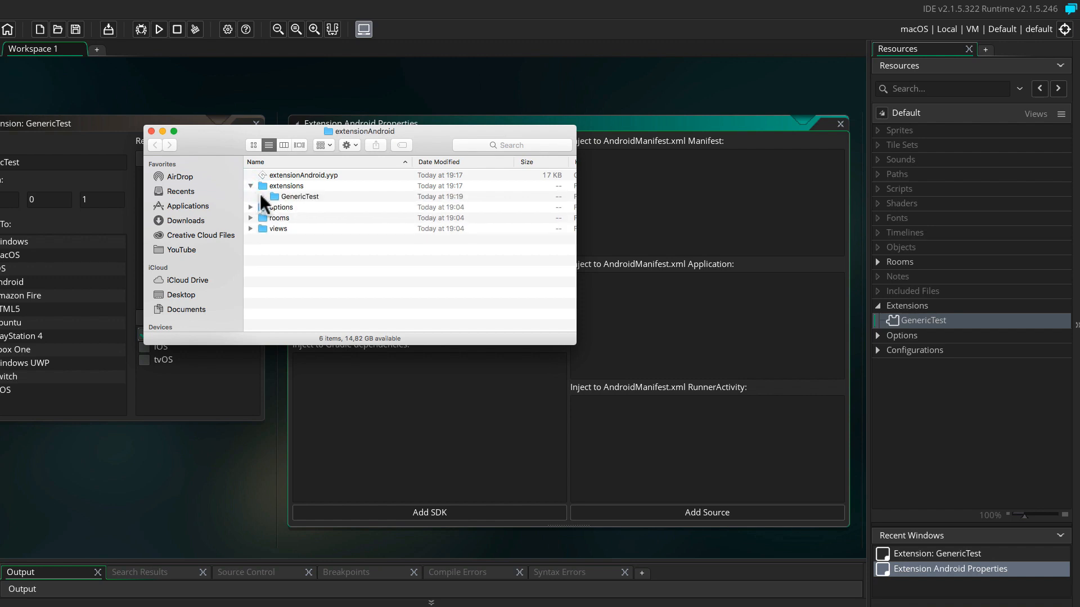
pyautogui.click(250, 196)
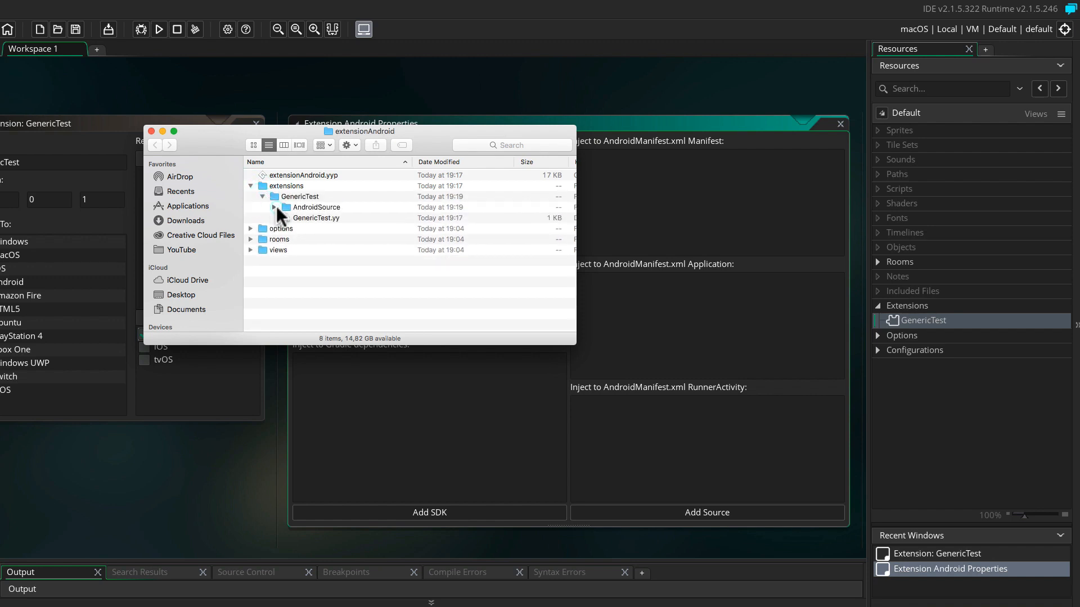
pyautogui.click(274, 207)
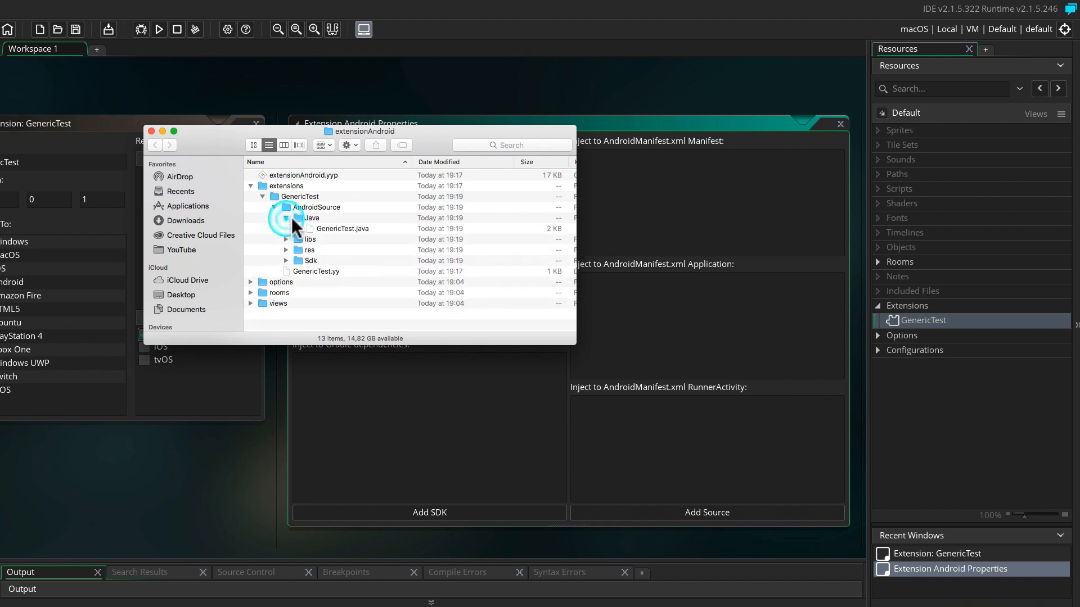
pyautogui.click(280, 207)
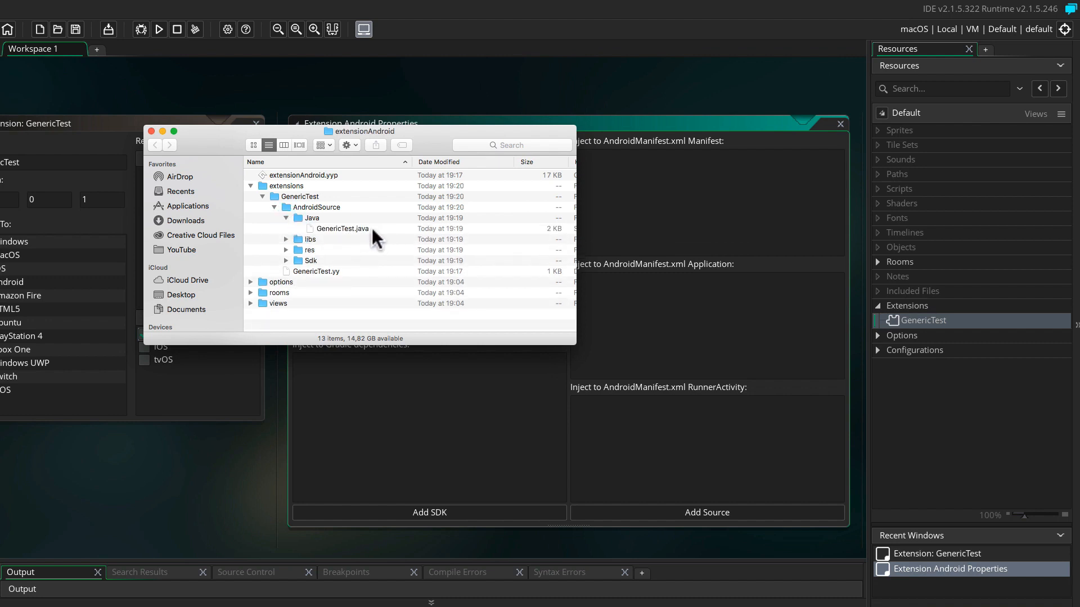
pyautogui.click(341, 228)
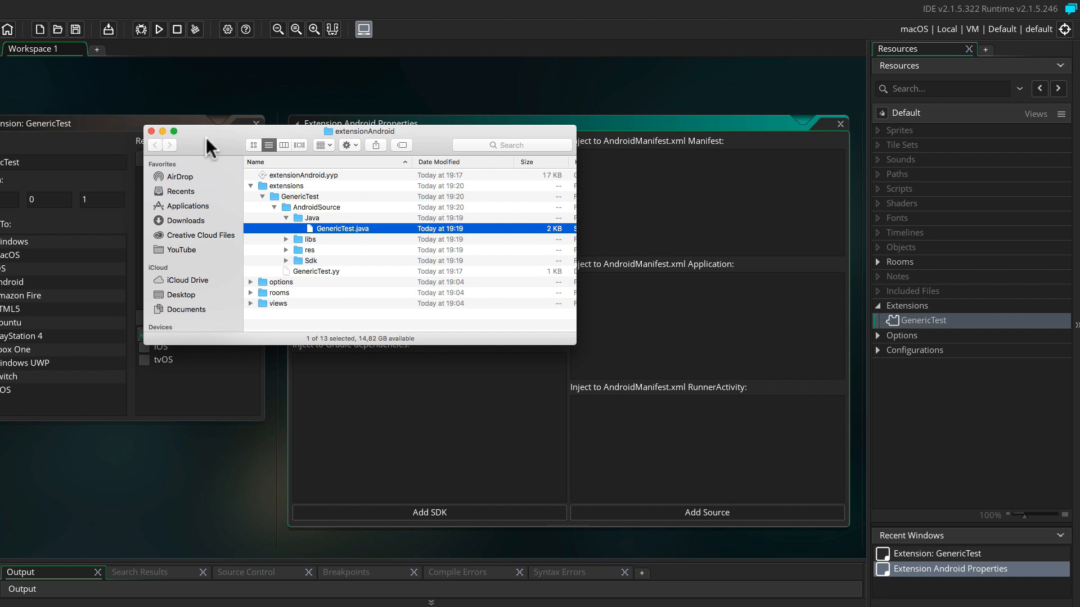
pyautogui.moveTo(215, 147)
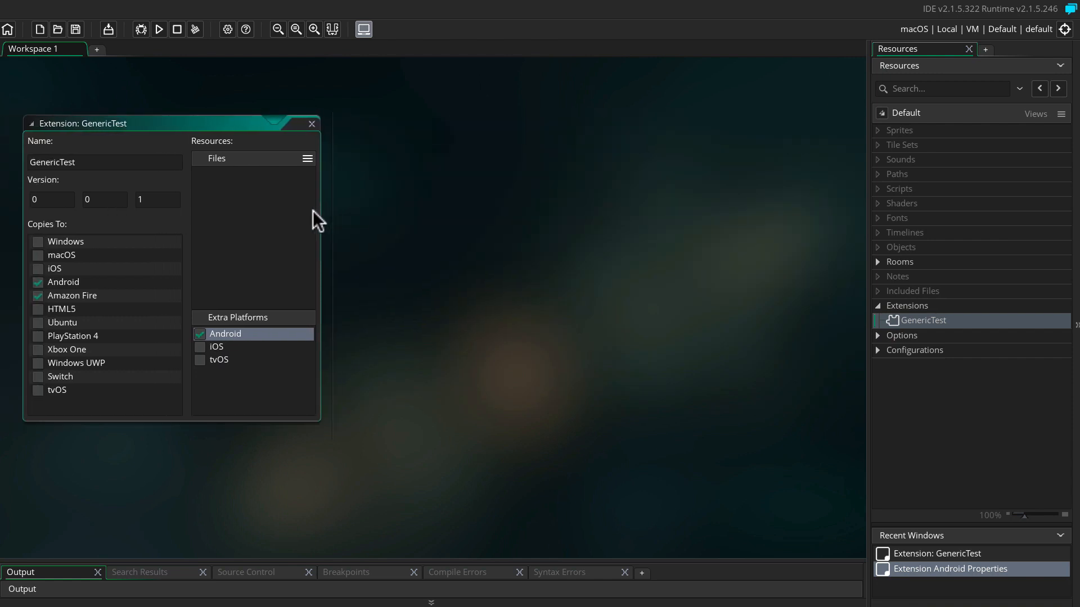
# Step: Add a generic placeholder GenericTest.ext and restrict its Copies To platforms to Android and Amazon Fire
pyautogui.click(307, 158)
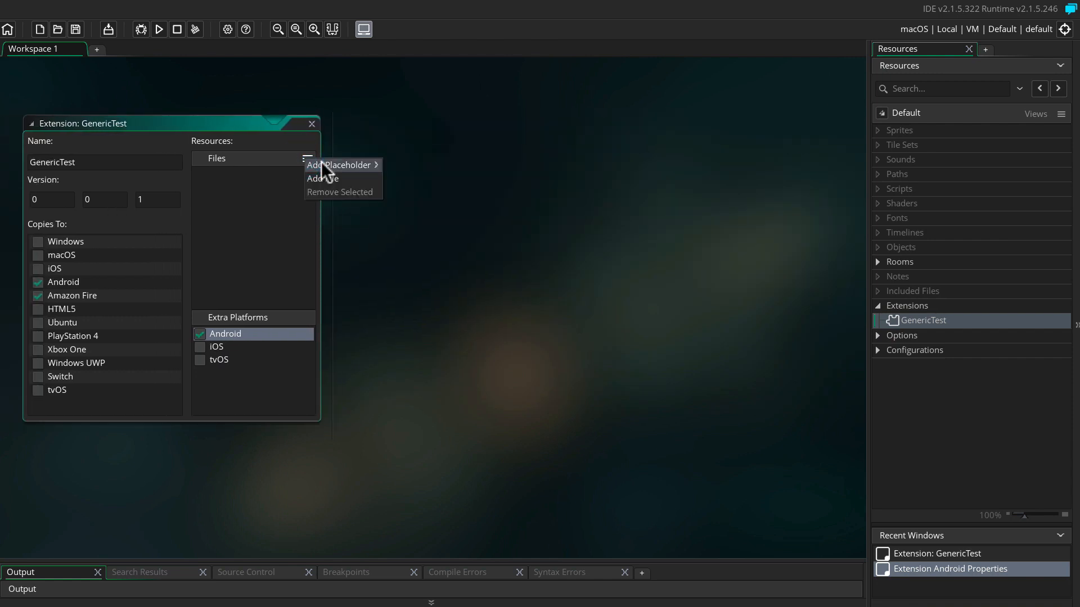
pyautogui.moveTo(340, 164)
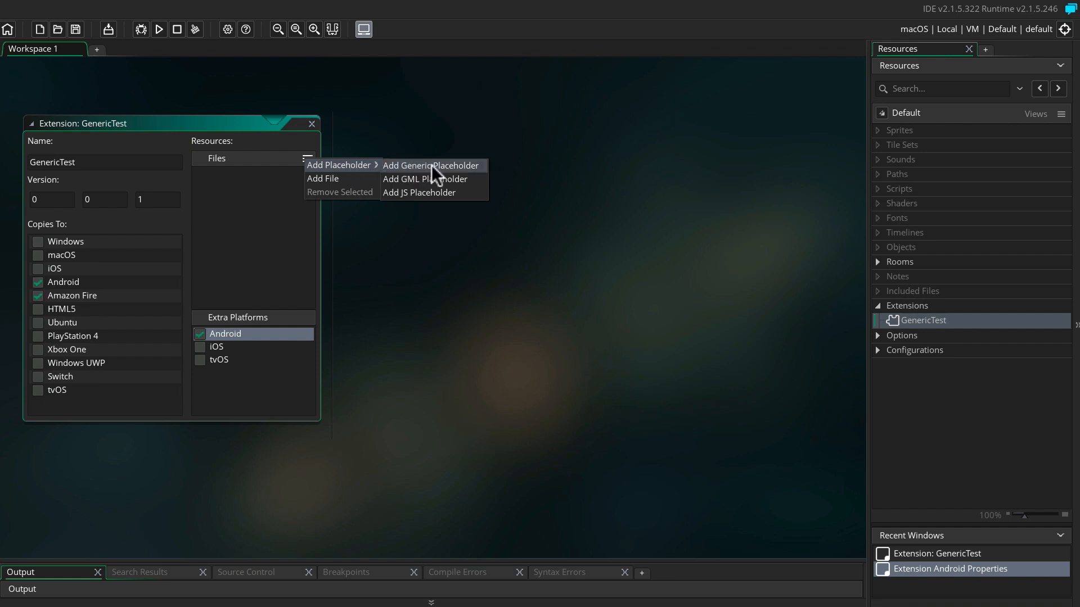
pyautogui.click(430, 165)
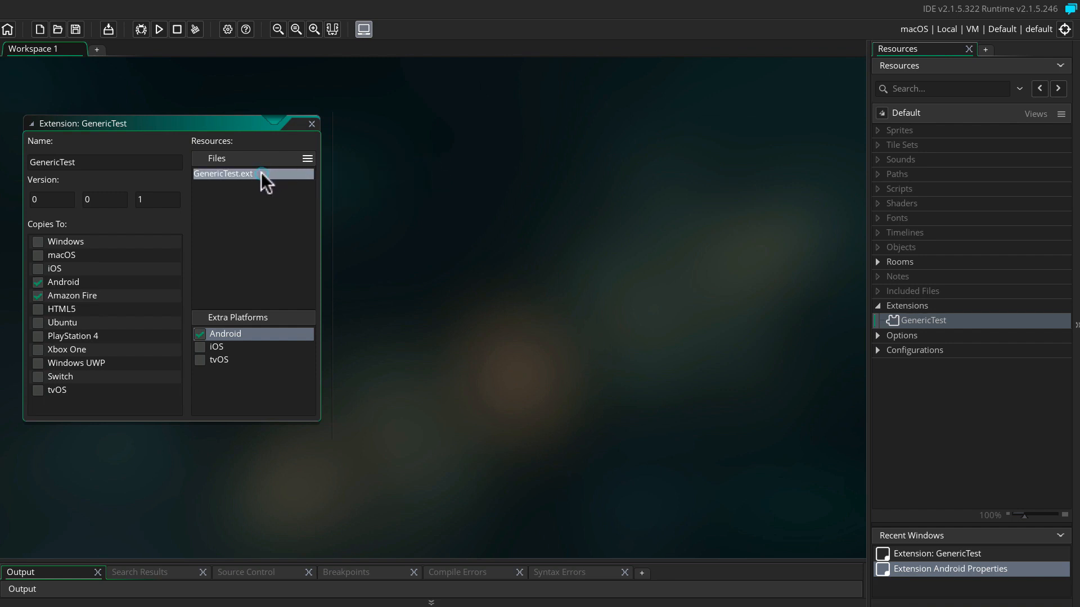
pyautogui.doubleClick(223, 173)
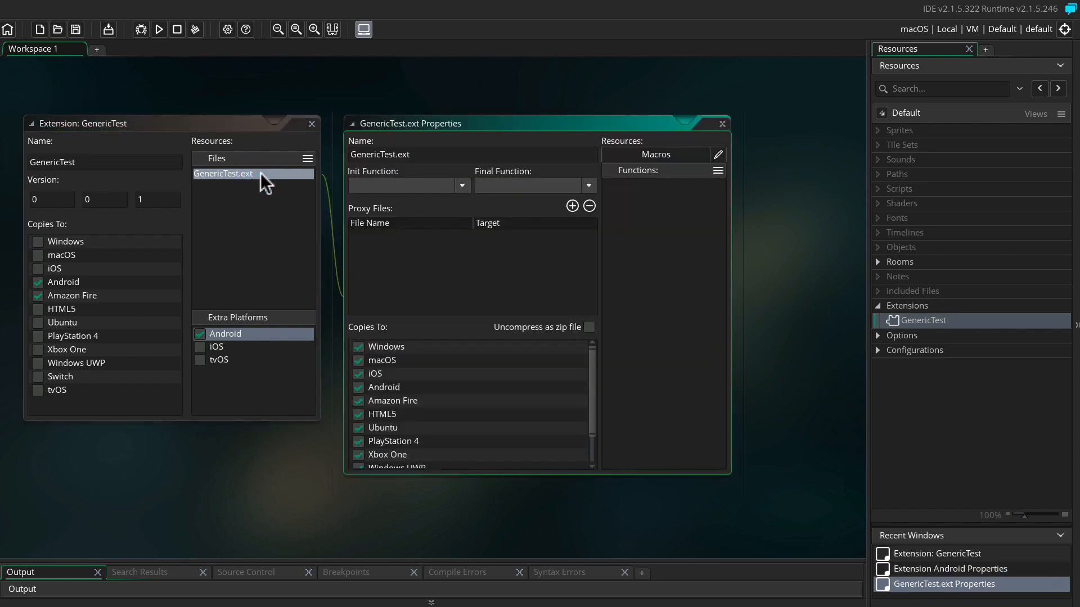
pyautogui.moveTo(263, 184)
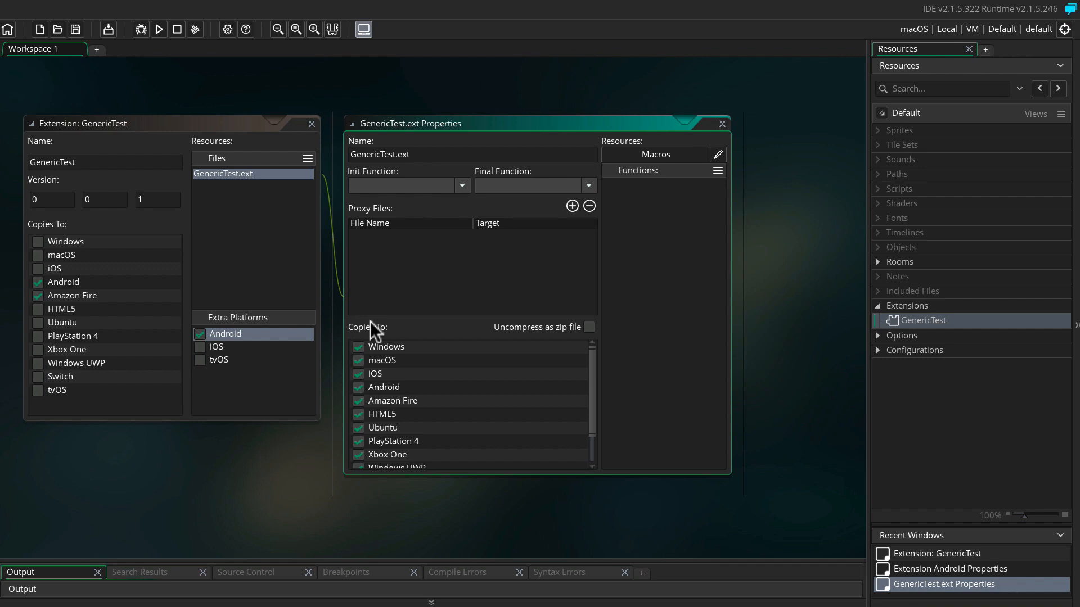
pyautogui.click(360, 346)
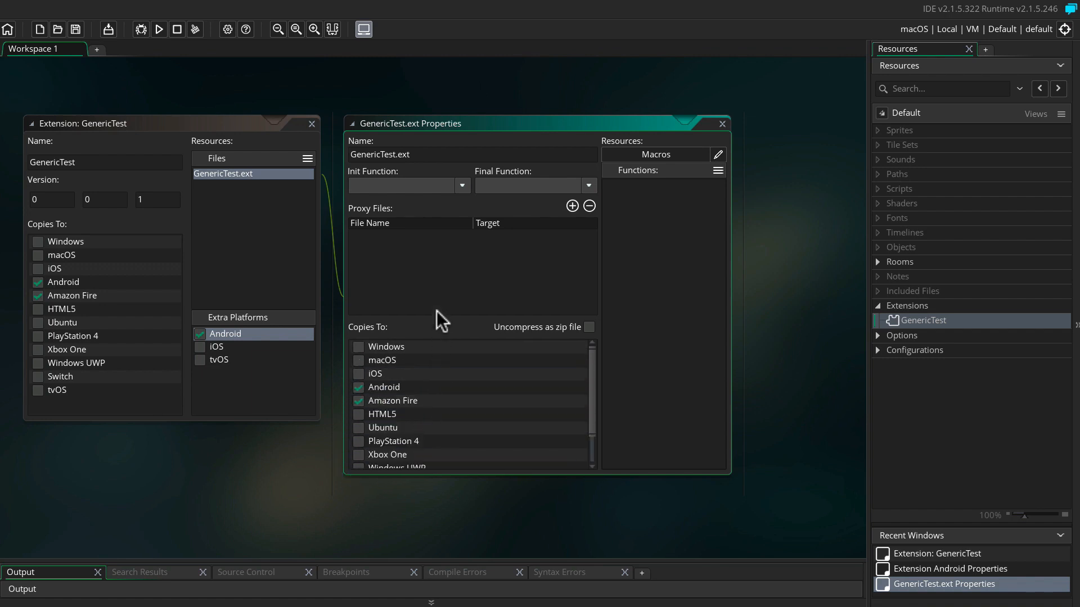
pyautogui.moveTo(441, 319)
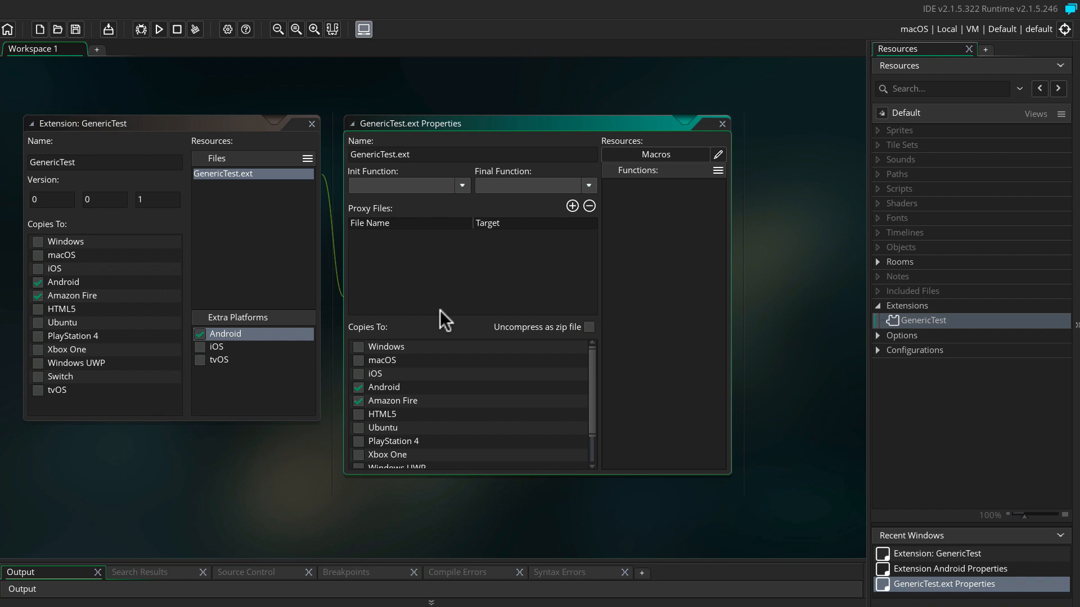
pyautogui.moveTo(361, 185)
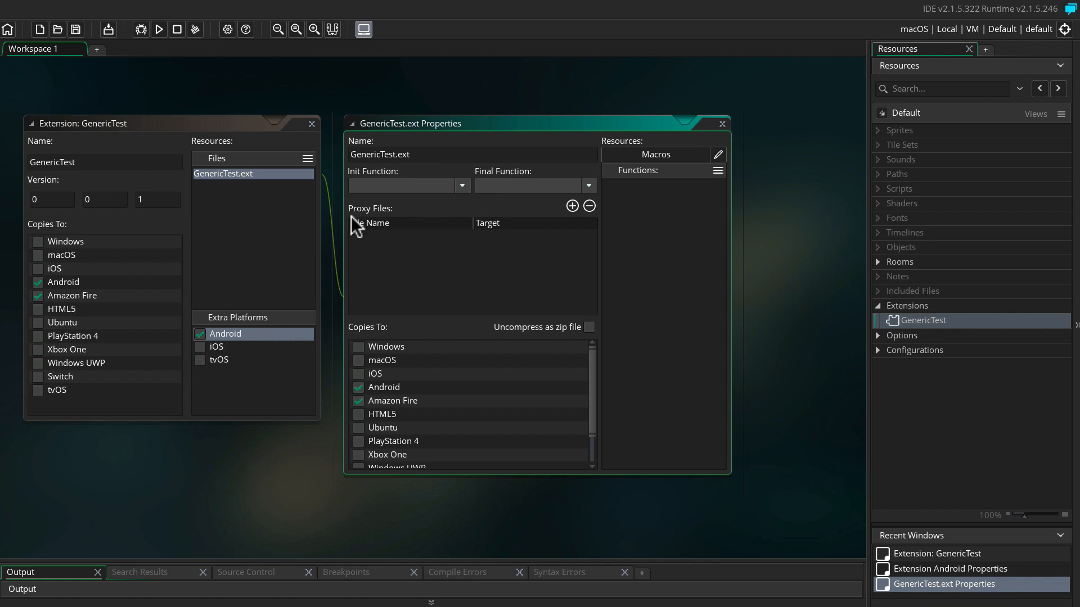
pyautogui.moveTo(501, 228)
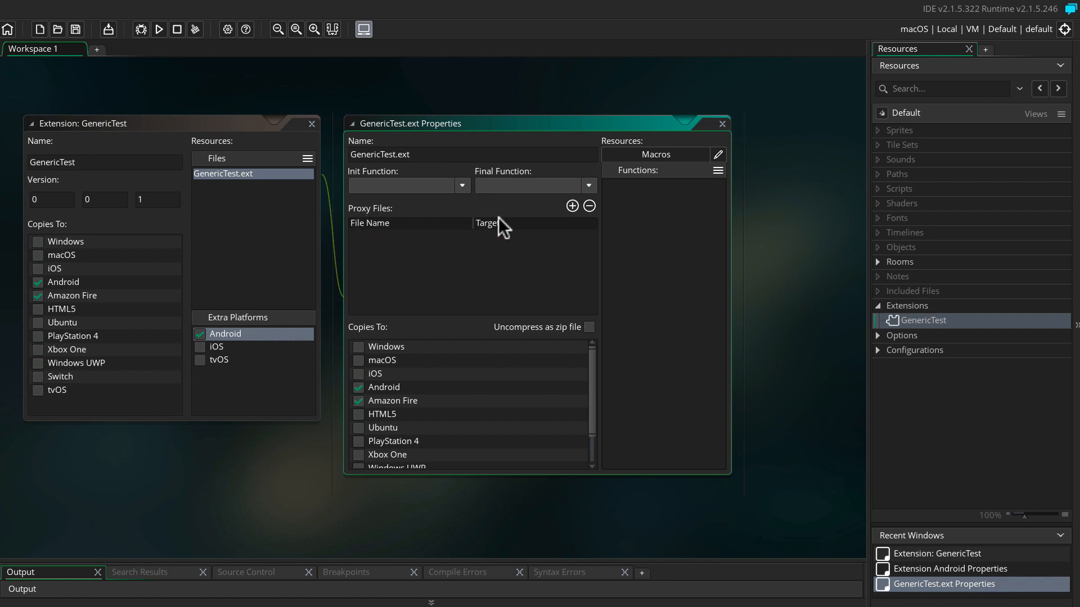
pyautogui.moveTo(701, 217)
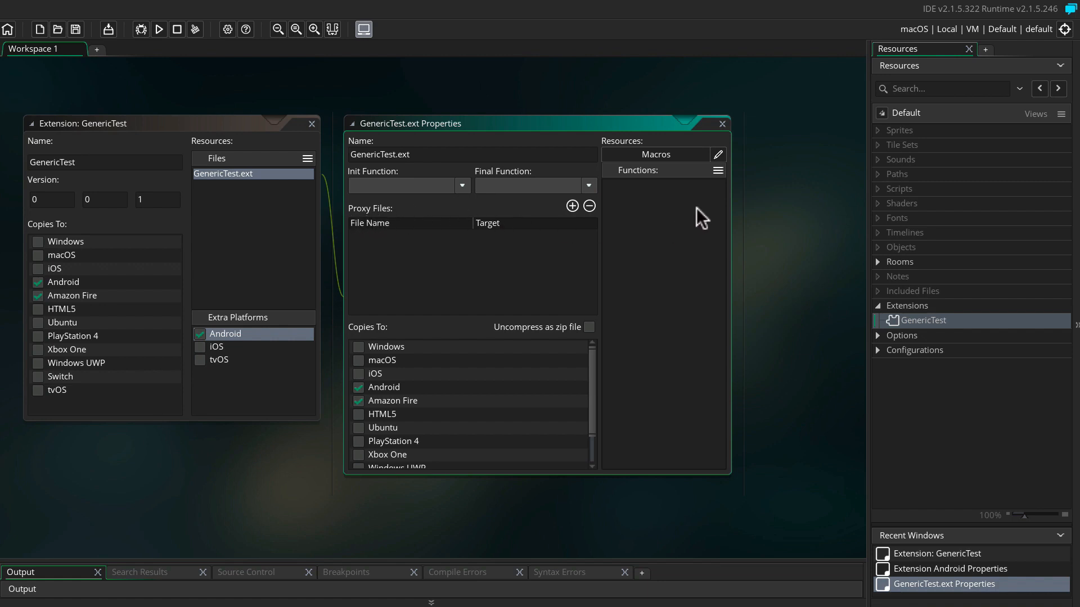
# Step: Add a new function to GenericTest.ext and name it AddTwoNumbers
pyautogui.click(718, 170)
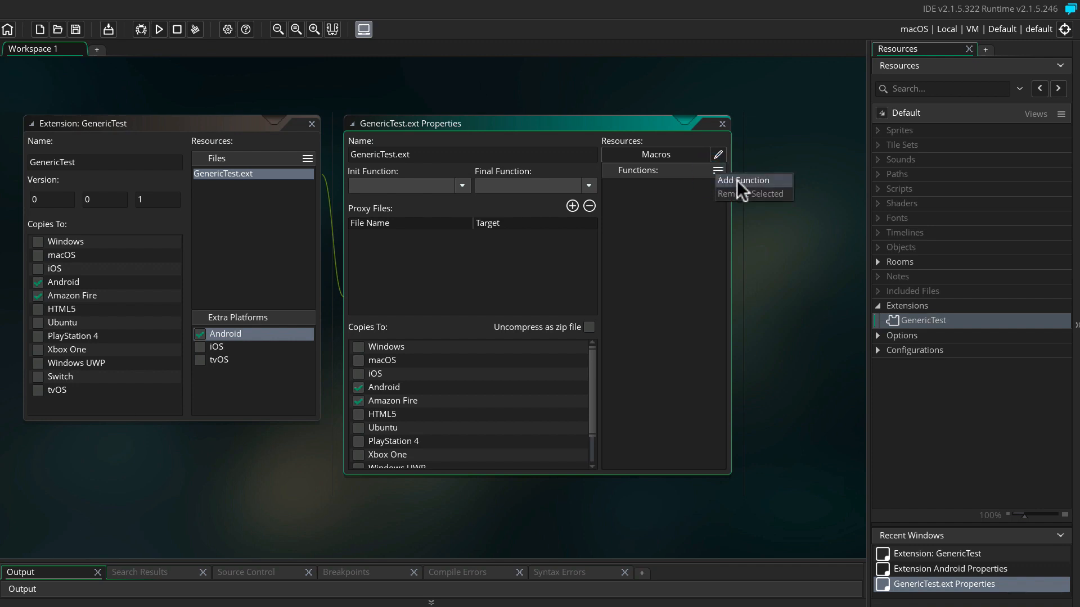
pyautogui.click(743, 180)
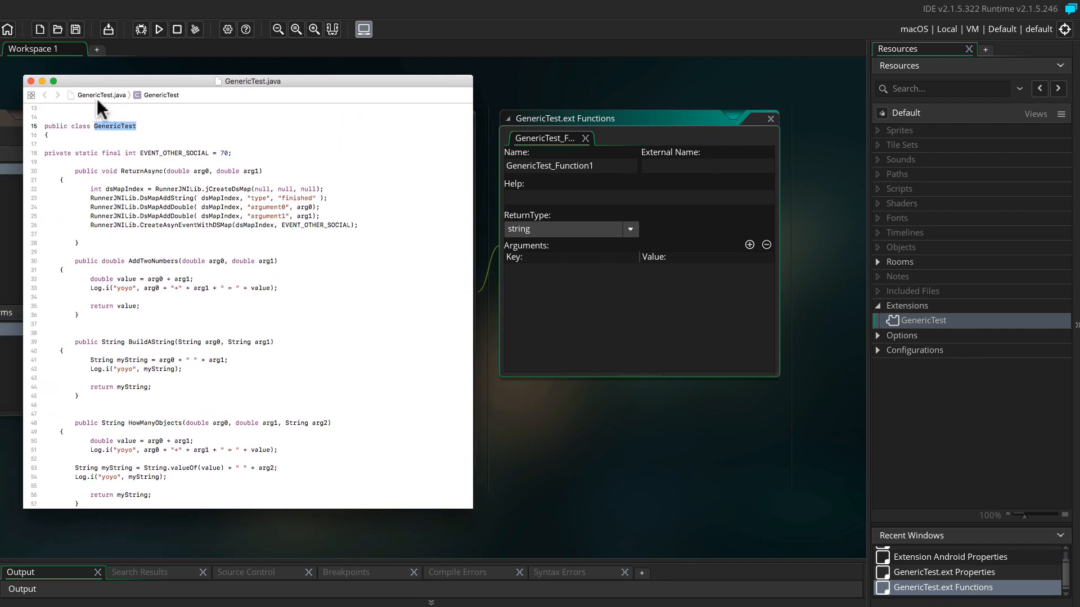
pyautogui.moveTo(209, 302)
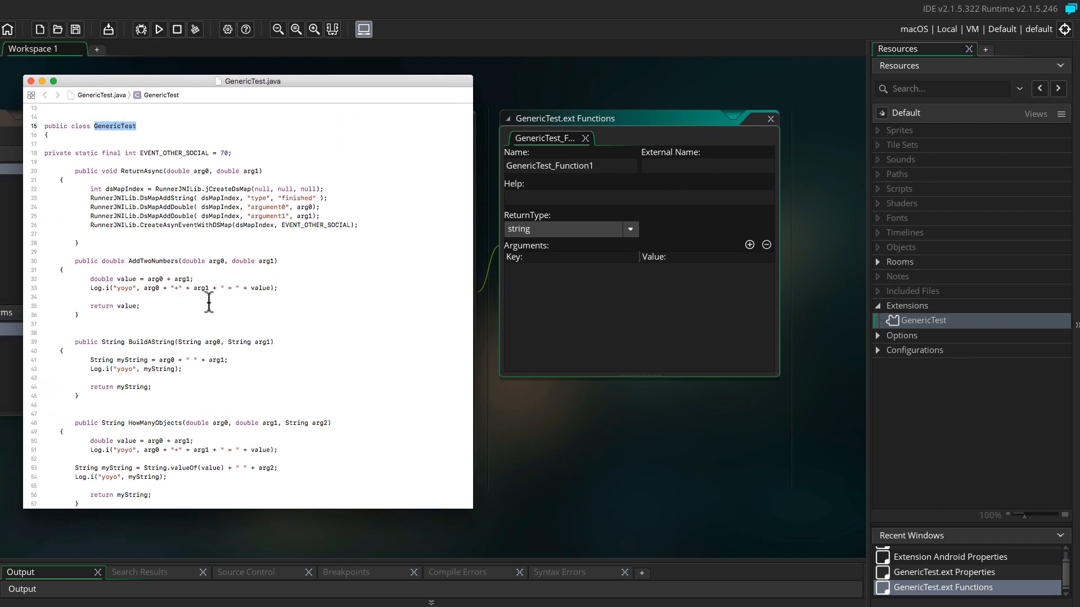
pyautogui.doubleClick(154, 261)
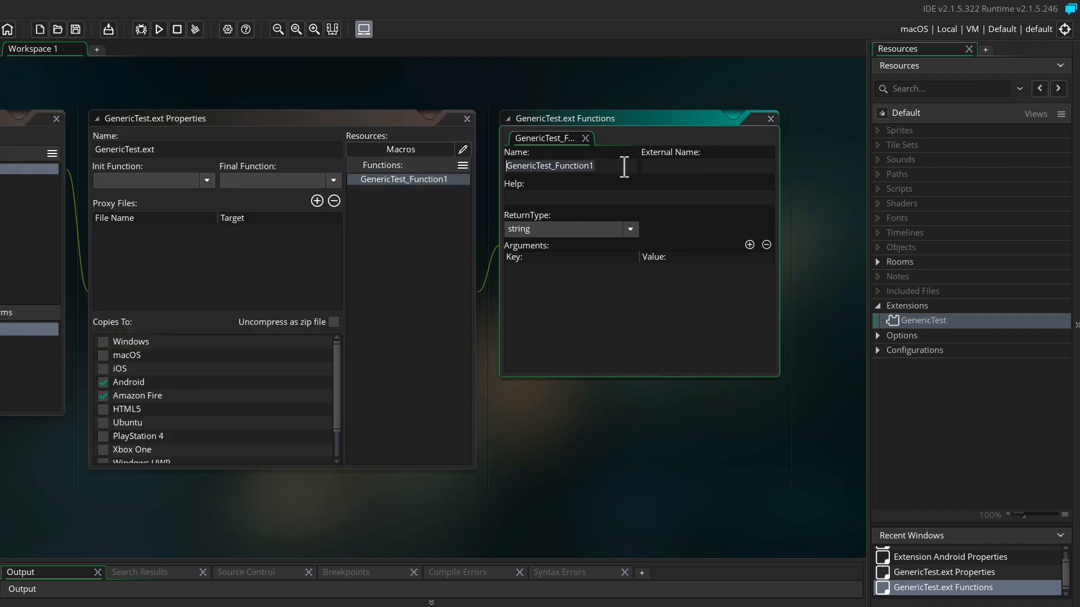
pyautogui.write('AddTwoNumbers')
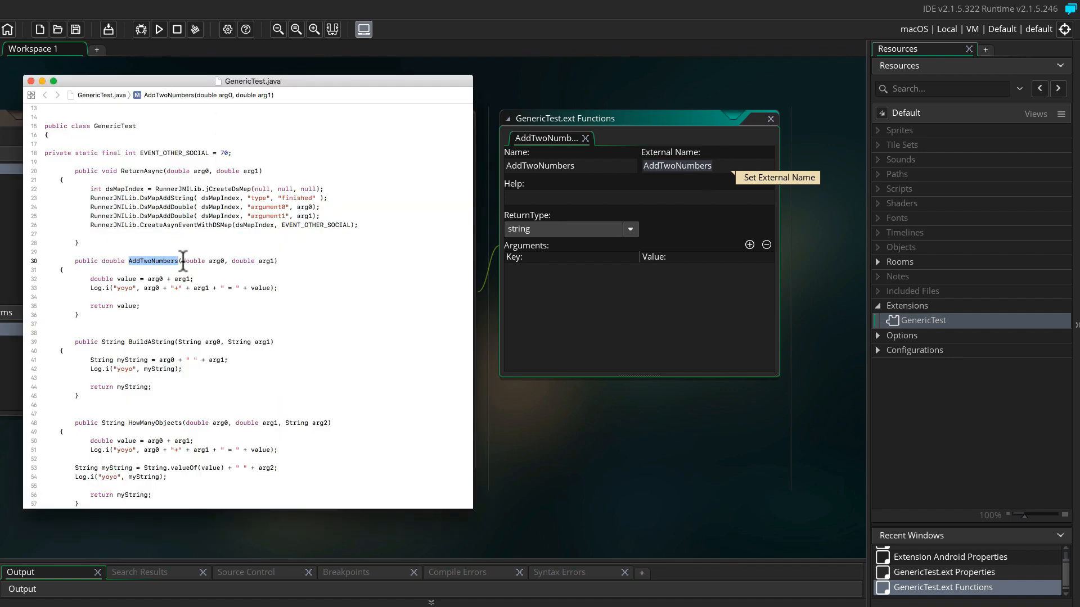
pyautogui.moveTo(535, 177)
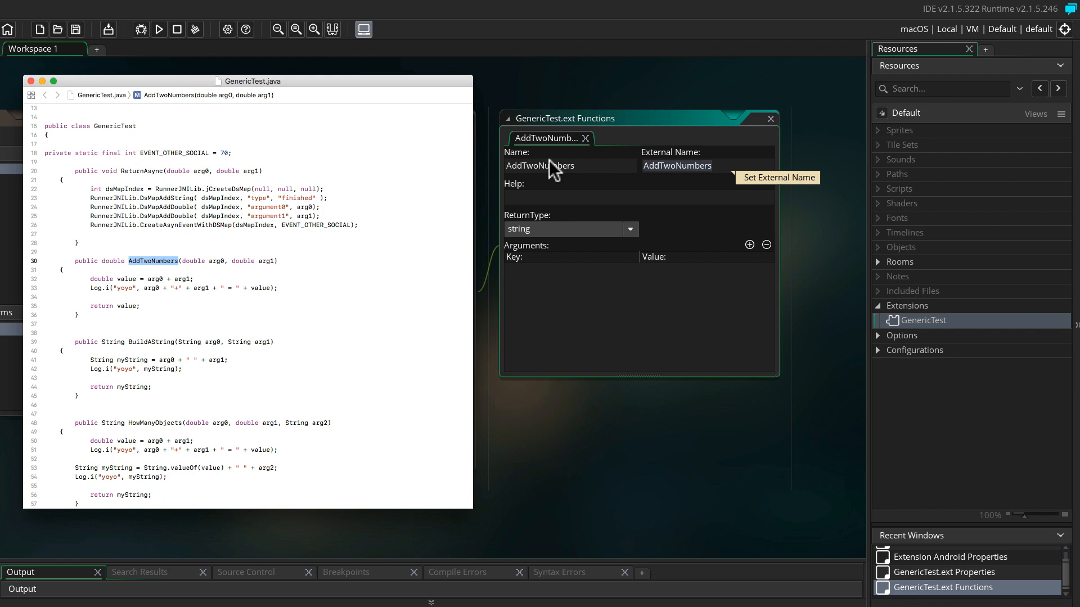
pyautogui.moveTo(544, 202)
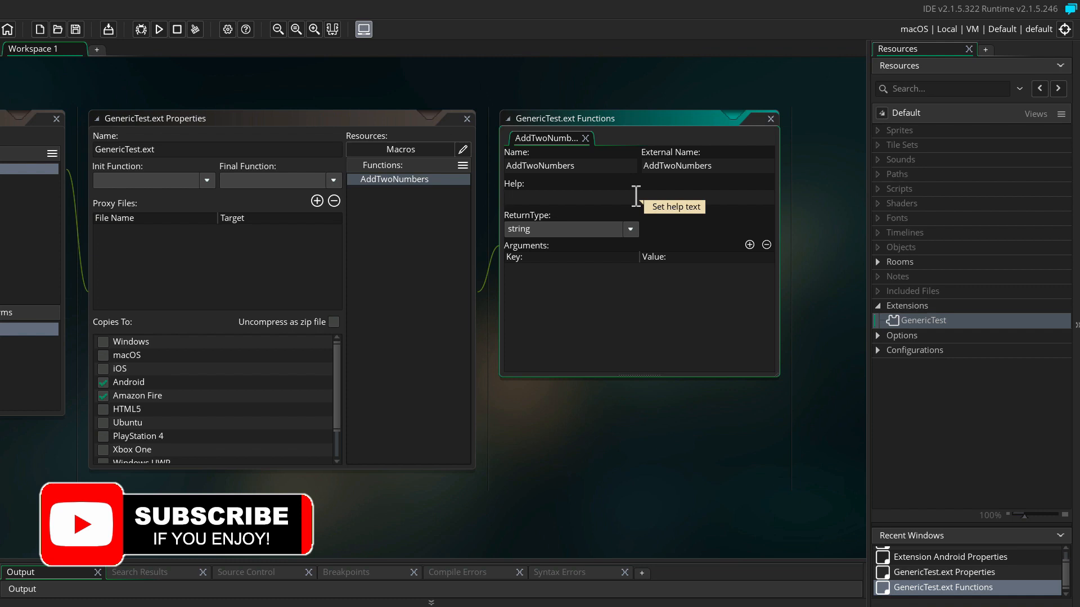
# Step: Enter the help text AddTwoNumbers(double arg0, double arg1) for the function
pyautogui.write('AddTwoNumbers')
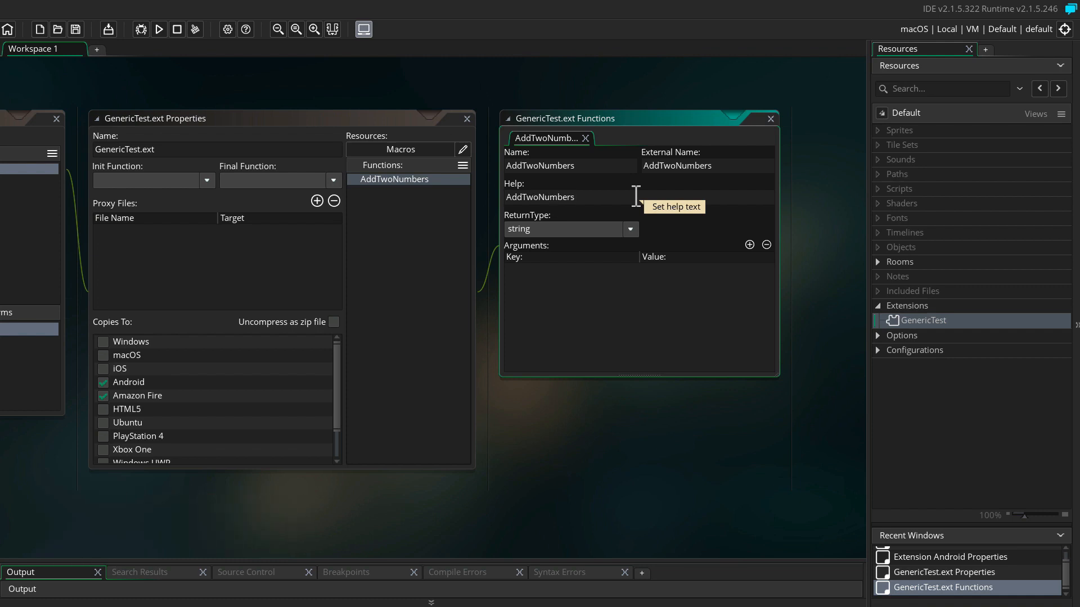
pyautogui.write('(')
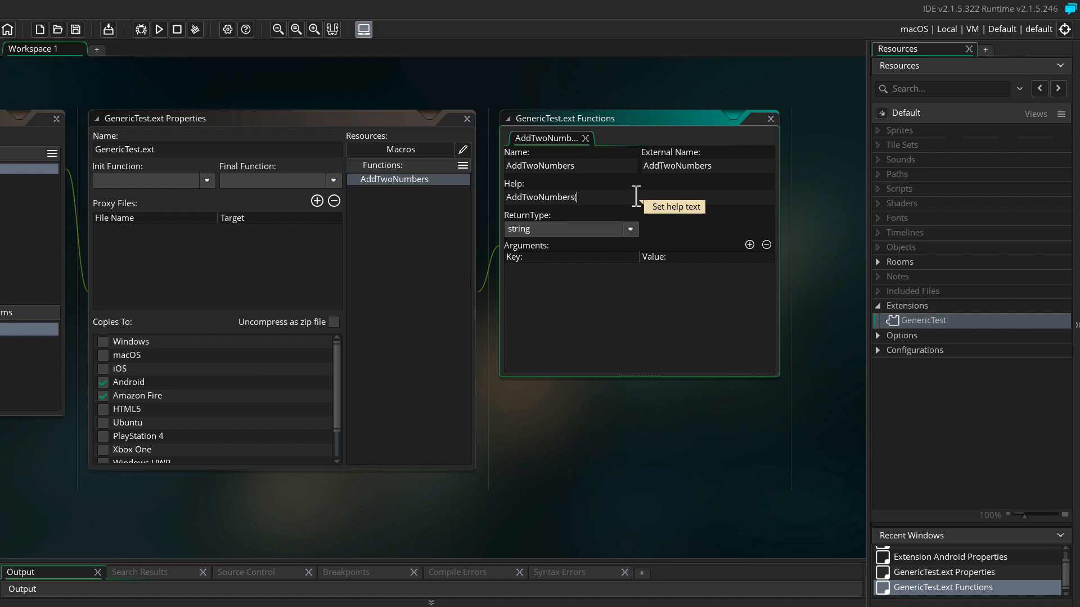
pyautogui.write('dob')
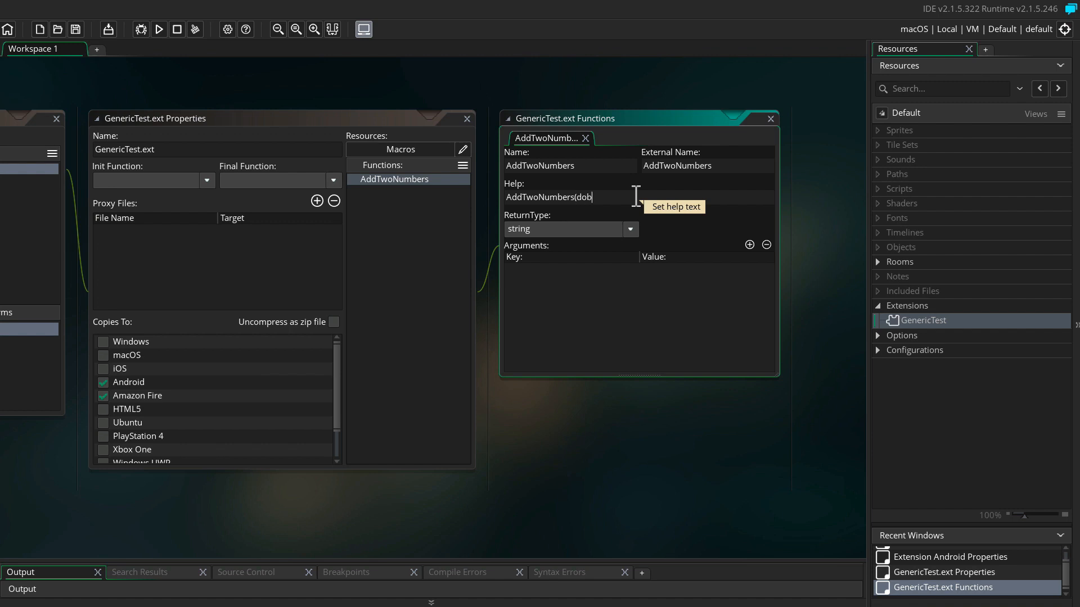
pyautogui.write('uel arg0,')
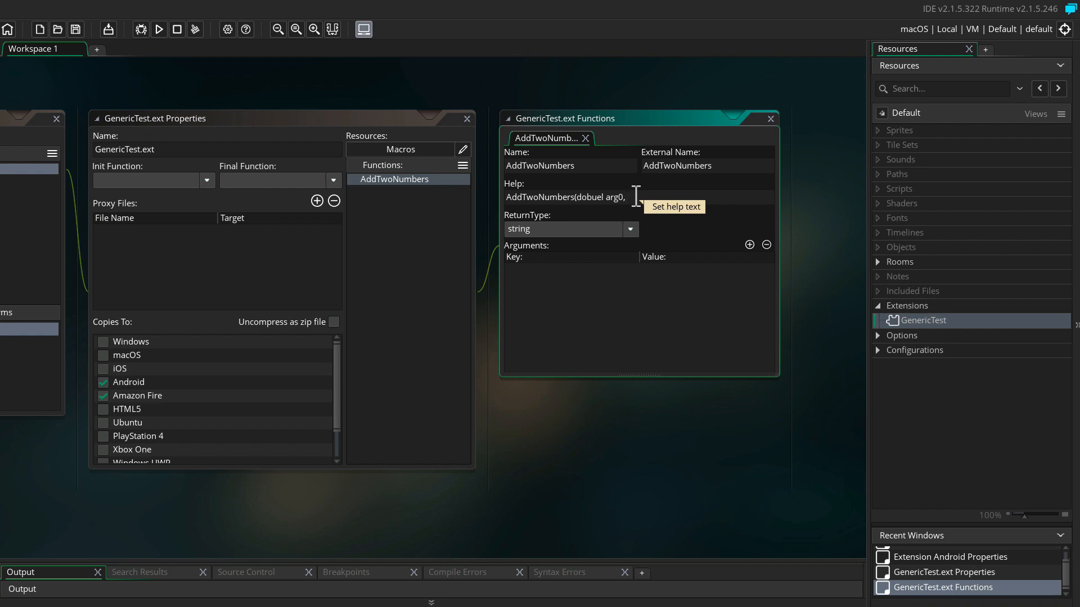
pyautogui.write('double arg1')
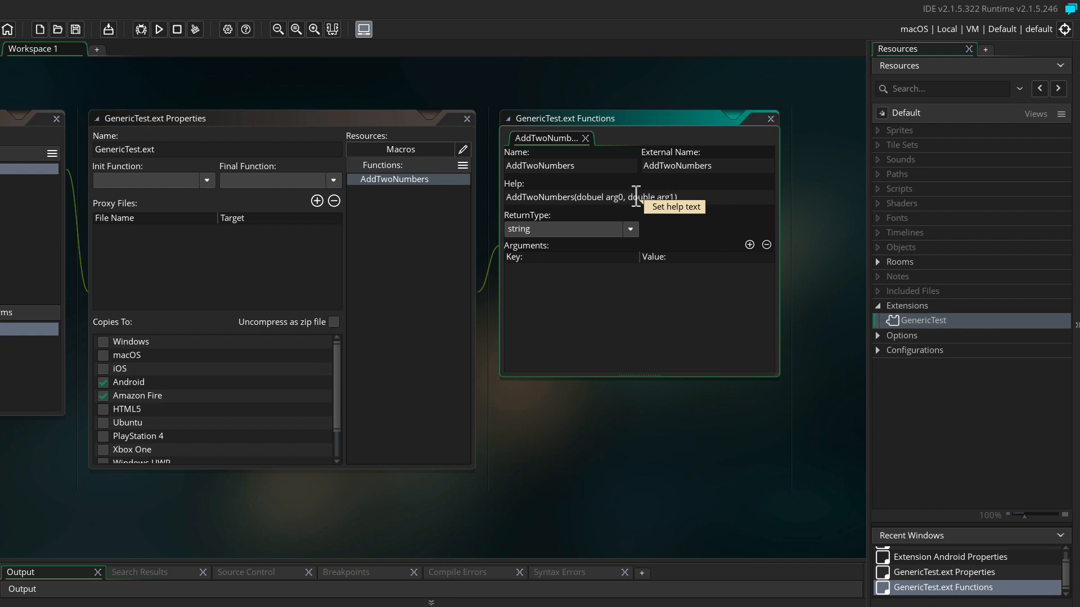
pyautogui.moveTo(659, 301)
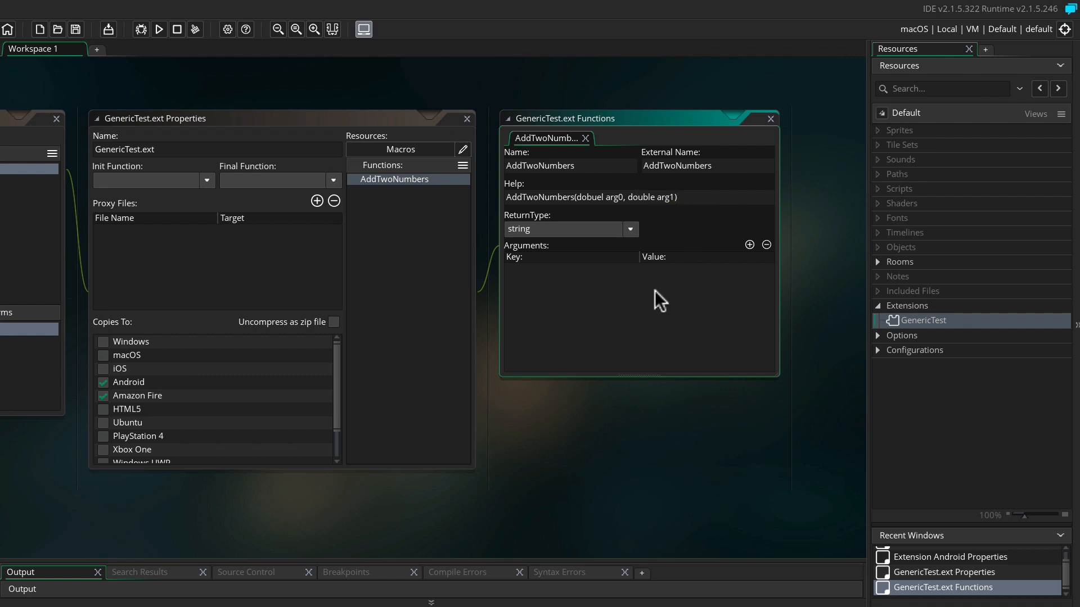
pyautogui.moveTo(628, 229)
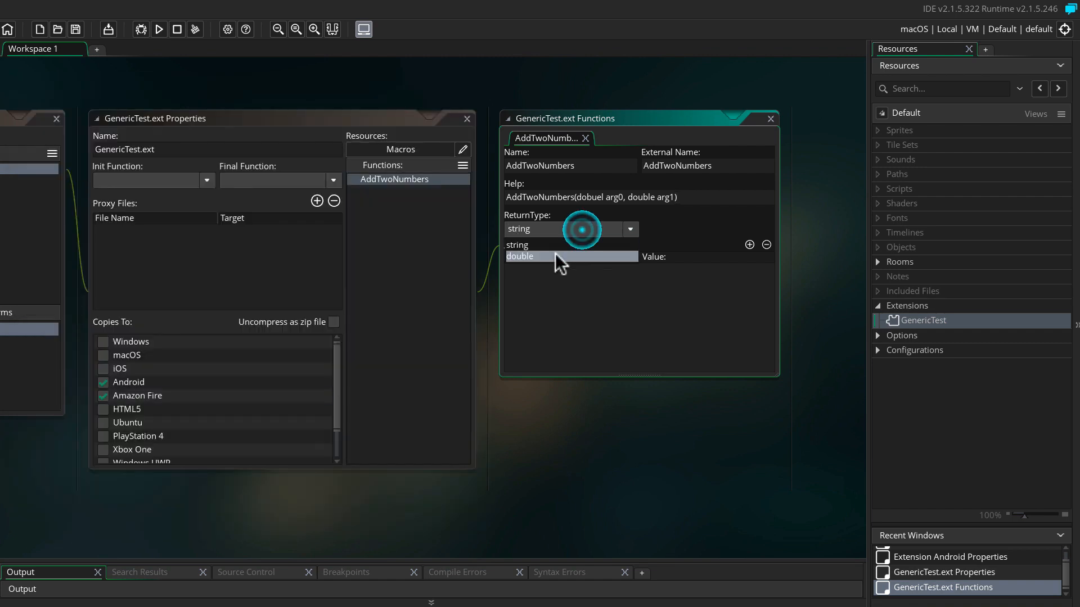
# Step: Set ReturnType to double and add argument0 and argument1, both typed double
pyautogui.click(519, 257)
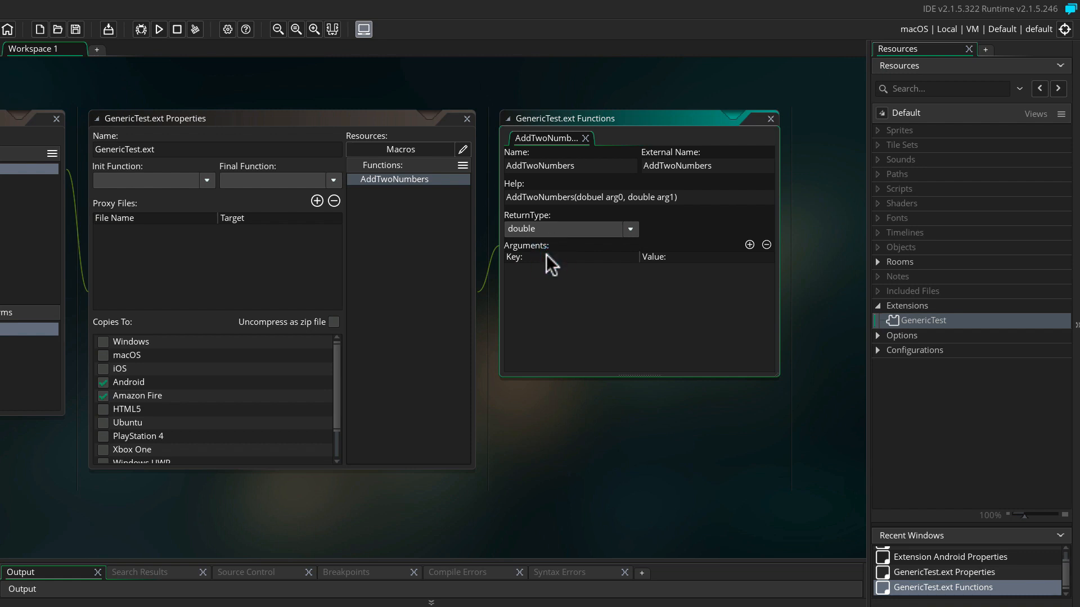
pyautogui.click(751, 244)
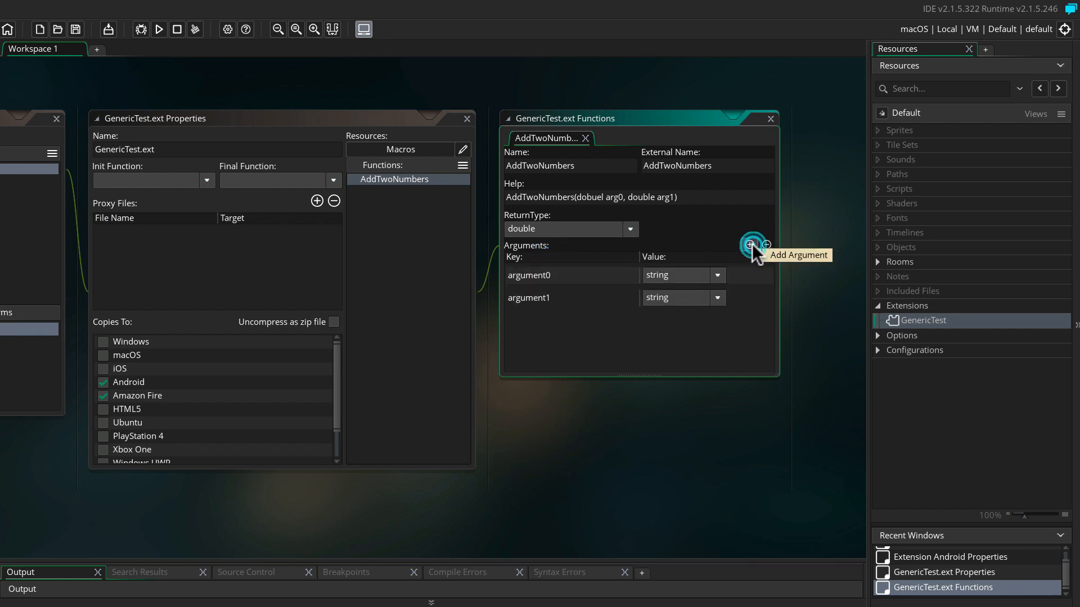
pyautogui.moveTo(714, 288)
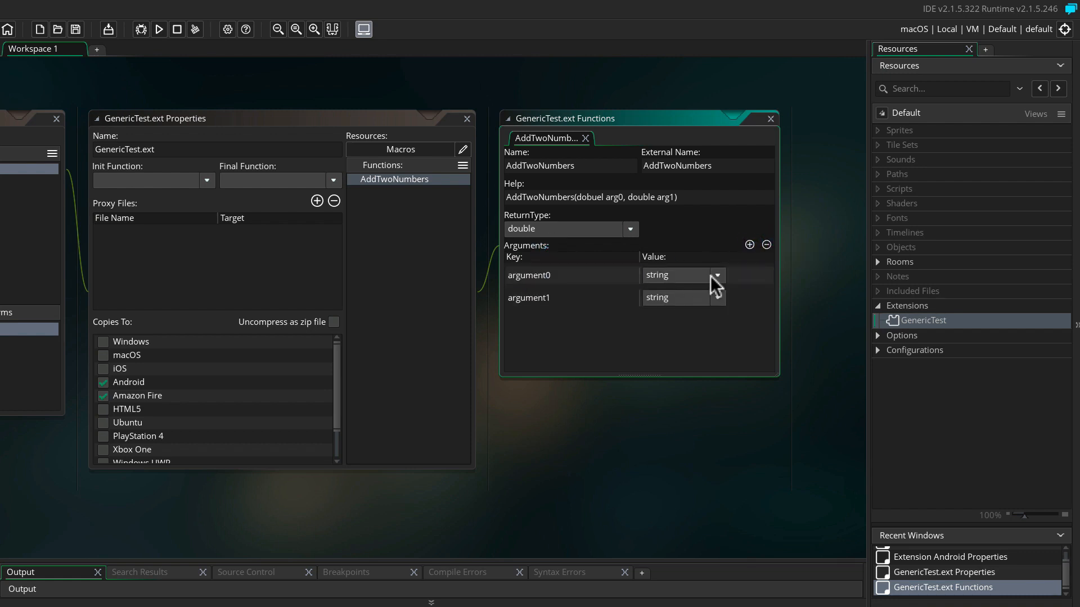
pyautogui.click(717, 297)
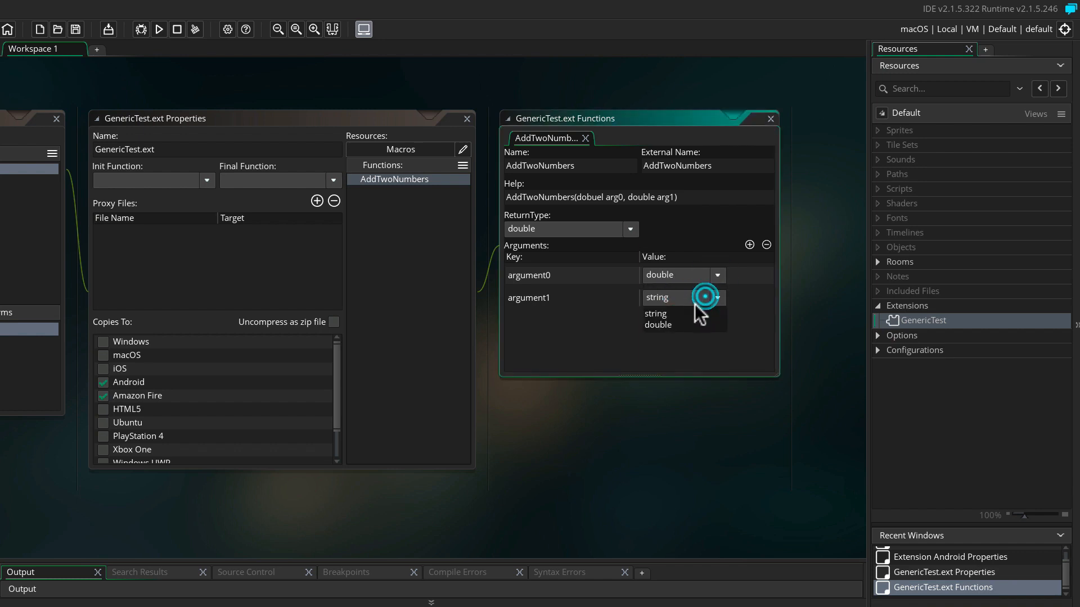
pyautogui.click(657, 324)
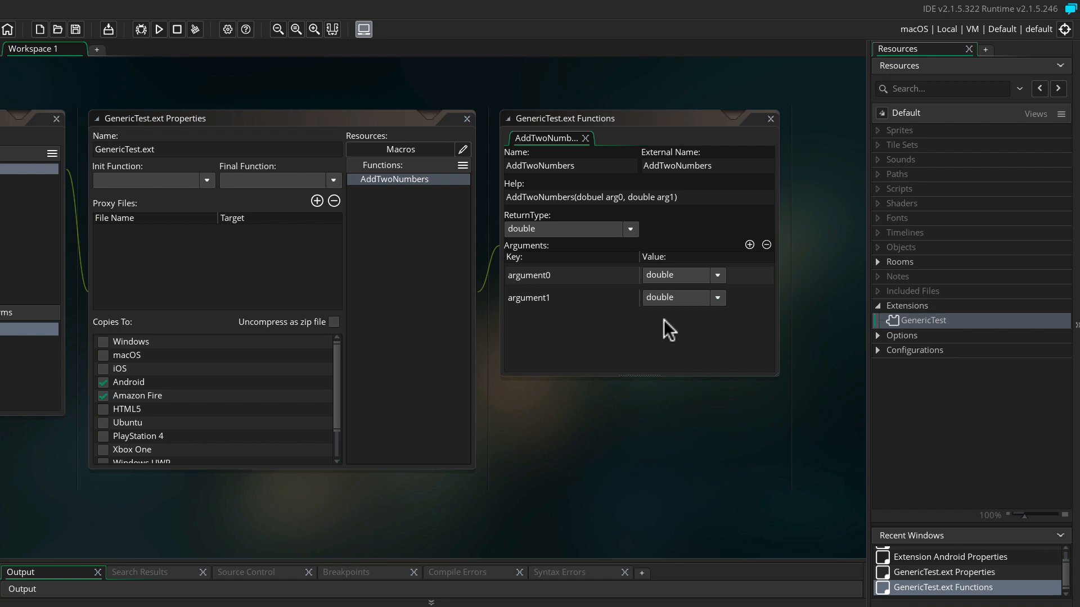
pyautogui.moveTo(662, 335)
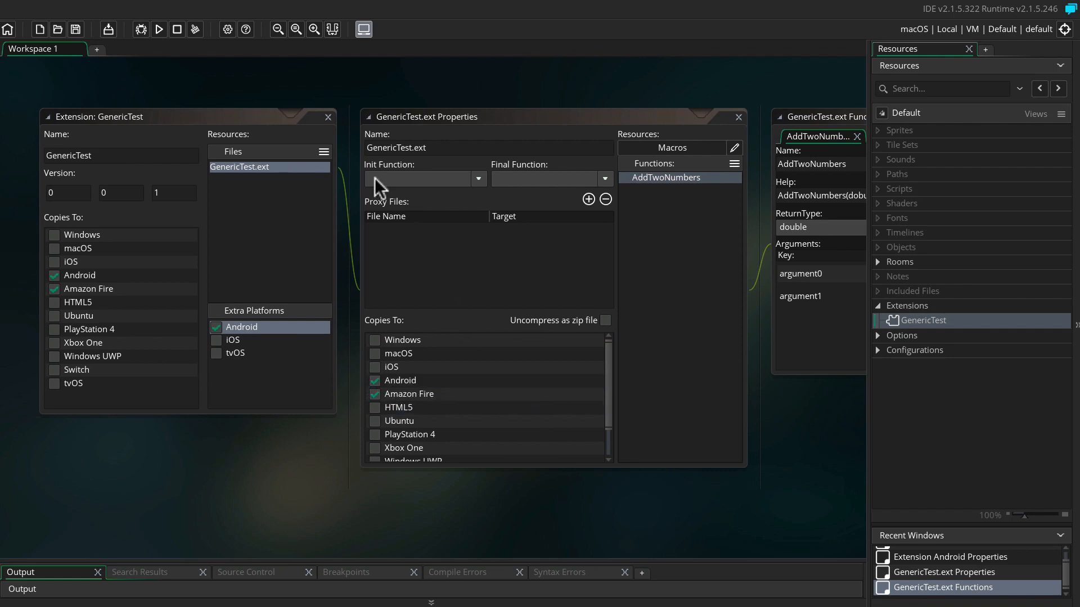
# Step: Close the extension editors and create a new object named obj_ext
pyautogui.click(327, 117)
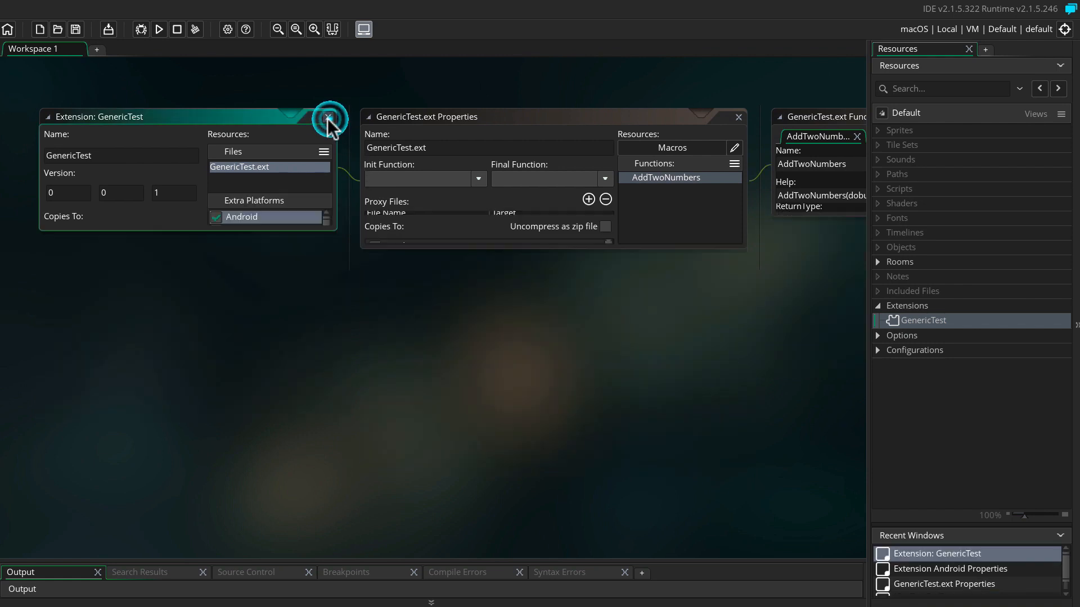
pyautogui.click(328, 116)
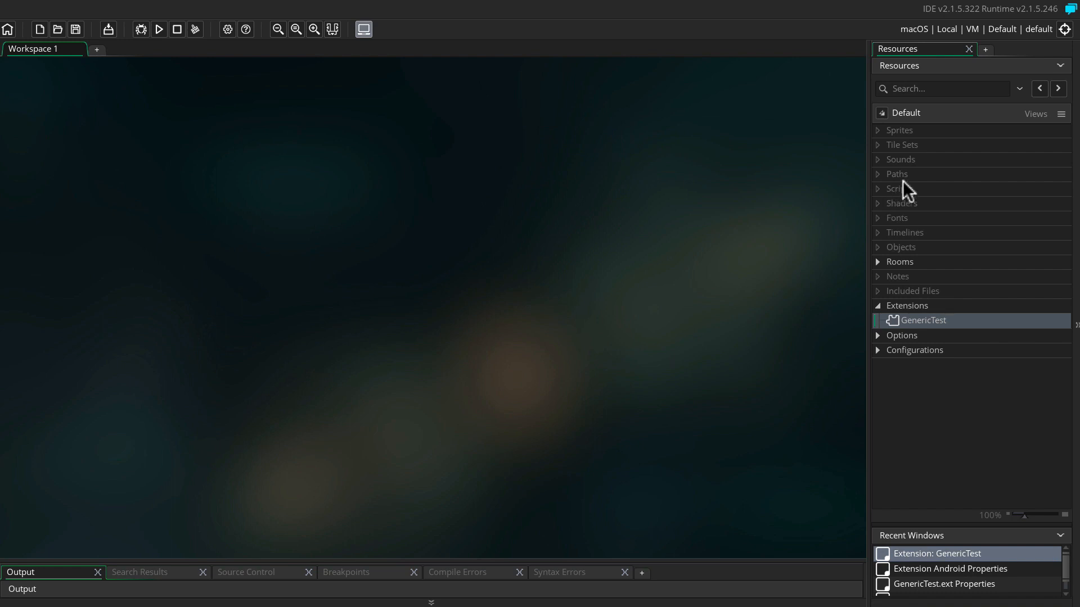
pyautogui.click(900, 248)
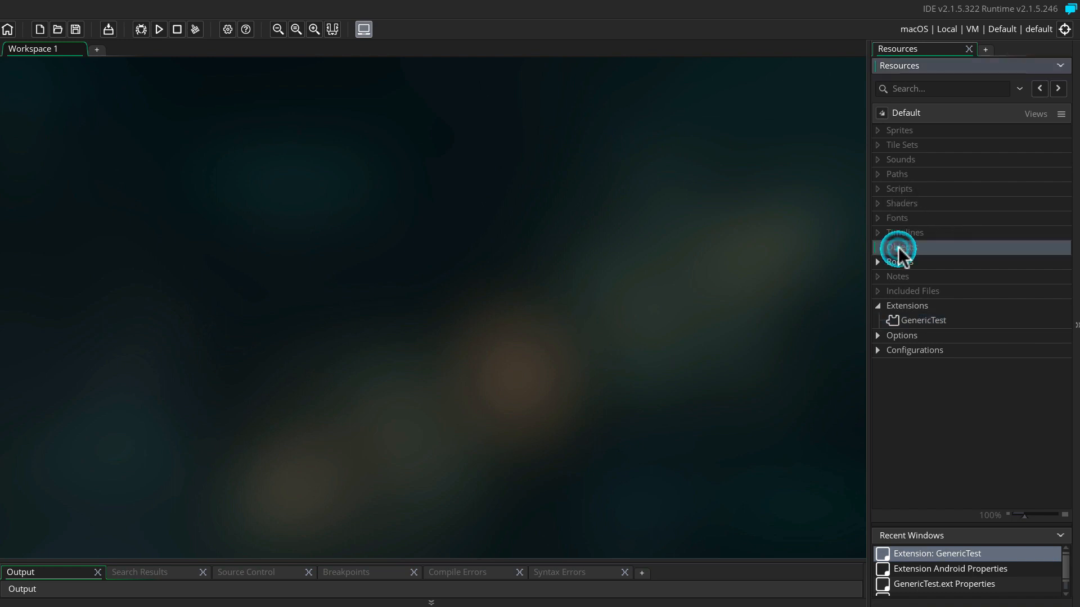
pyautogui.rightClick(898, 247)
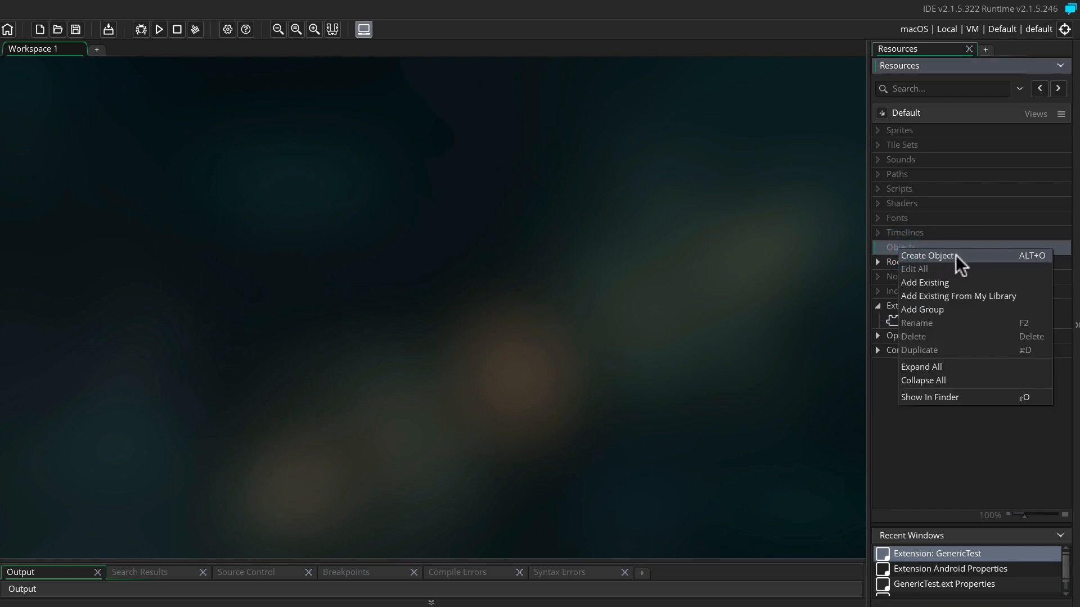
pyautogui.click(925, 256)
pyautogui.write('o')
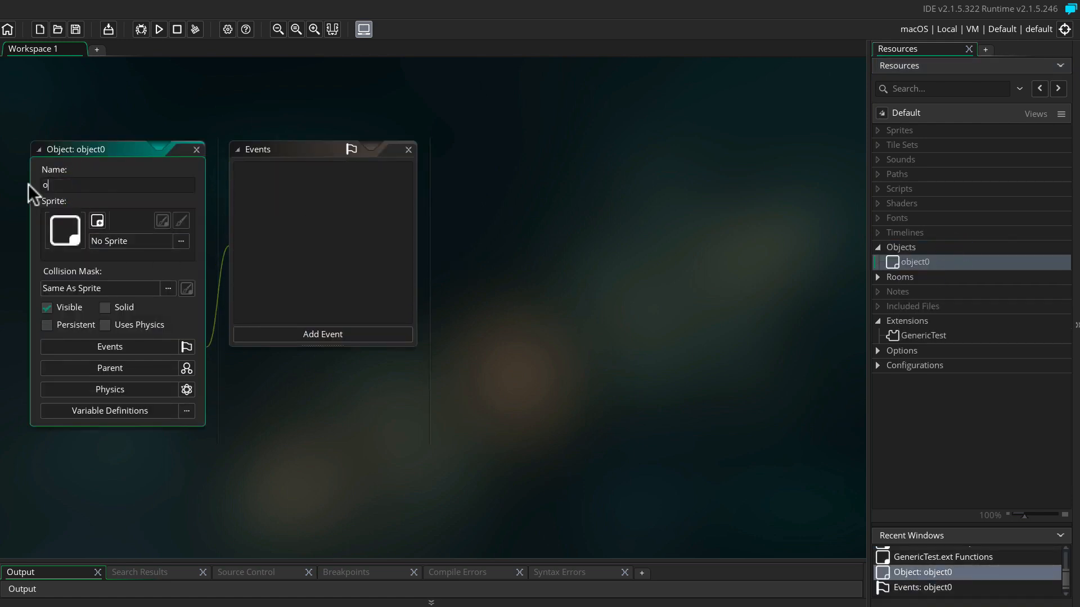
pyautogui.write('bj_ext')
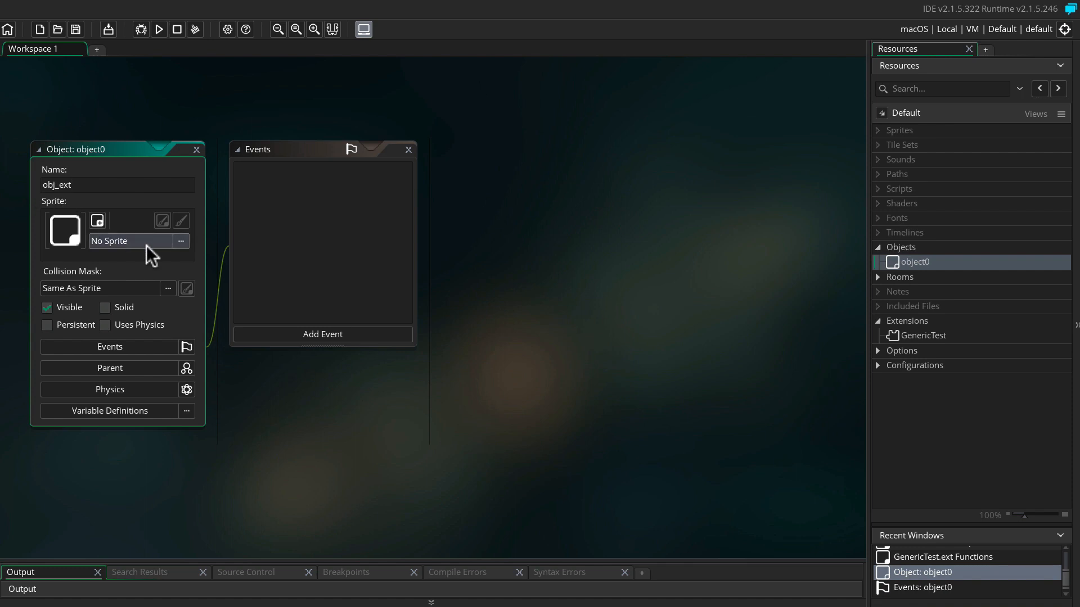
pyautogui.moveTo(373, 350)
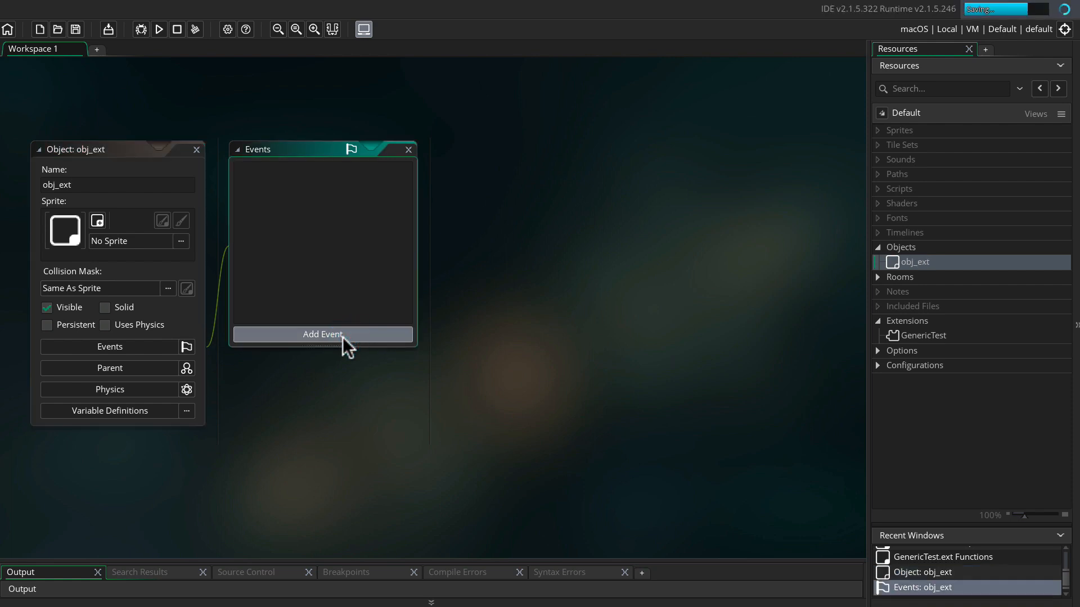
# Step: Add a Create event to obj_ext with the code result1 = "Not Requested";
pyautogui.click(323, 334)
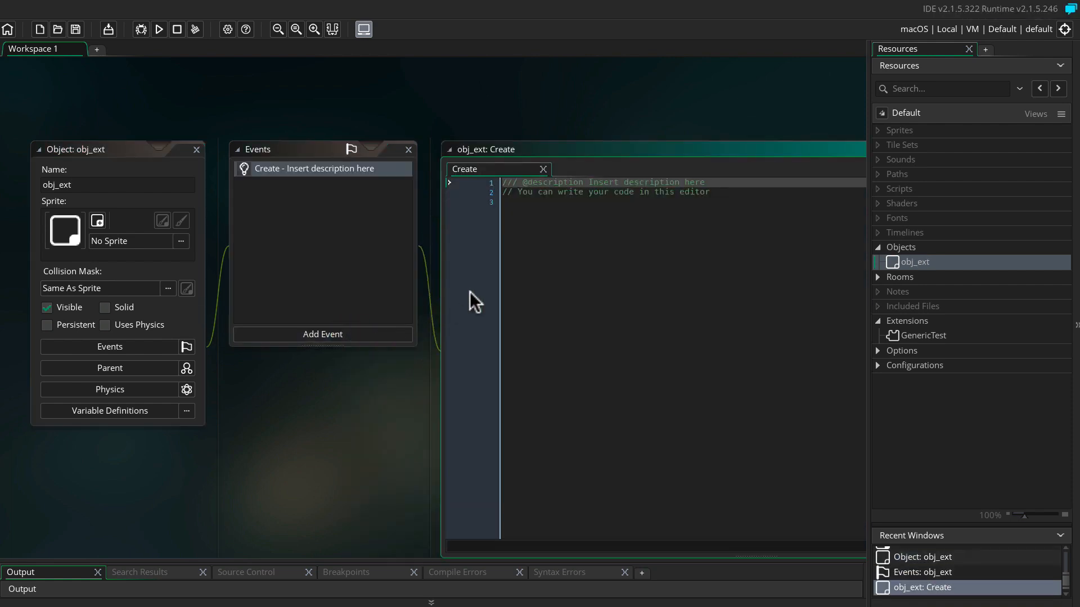
pyautogui.press('enter')
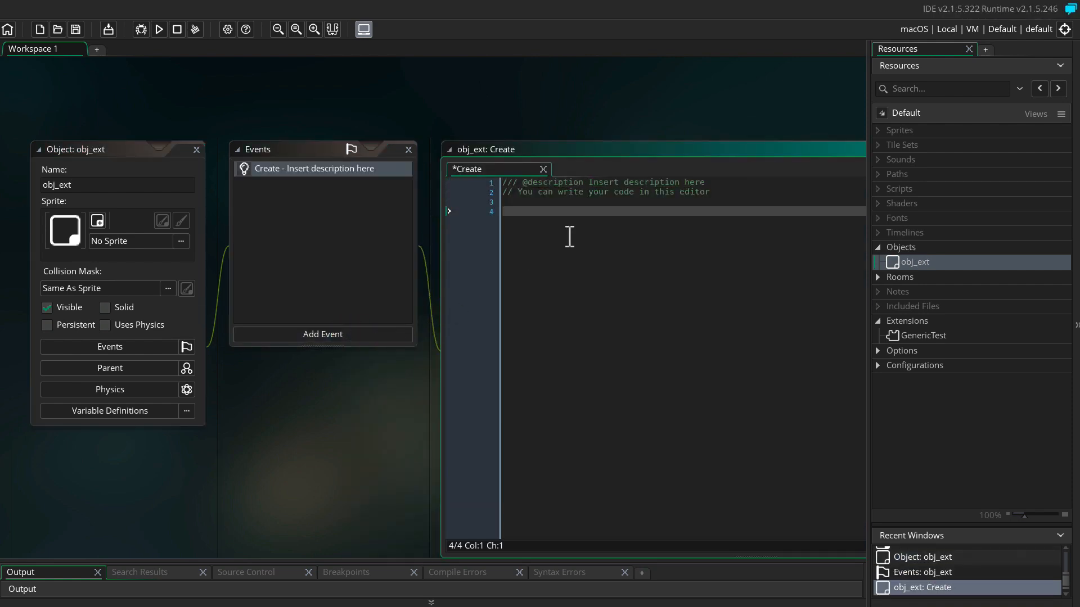
pyautogui.write('result1')
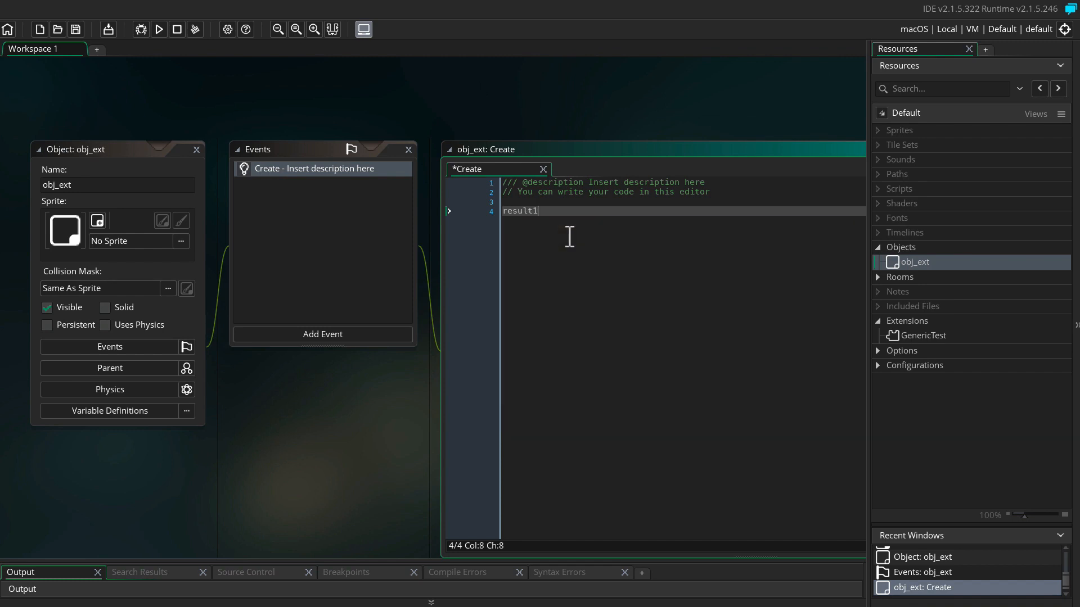
pyautogui.write('= "Not R')
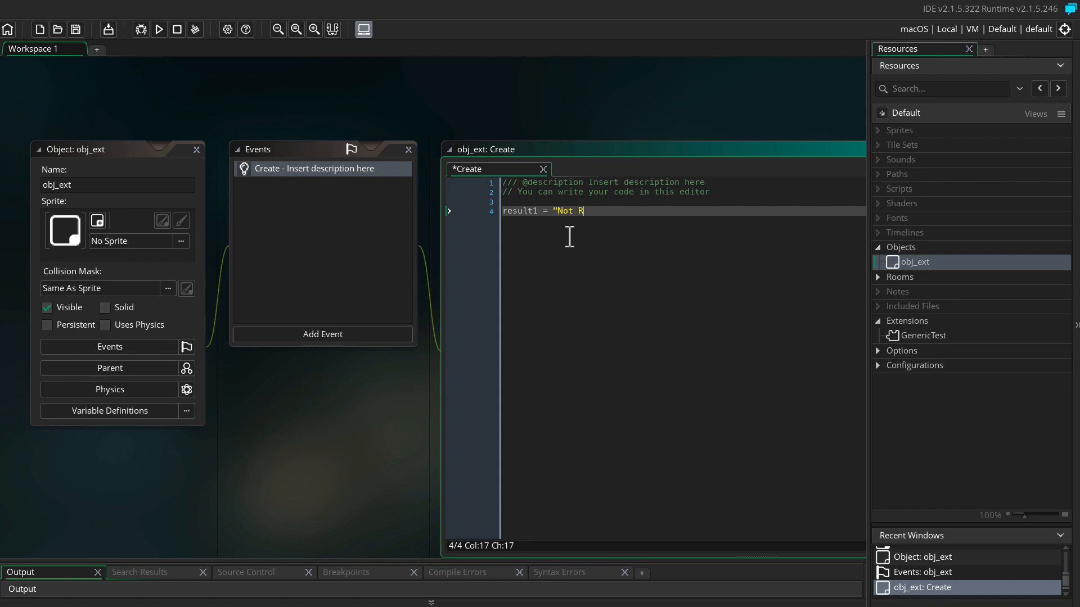
pyautogui.write('equested')
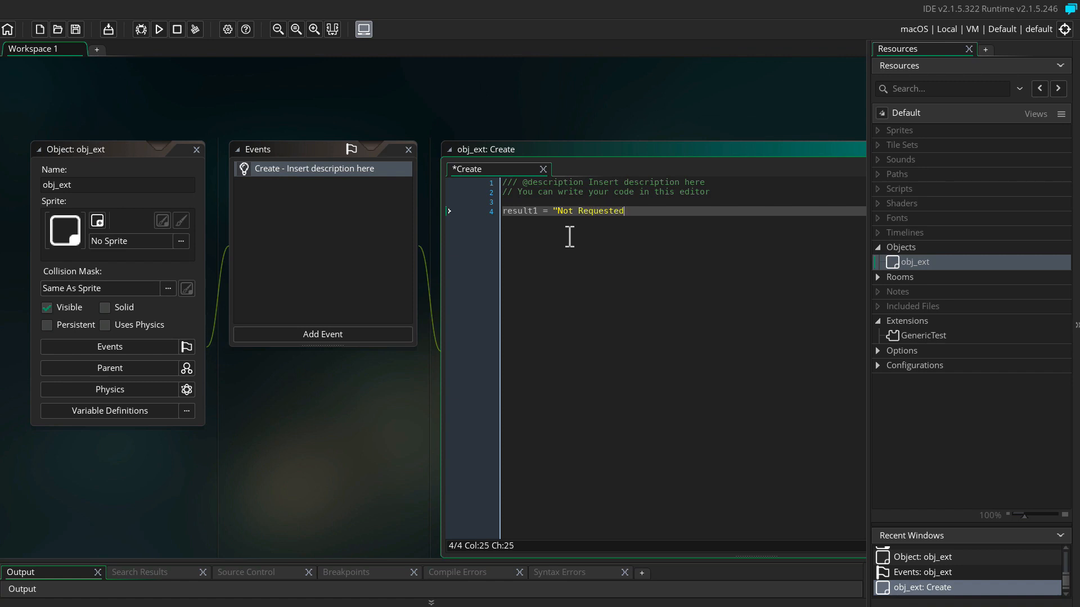
pyautogui.write('";')
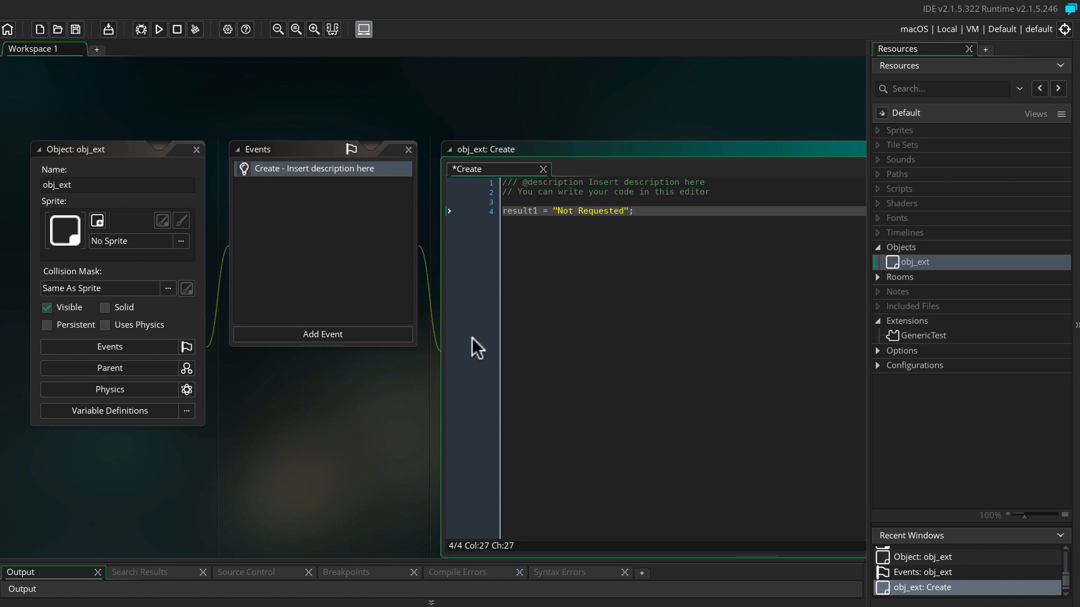
pyautogui.click(322, 334)
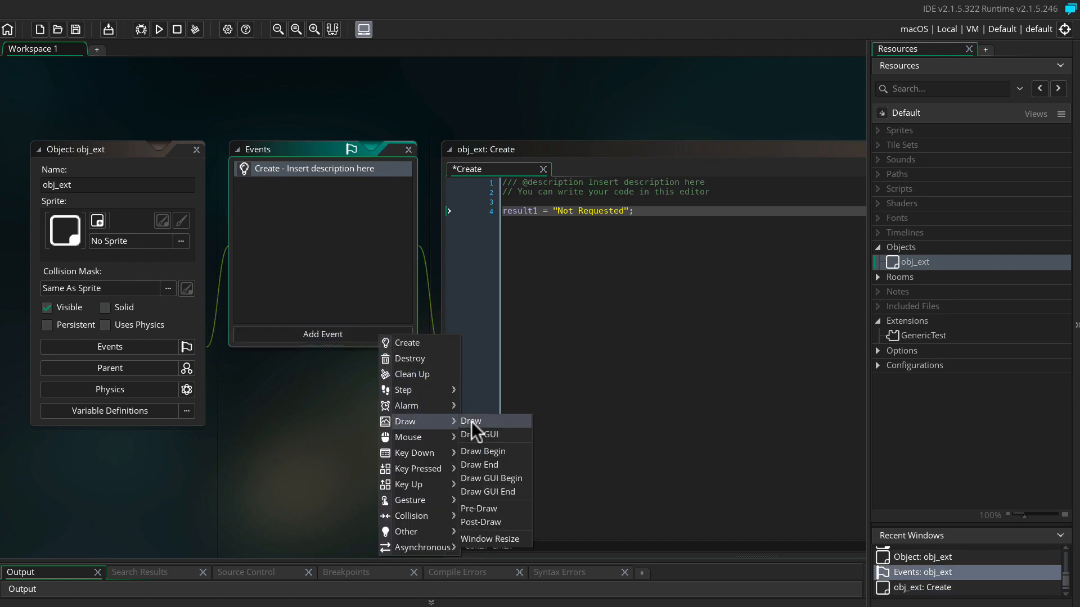
# Step: Add a Draw event to obj_ext with the line draw_text(x,y, result1);
pyautogui.click(470, 420)
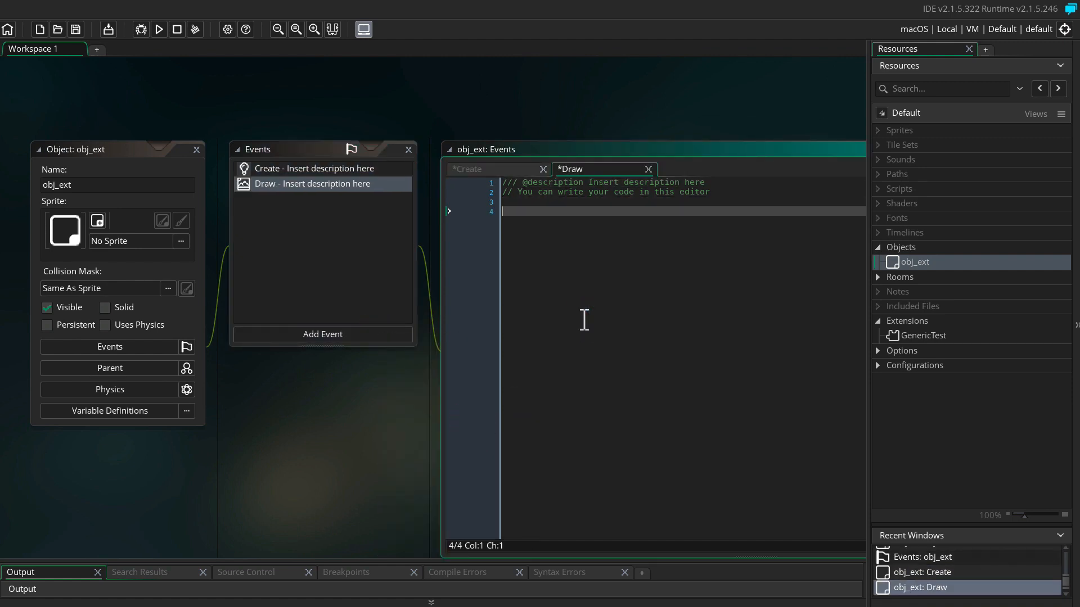
pyautogui.write('draw_te')
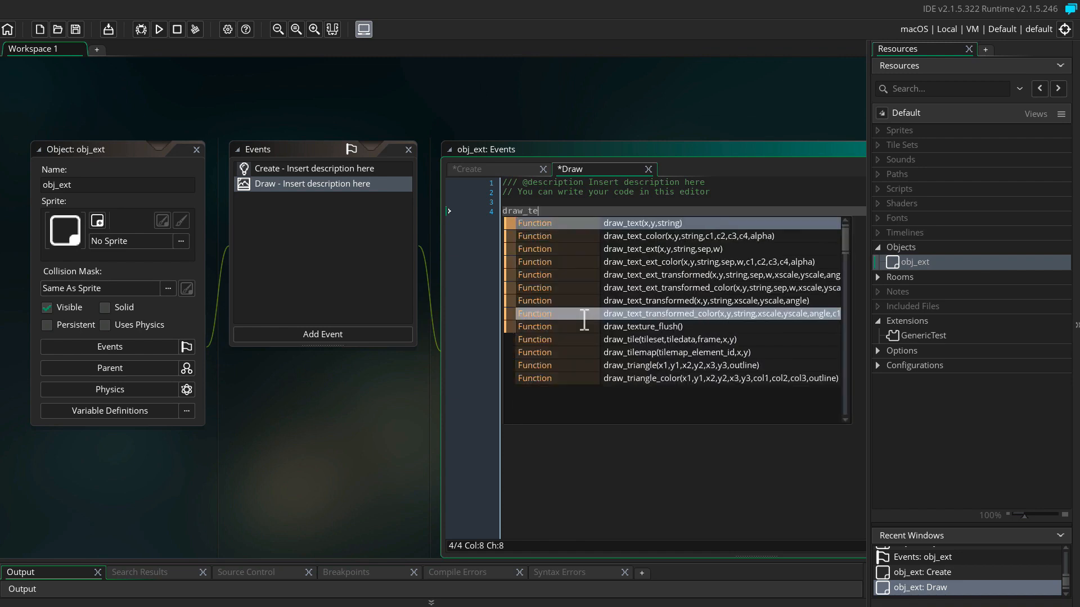
pyautogui.click(640, 222)
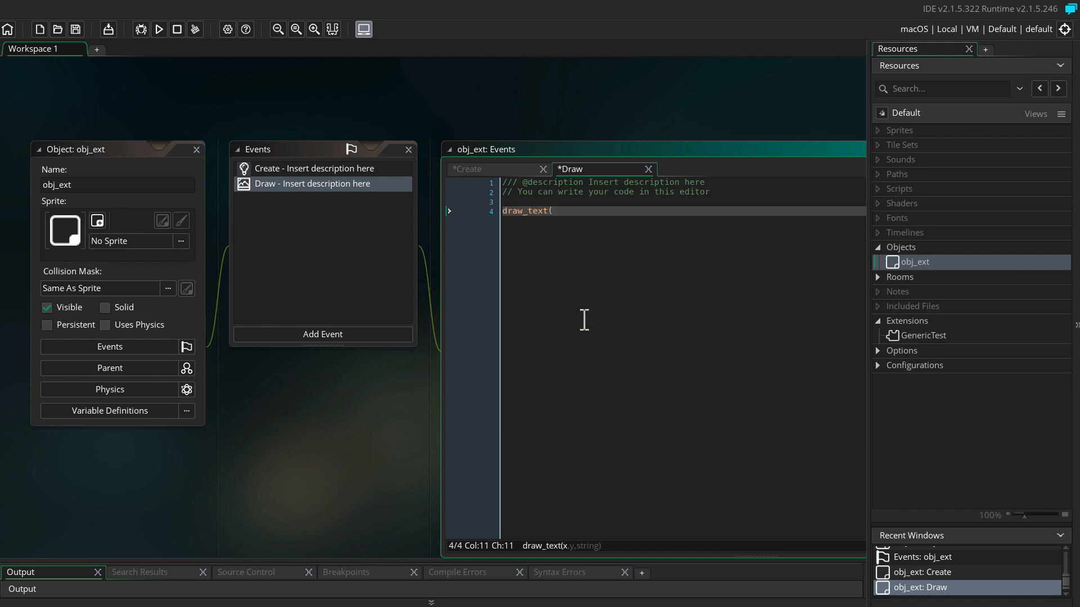
pyautogui.write('x,y, result1')
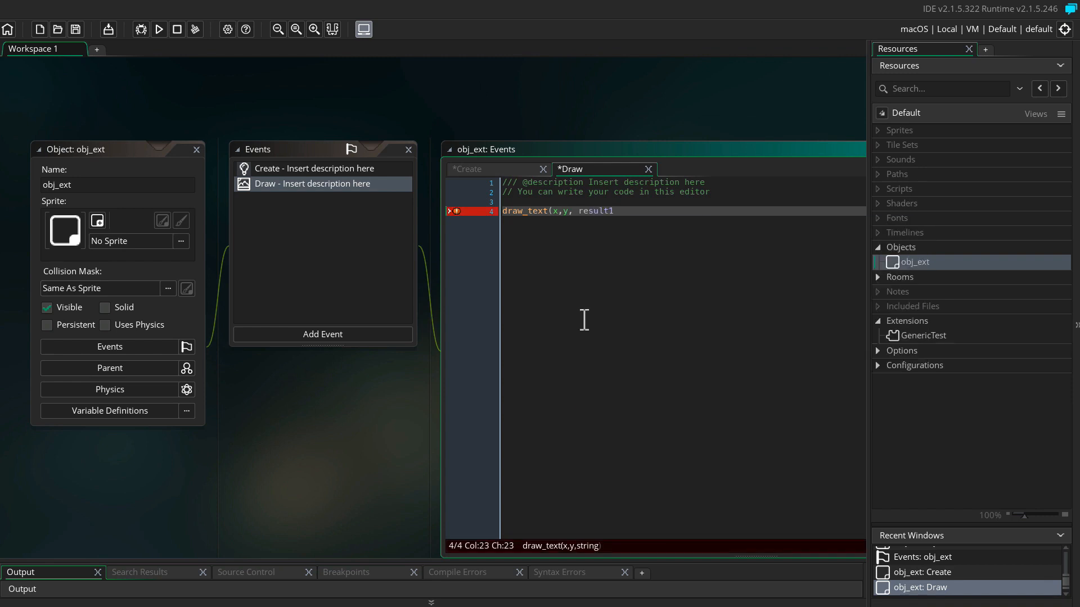
pyautogui.press('enter')
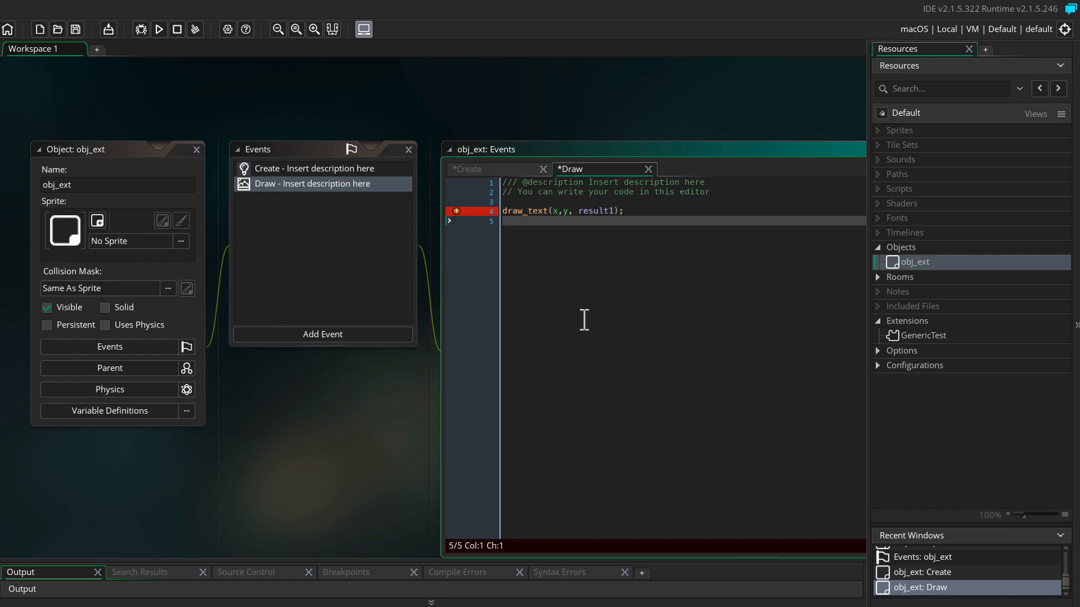
pyautogui.click(322, 334)
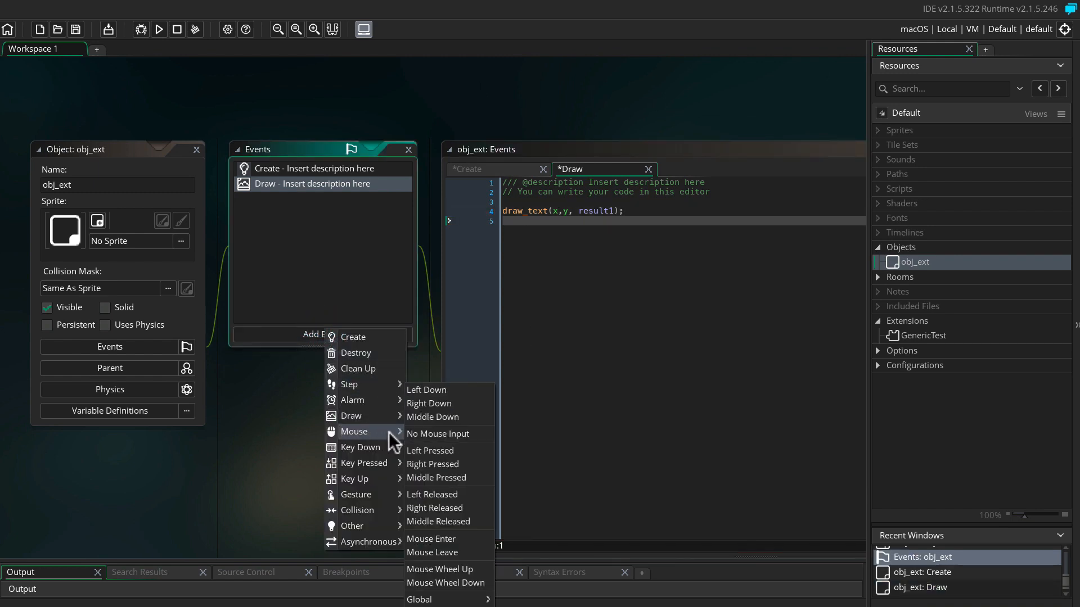
pyautogui.moveTo(360, 446)
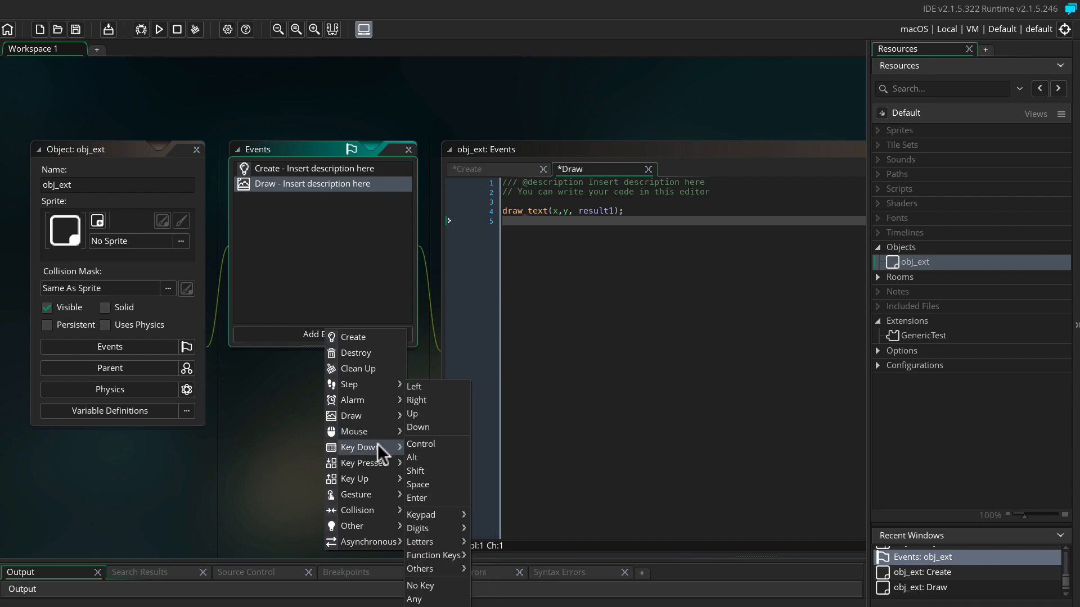
pyautogui.moveTo(352, 431)
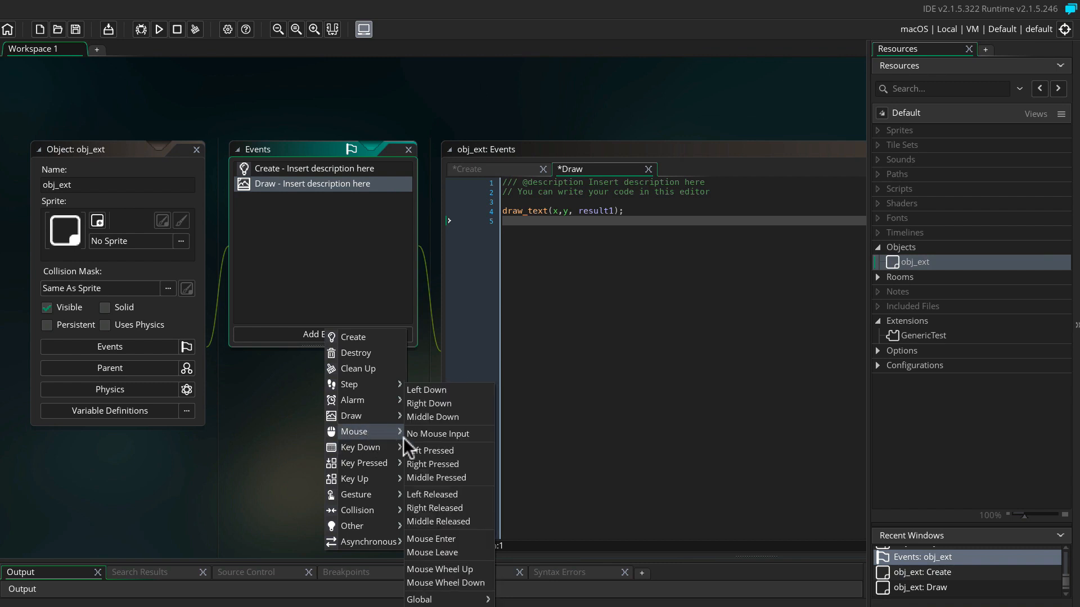
pyautogui.moveTo(419, 599)
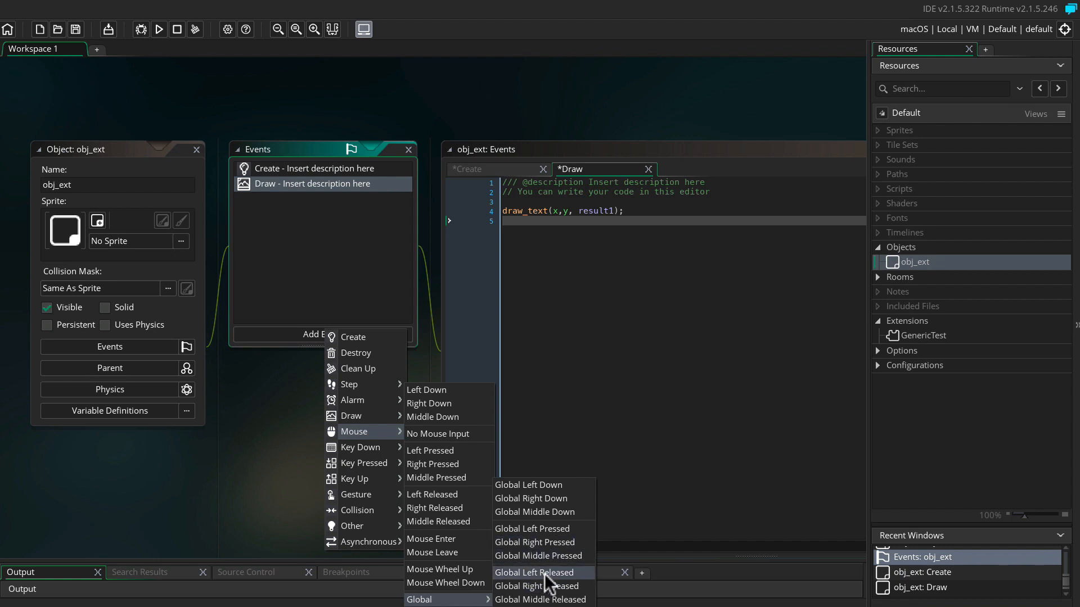
# Step: Add a Global Left Released mouse event to obj_ext
pyautogui.click(533, 573)
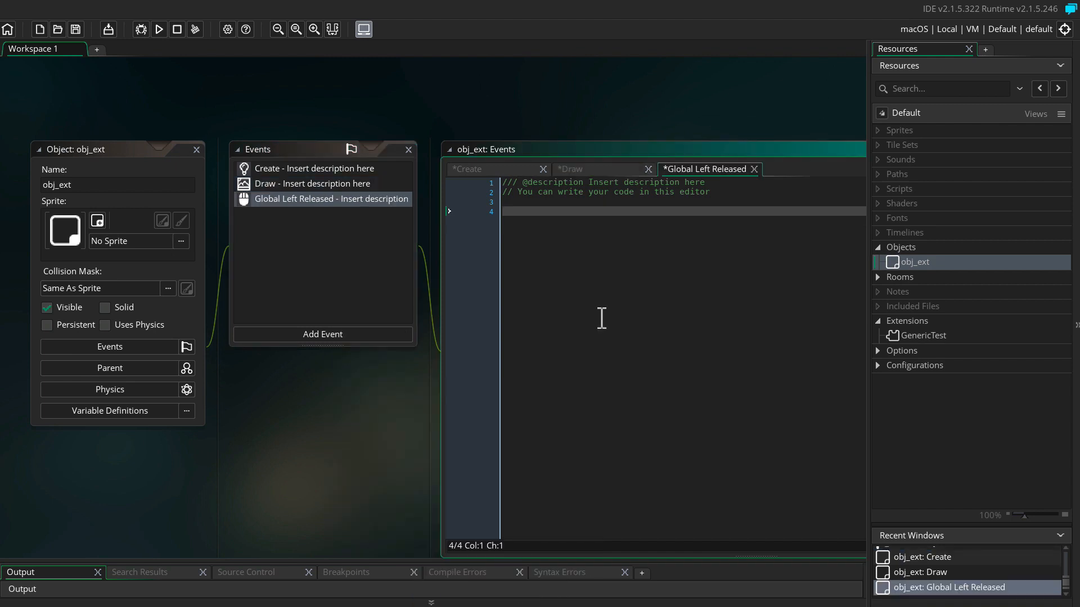
# Step: Write result1 = AddTwoNumbers(10, irandom(50)); in the event and target Android on Nexus 5x
pyautogui.write('result1 =')
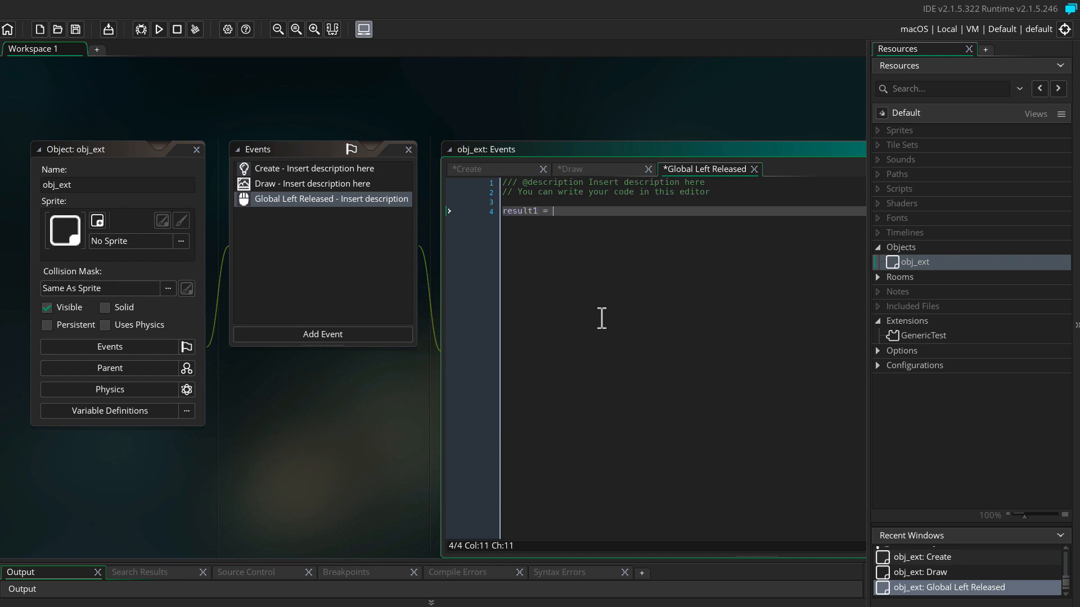
pyautogui.write('Add')
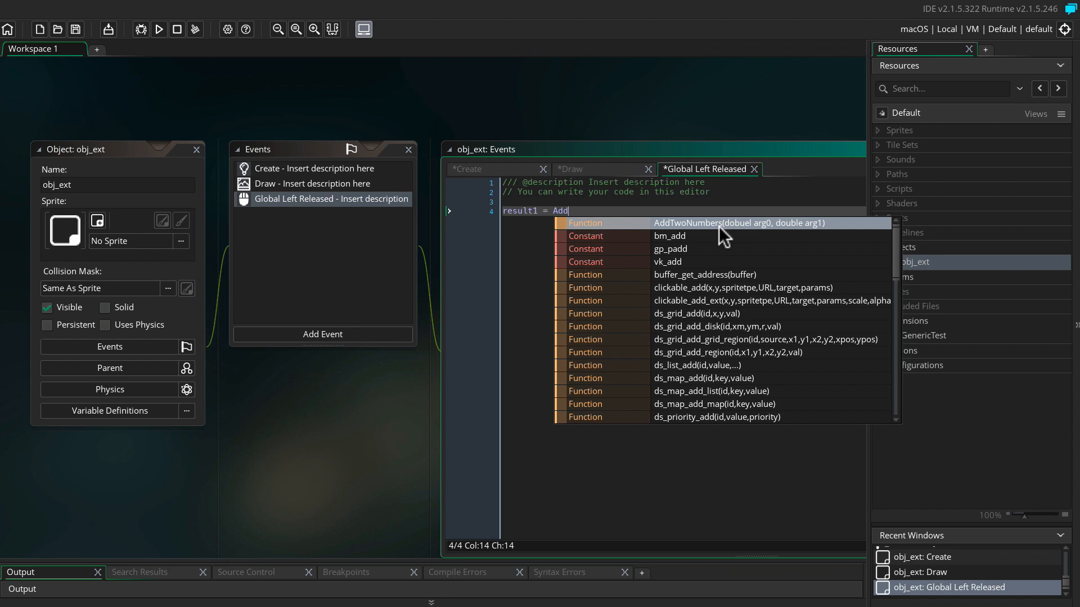
pyautogui.moveTo(817, 233)
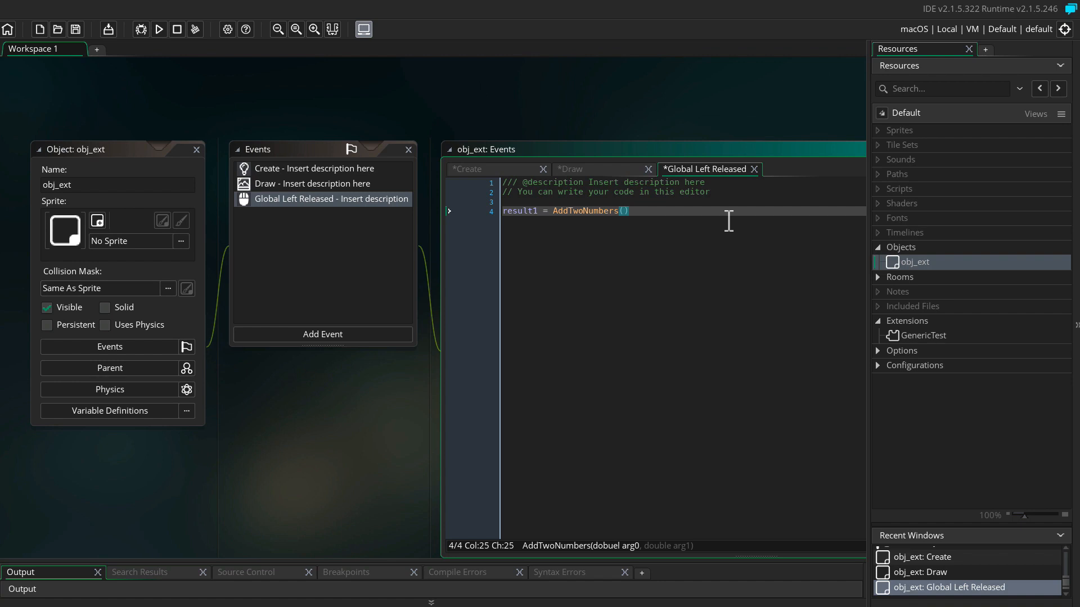
pyautogui.write('10,')
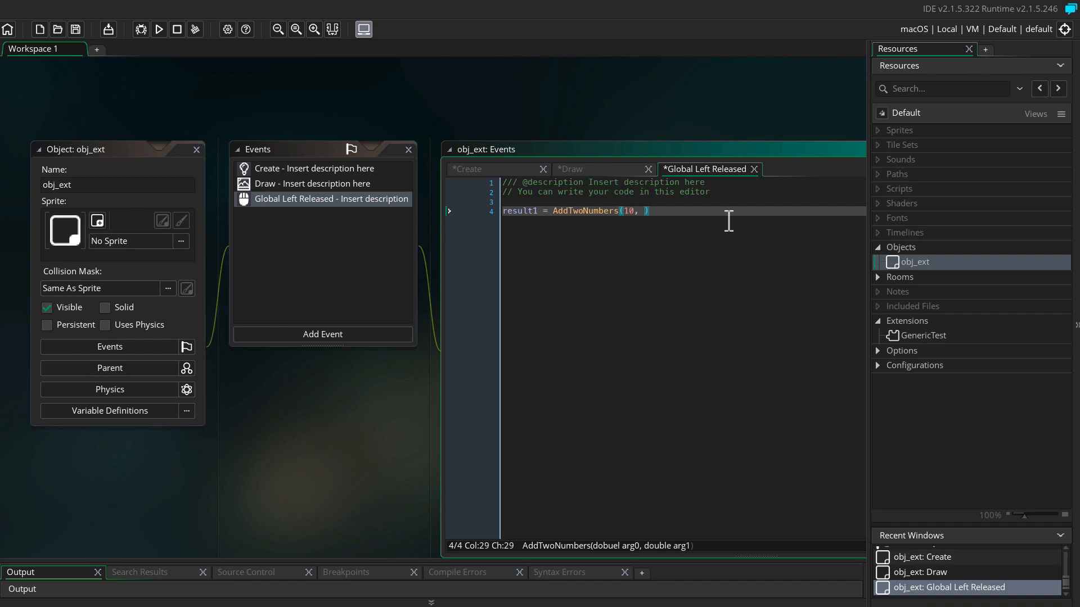
pyautogui.write('irandom(50')
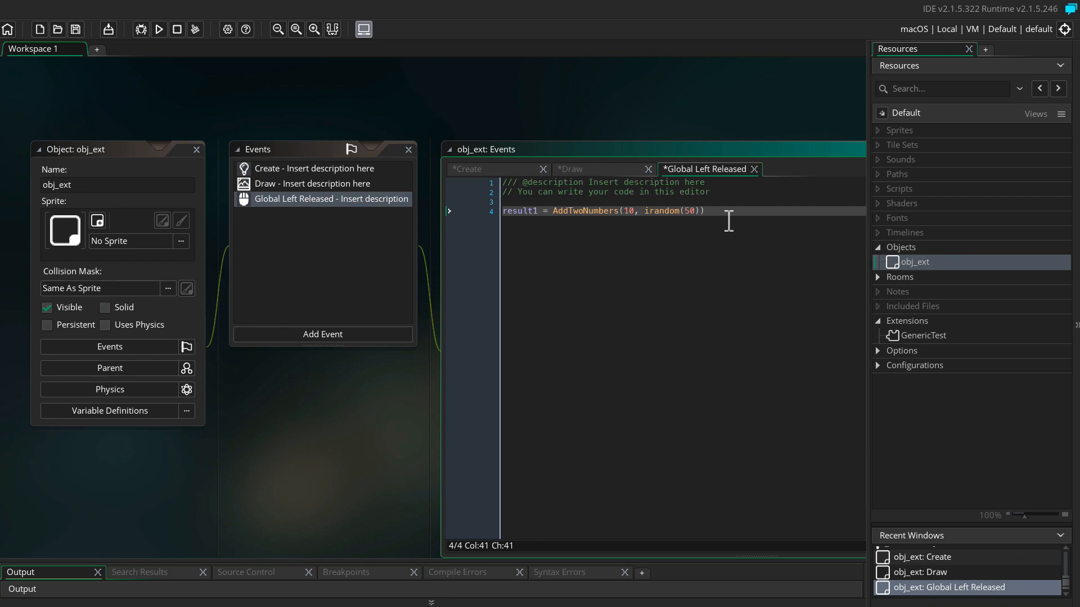
pyautogui.write(';')
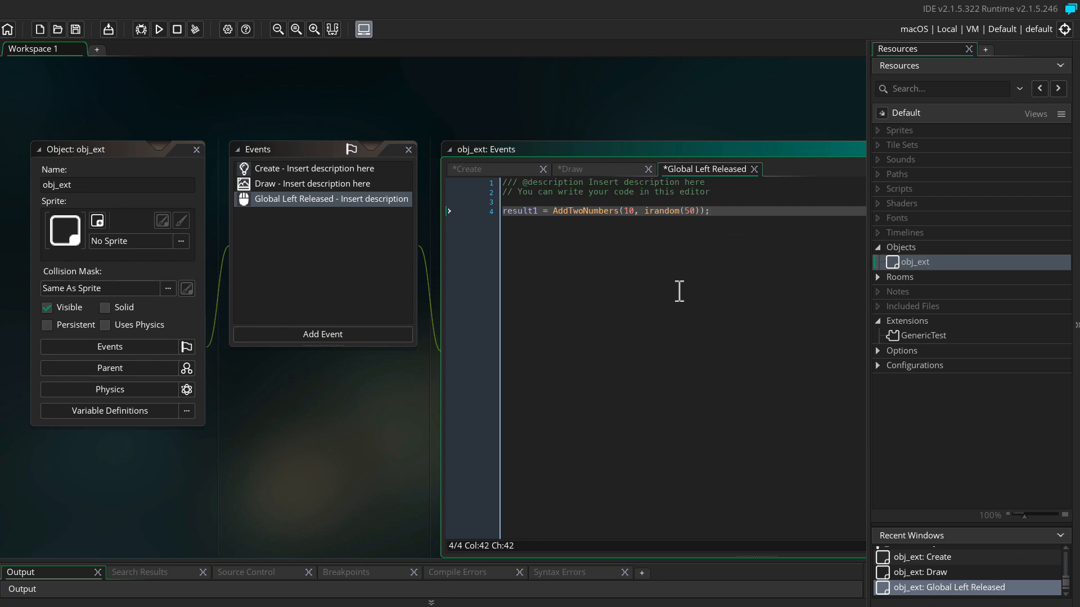
pyautogui.moveTo(654, 234)
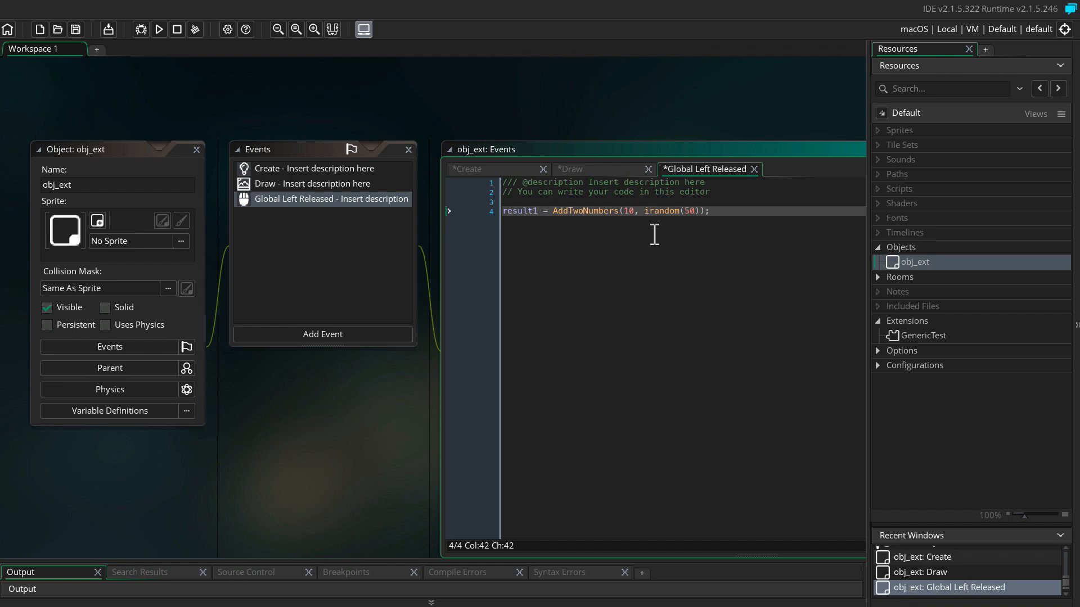
pyautogui.click(627, 210)
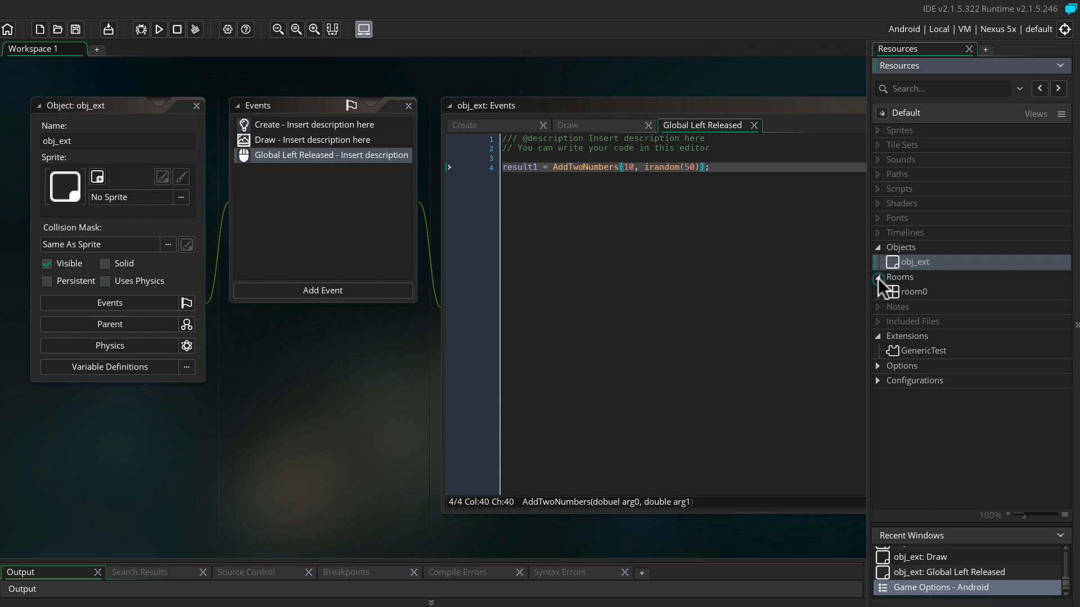
# Step: Open room0, set it to 300 by 300, and place an obj_ext instance in it
pyautogui.click(913, 291)
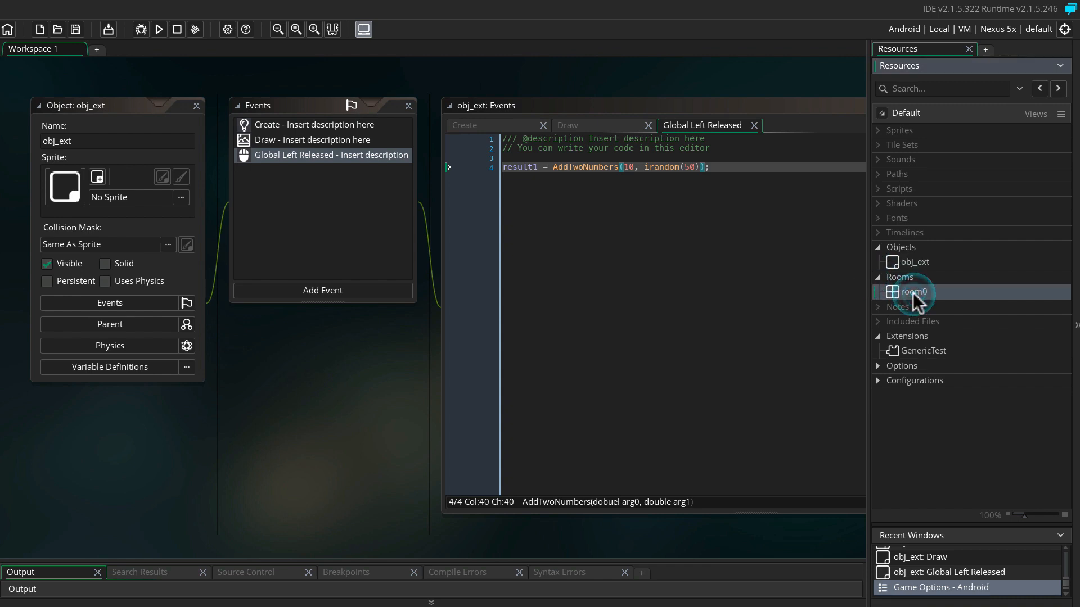
pyautogui.doubleClick(914, 291)
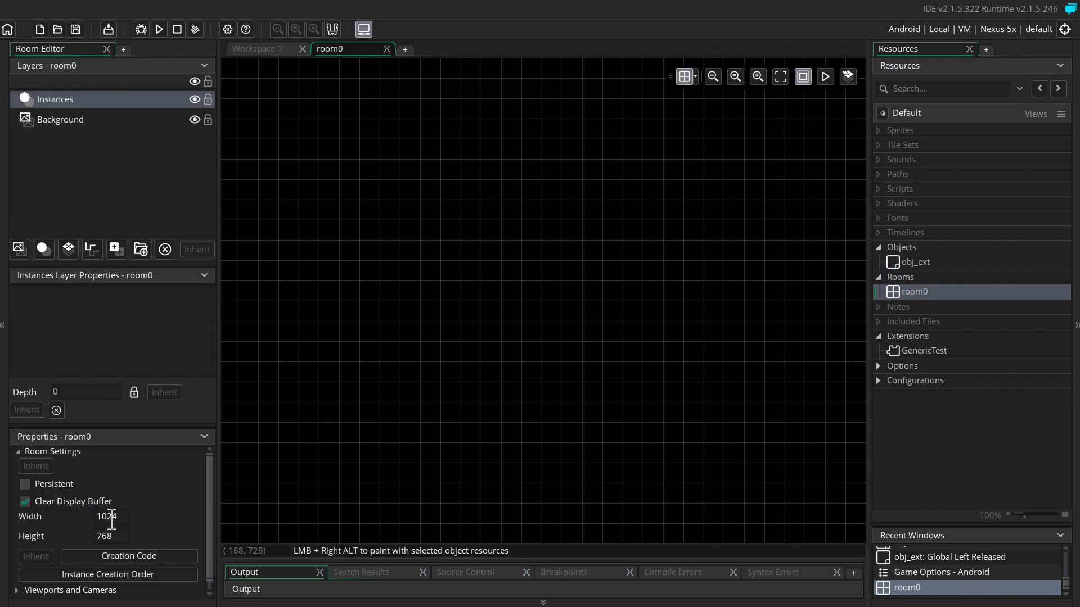
pyautogui.click(106, 517)
pyautogui.write('300')
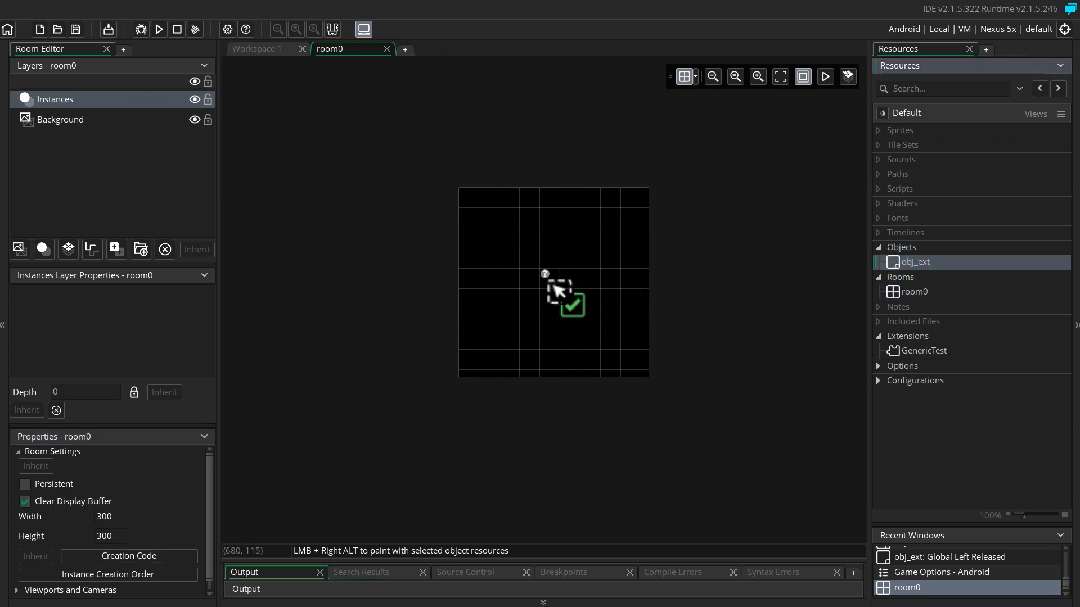
pyautogui.click(558, 289)
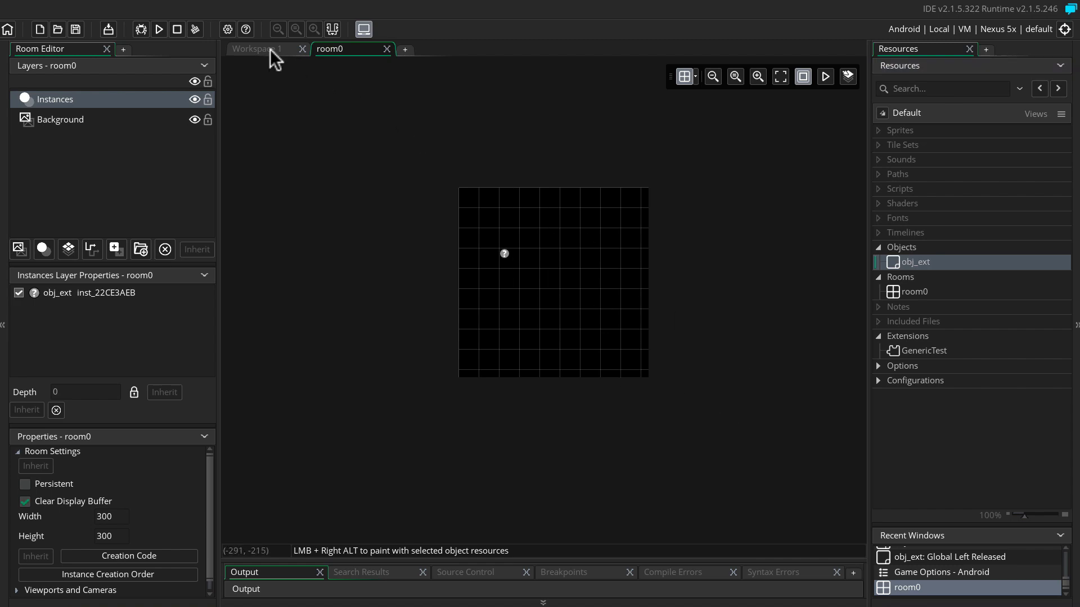
pyautogui.click(257, 49)
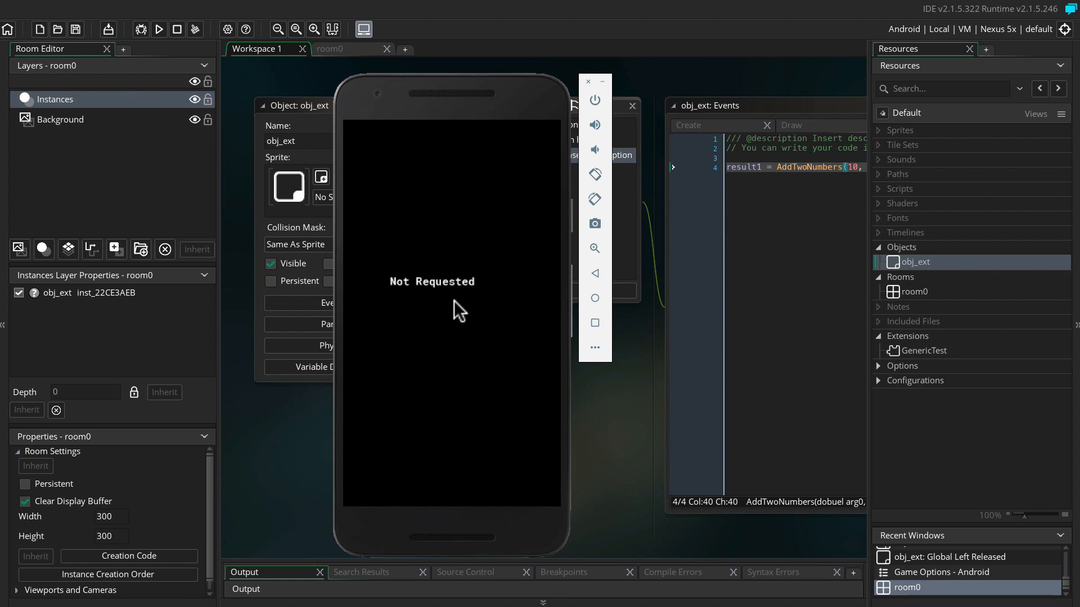
pyautogui.moveTo(514, 284)
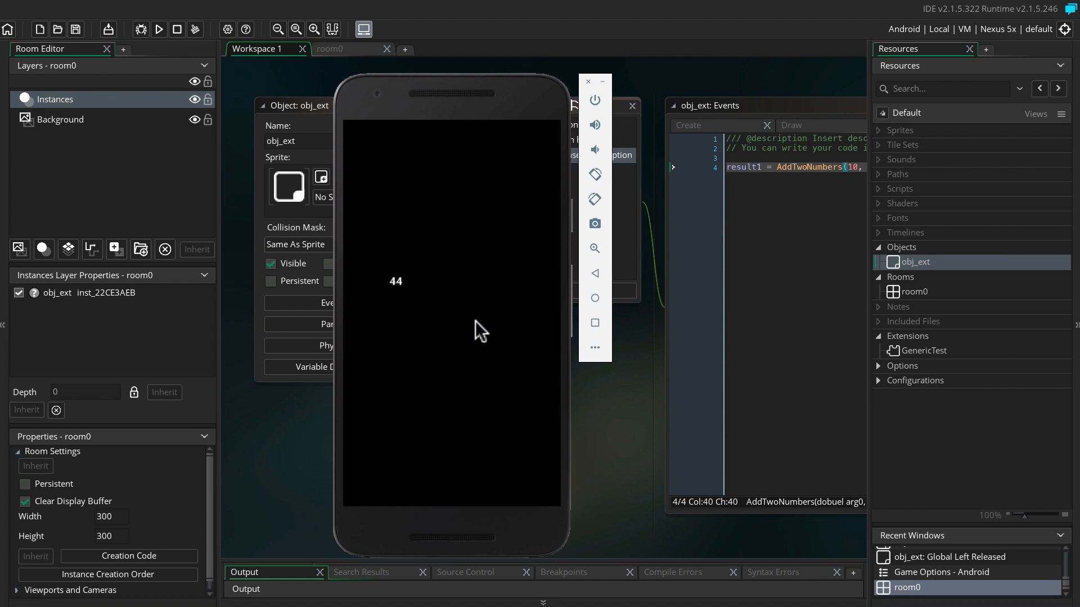
pyautogui.moveTo(471, 331)
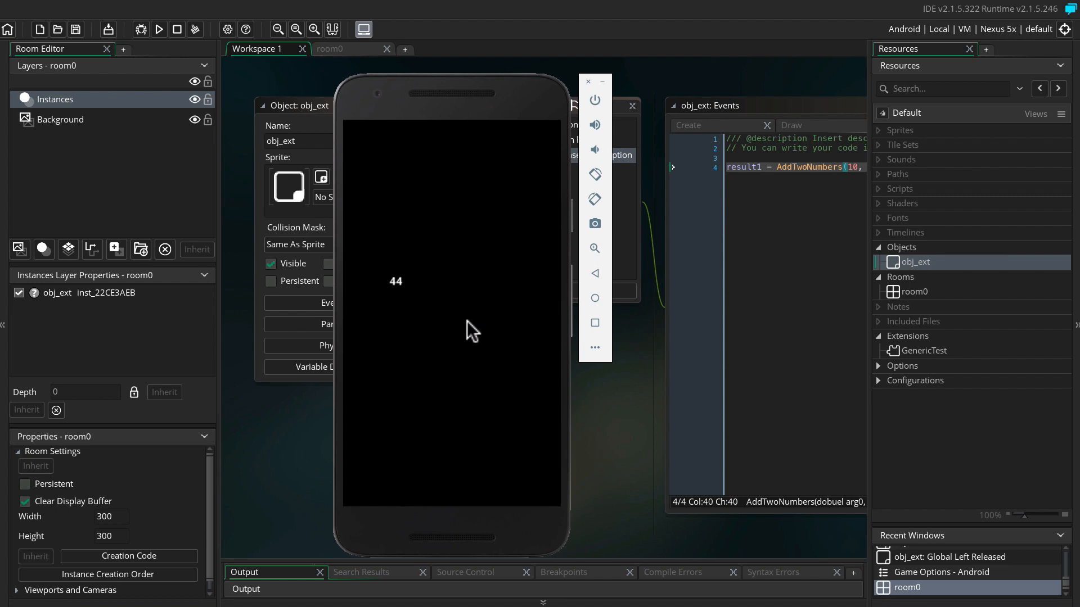
pyautogui.moveTo(292, 571)
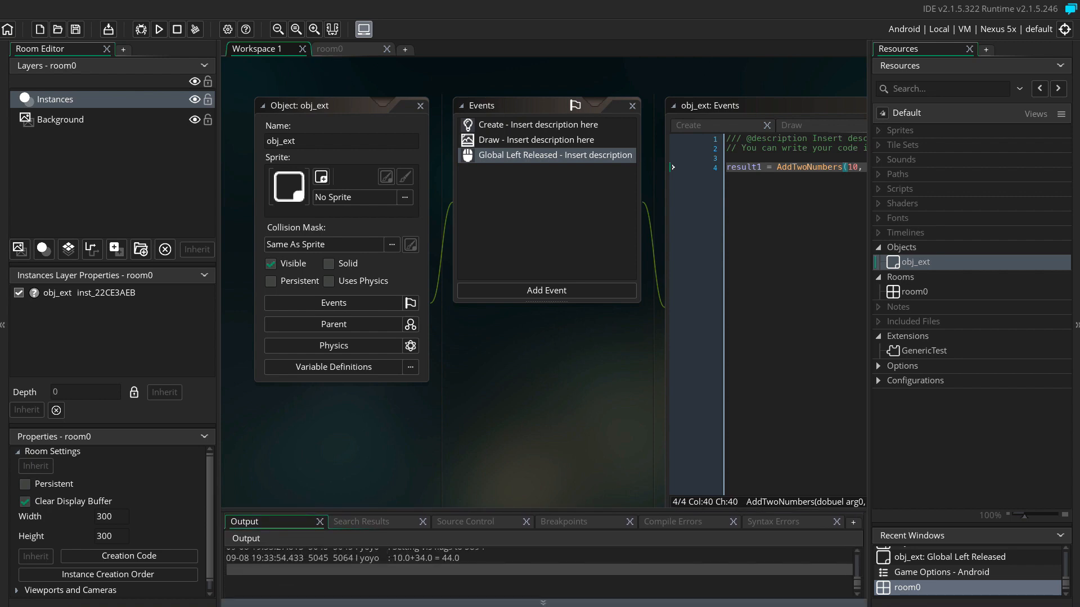
# Step: Bring the Android emulator forward and tap the game screen to show sums like 44 and 54
pyautogui.click(159, 29)
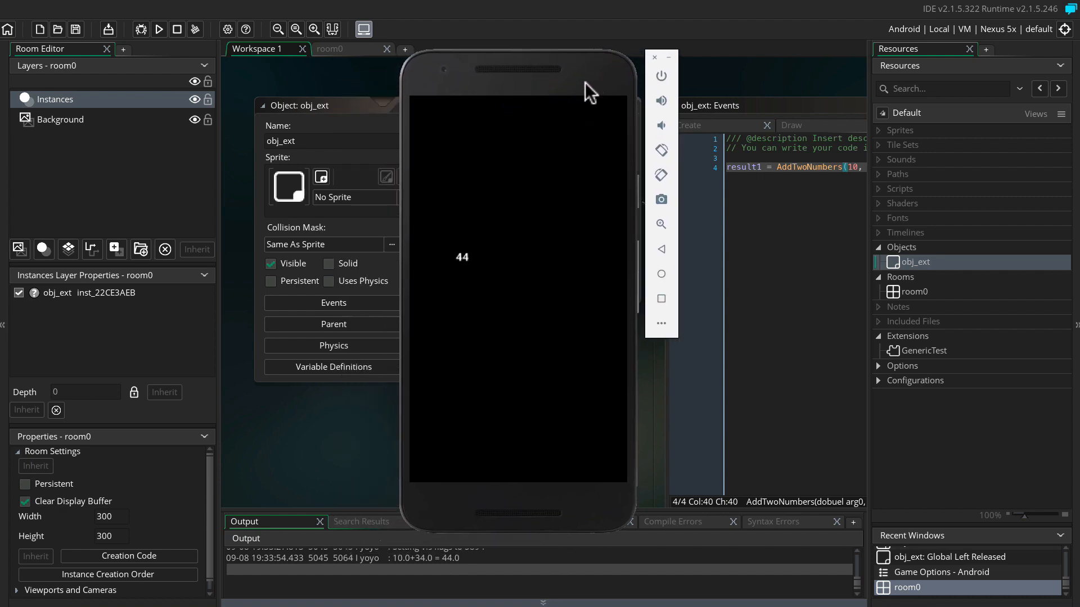
pyautogui.moveTo(399, 566)
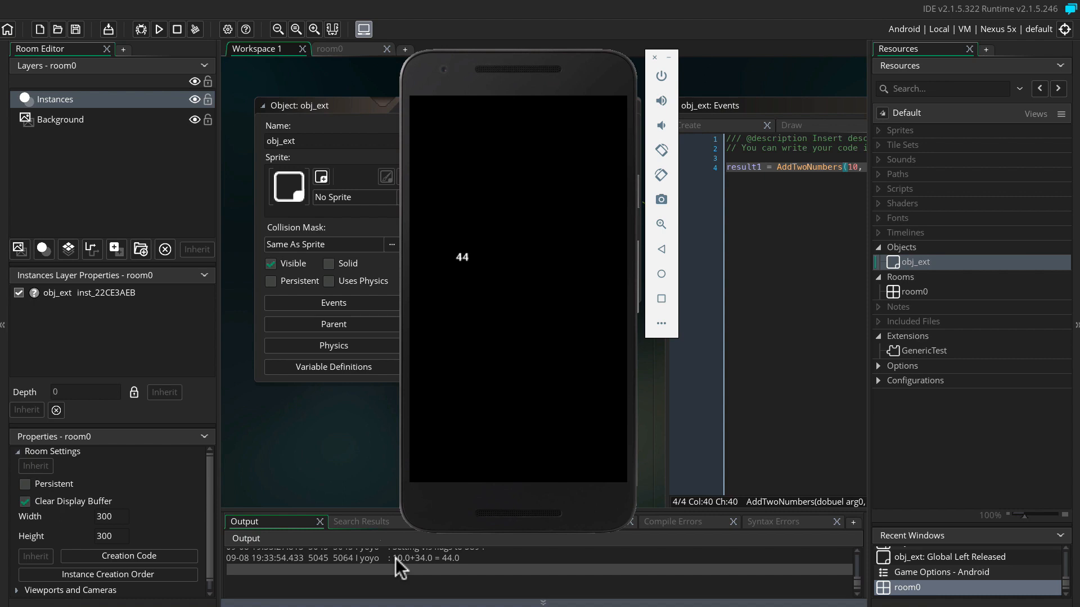
pyautogui.moveTo(468, 525)
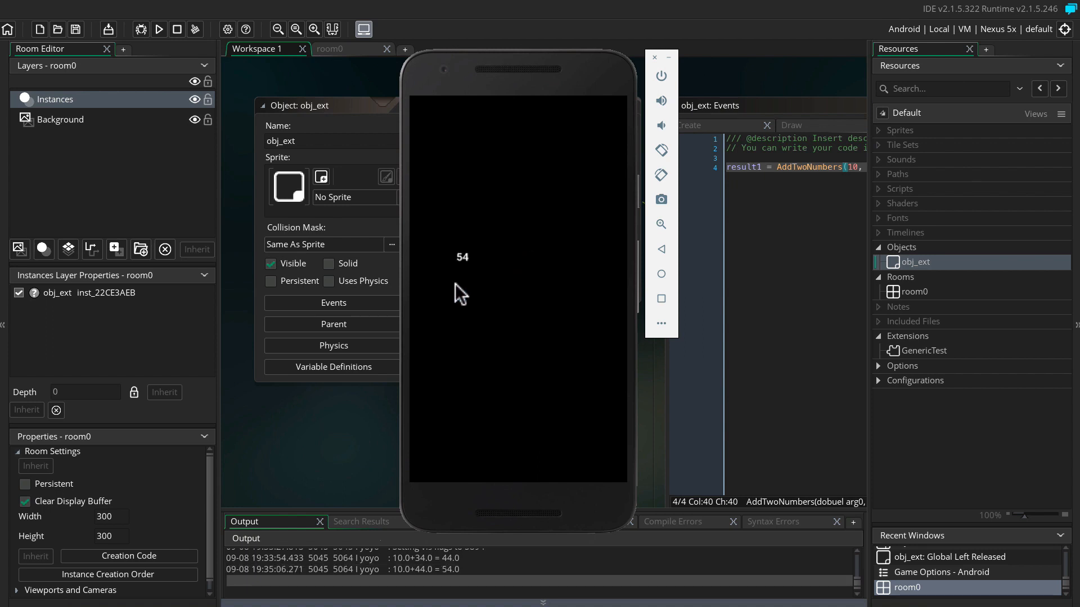
pyautogui.click(500, 376)
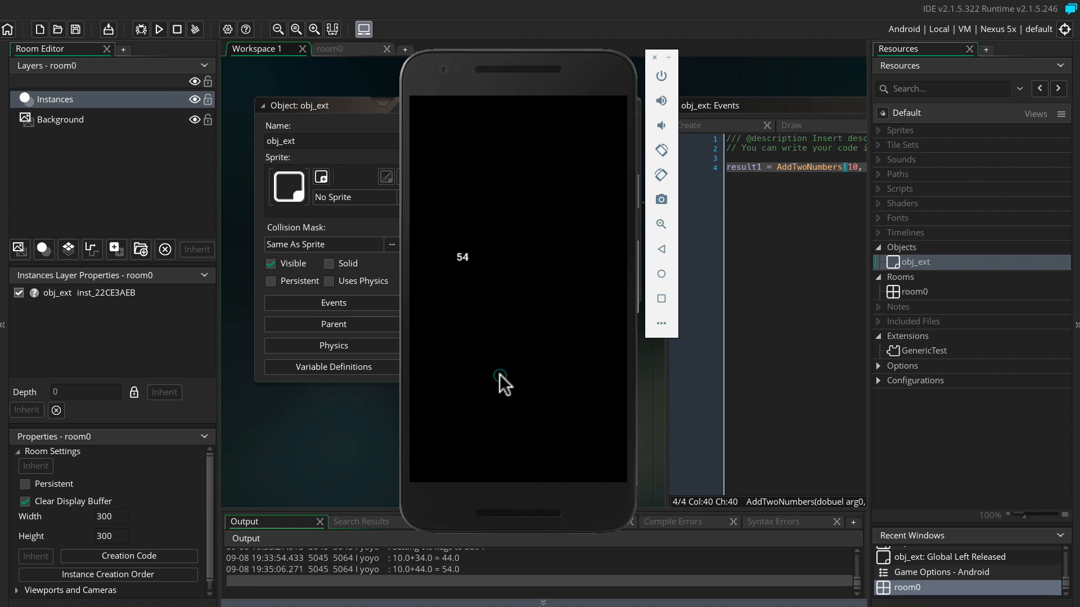